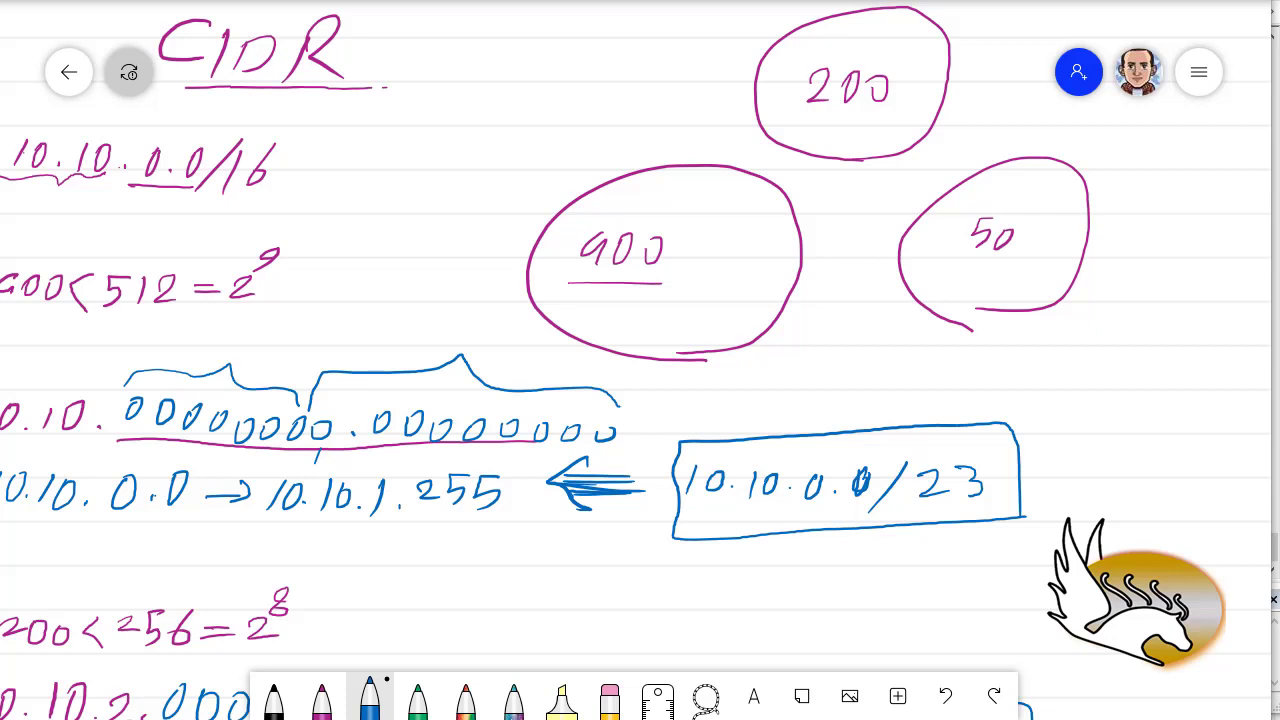
{"action": "mouse_move", "coordinate": [264, 424]}
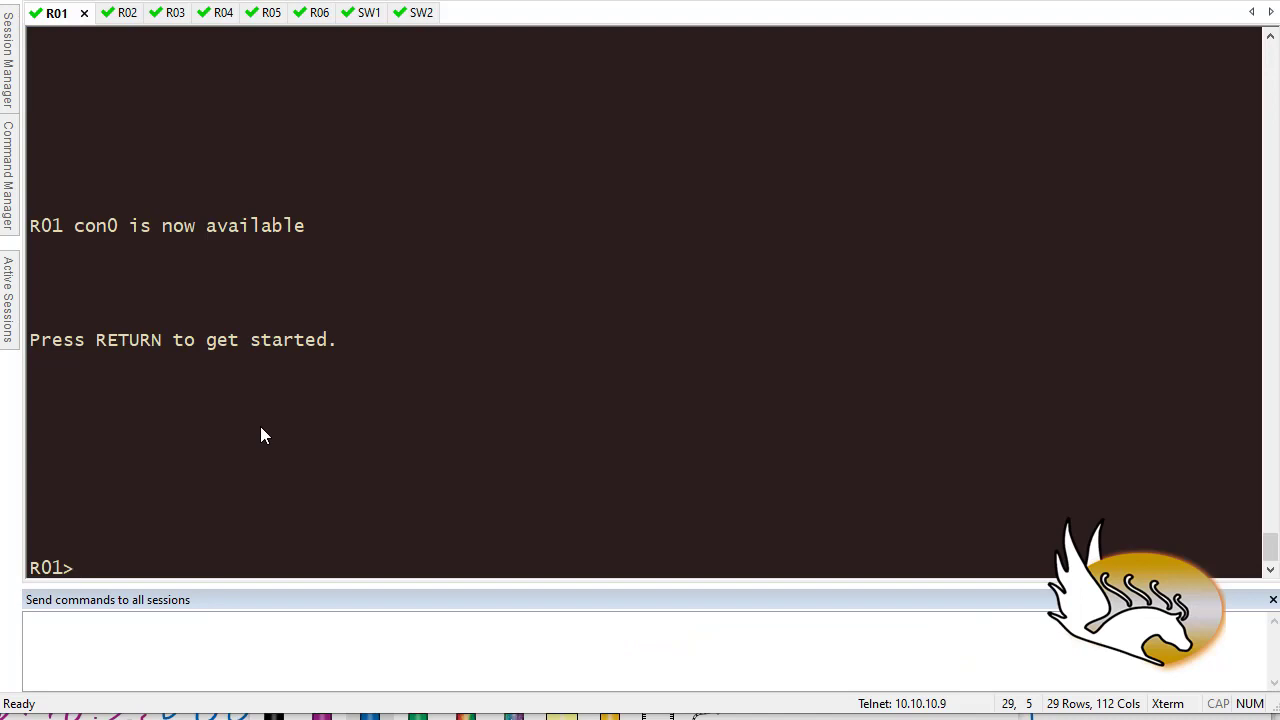
- Enter privileged mode on R01 and show ip protocols, highlighting that RIP sends version 1
{"action": "type", "text": "en"}
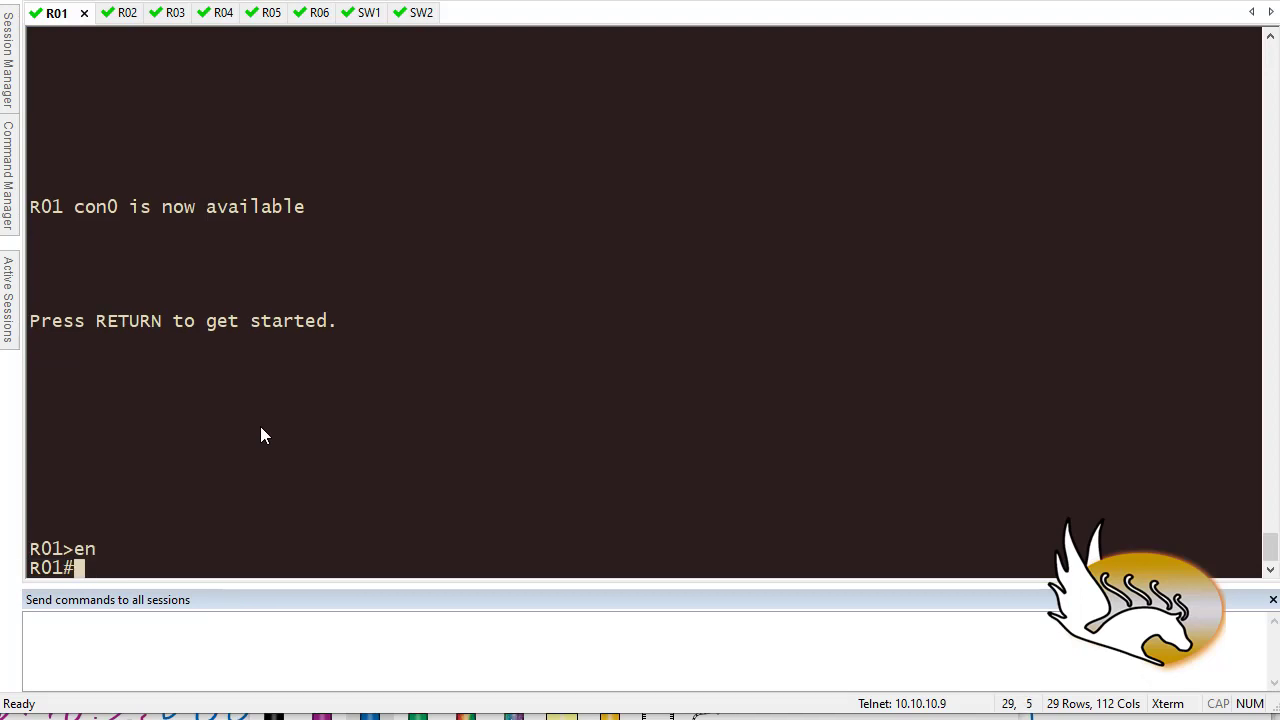
{"action": "type", "text": "sh ip prot"}
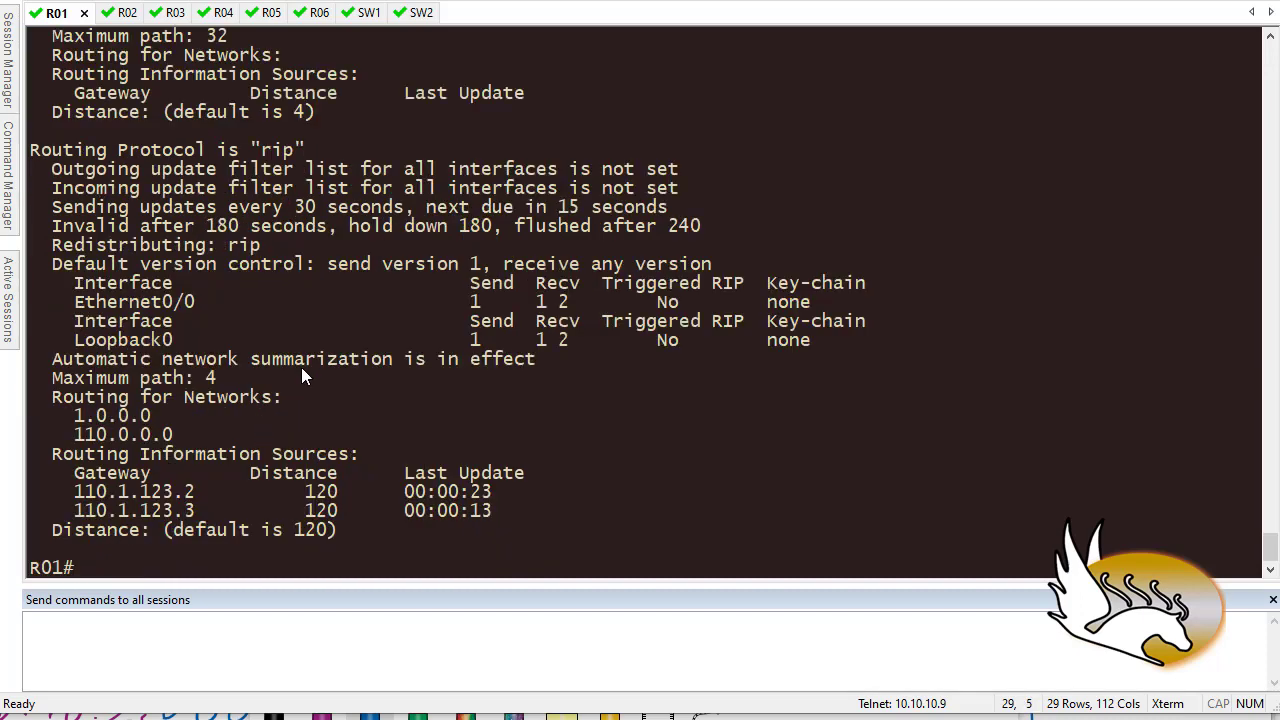
{"action": "mouse_move", "coordinate": [370, 344]}
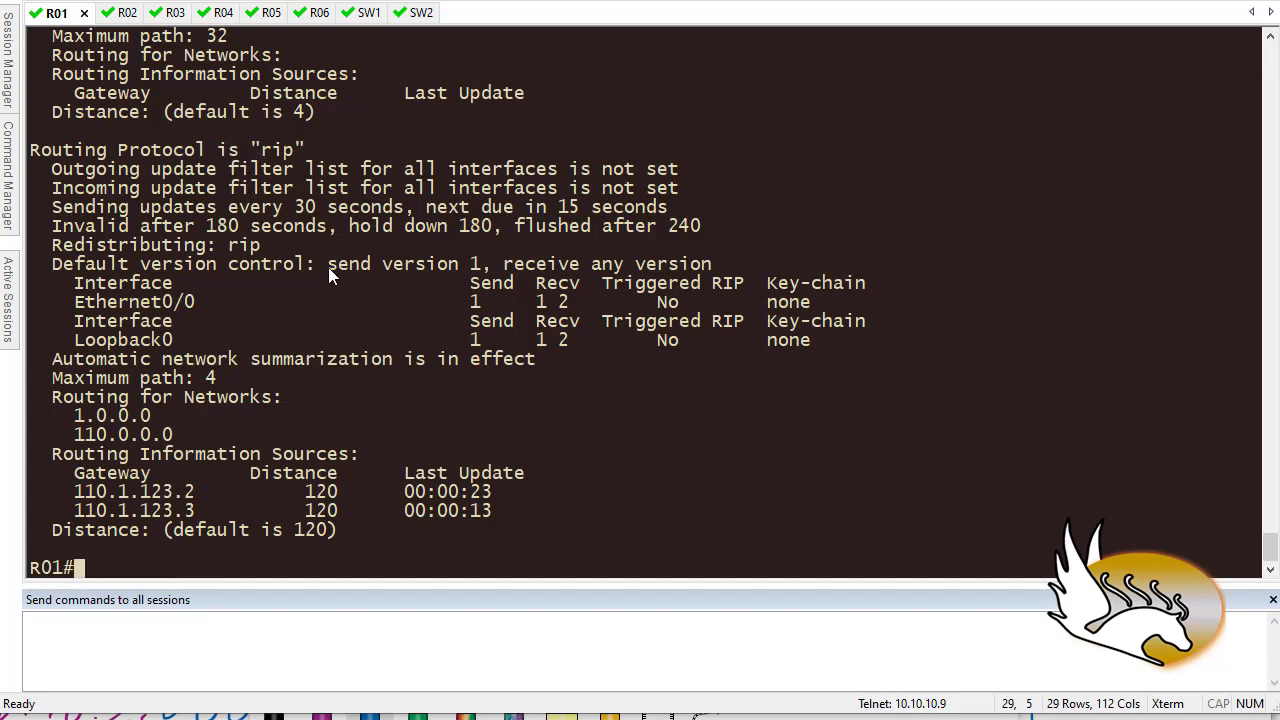
{"action": "double_click", "coordinate": [400, 264]}
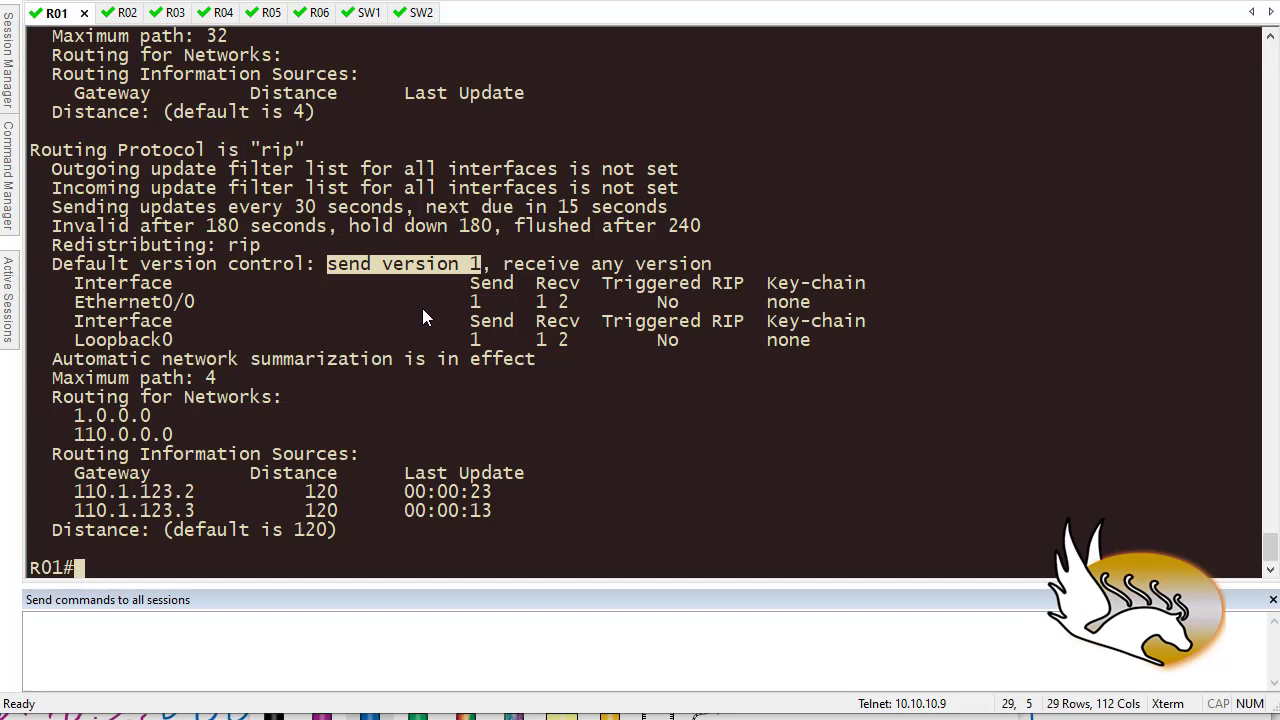
{"action": "mouse_move", "coordinate": [96, 400]}
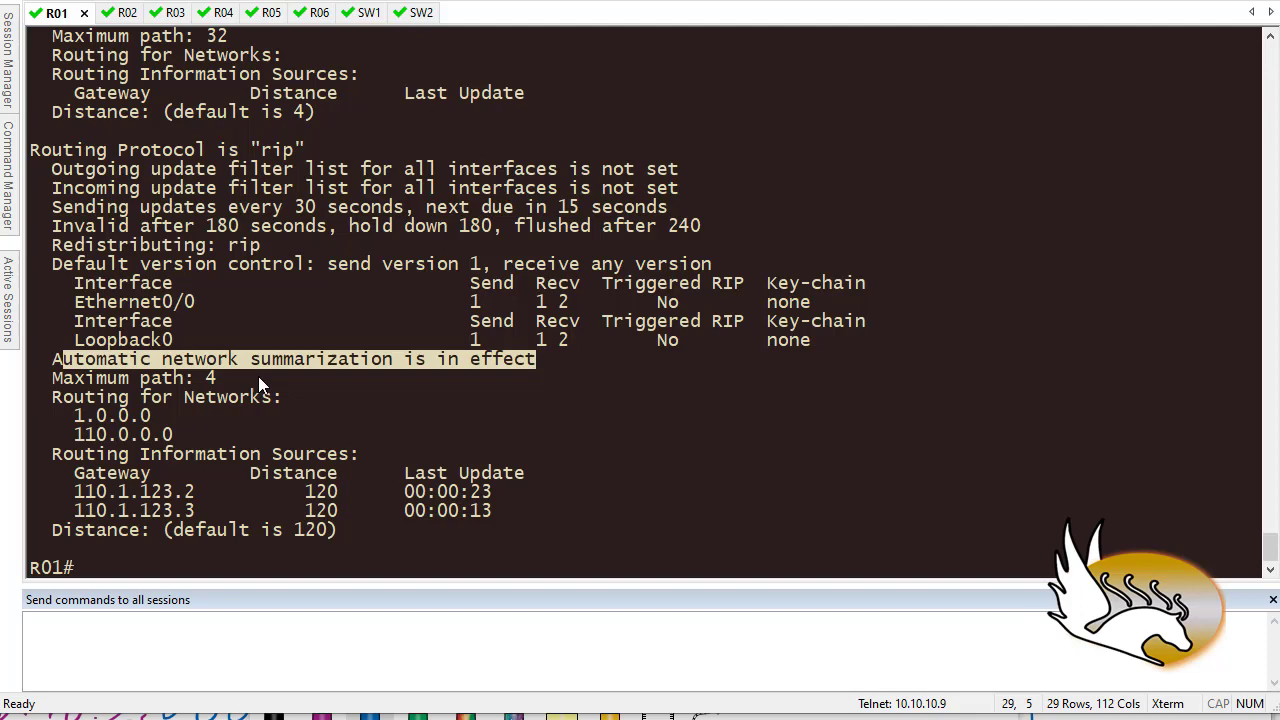
- Show R01's routing table with 2.0.0.0/8, then R02's Loopback0 at 2.2.2.2/24, highlighting the address and comparing both
{"action": "type", "text": "sh"}
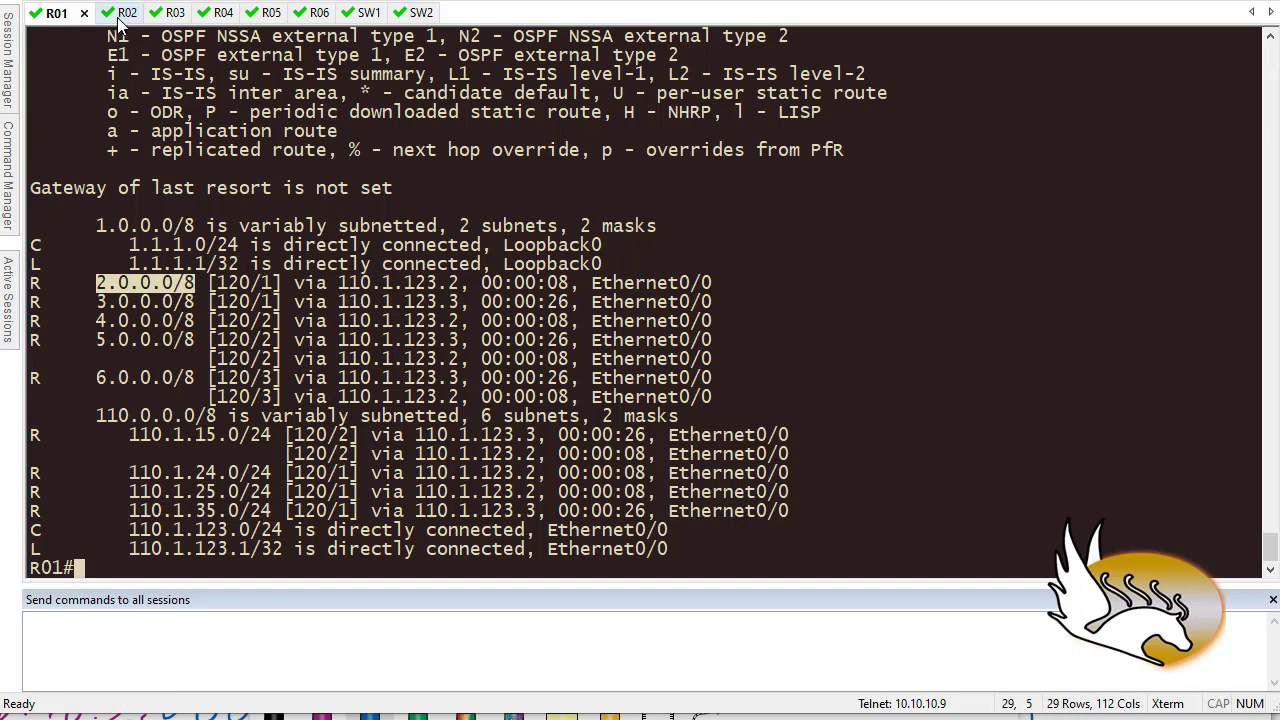
{"action": "left_click", "coordinate": [104, 12]}
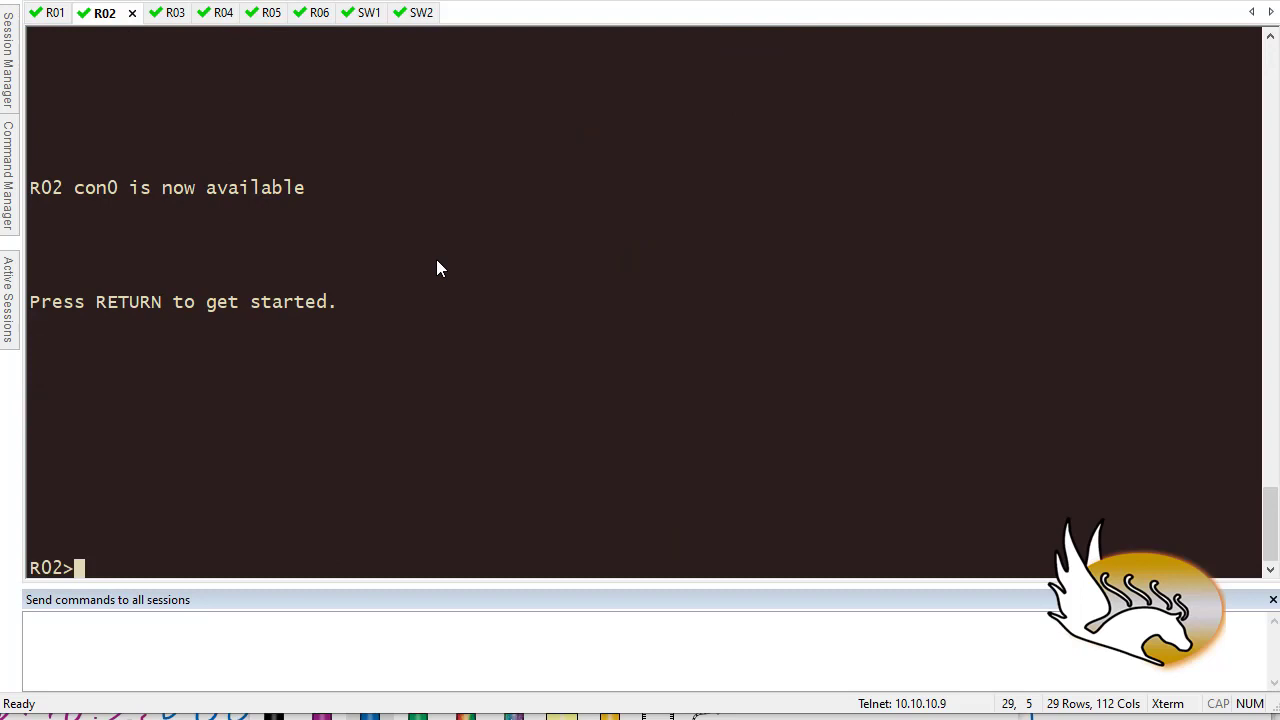
{"action": "type", "text": "sh"}
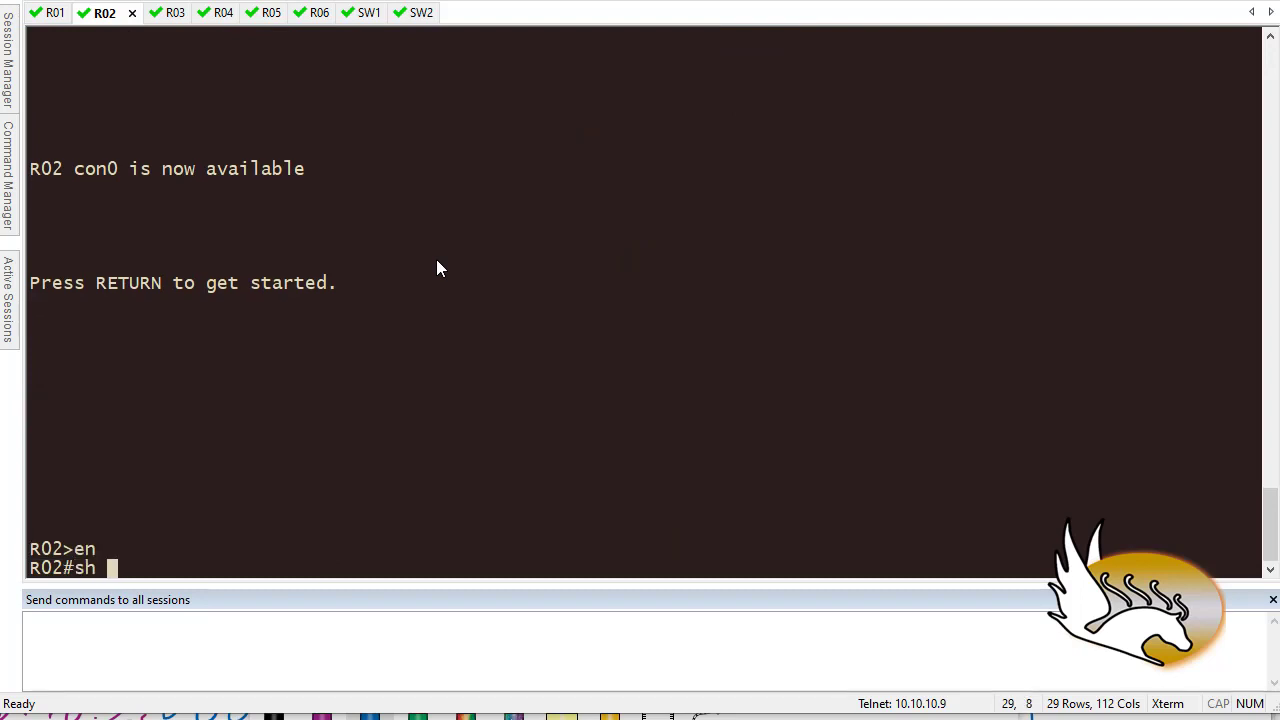
{"action": "type", "text": "int lo0"}
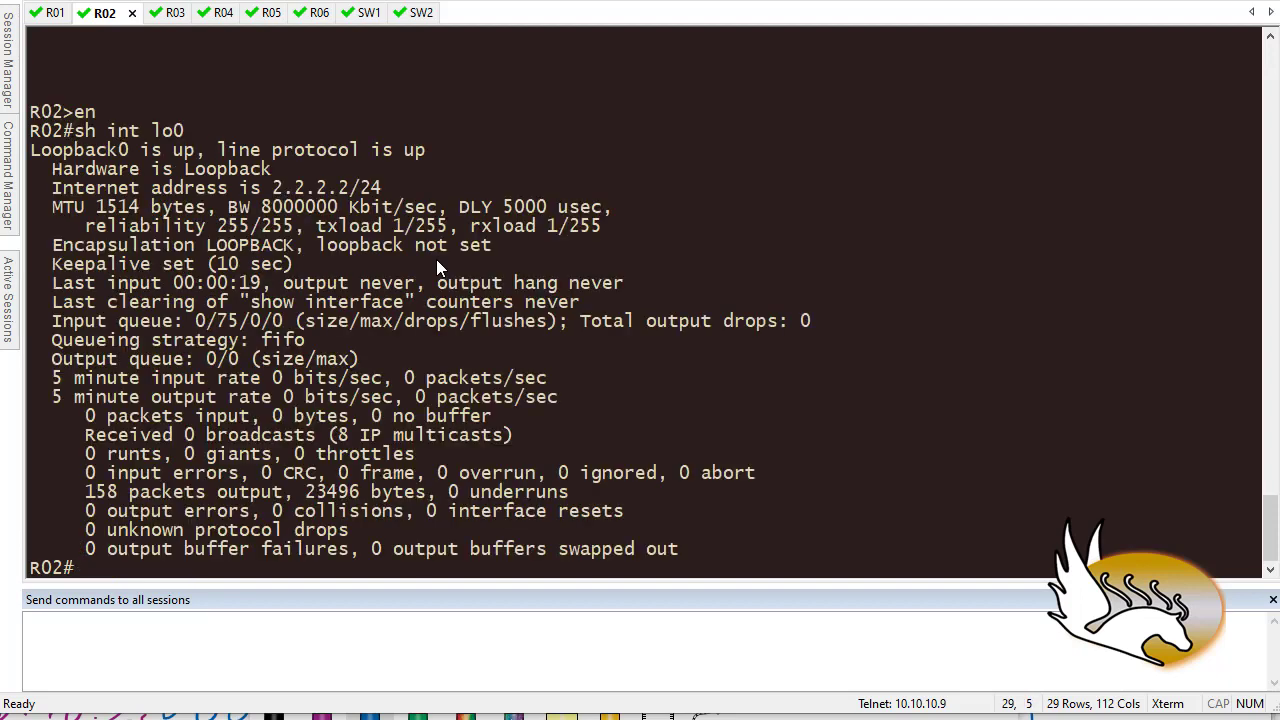
{"action": "left_click", "coordinate": [376, 188]}
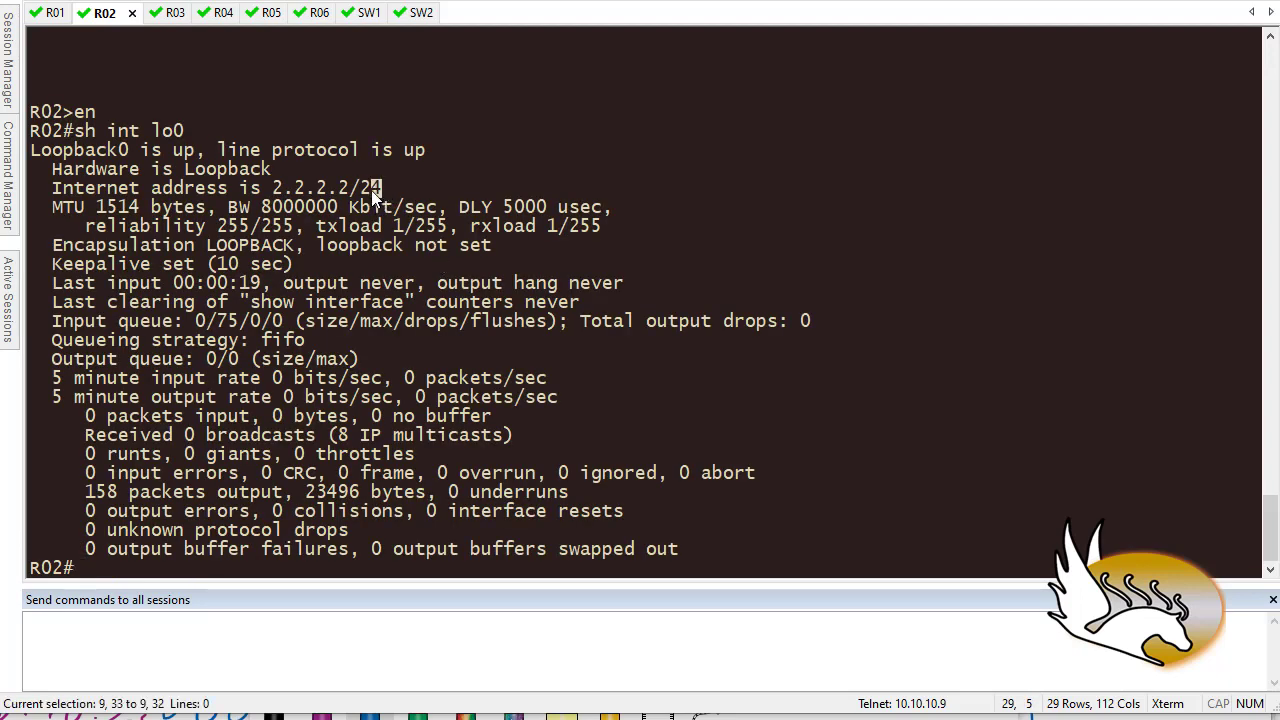
{"action": "left_click_drag", "start_coordinate": [272, 188], "coordinate": [380, 188]}
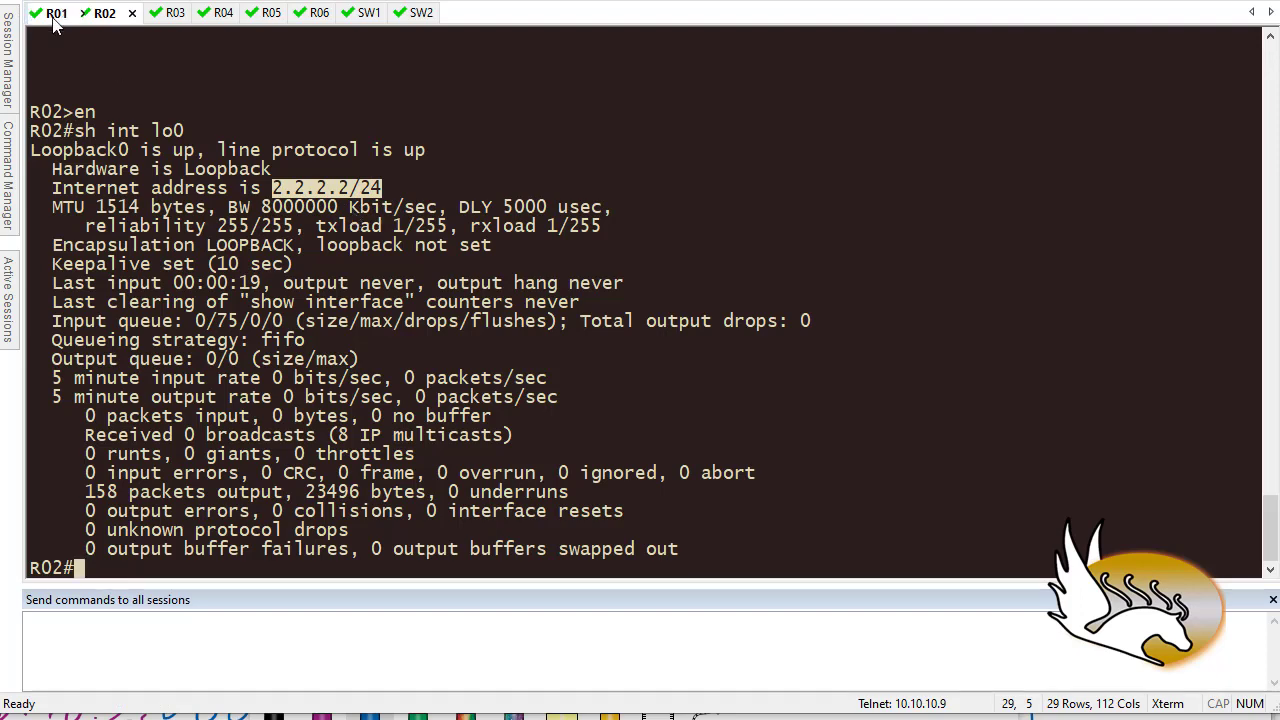
{"action": "left_click", "coordinate": [56, 12]}
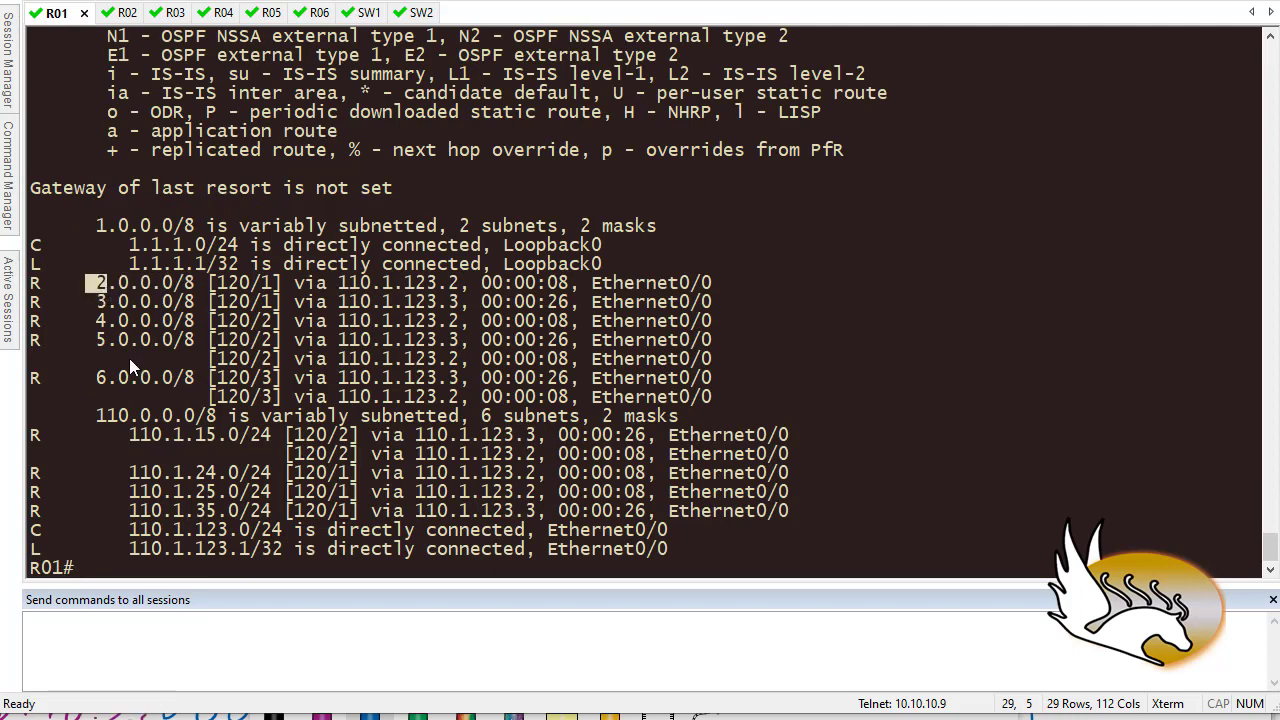
{"action": "mouse_move", "coordinate": [156, 340]}
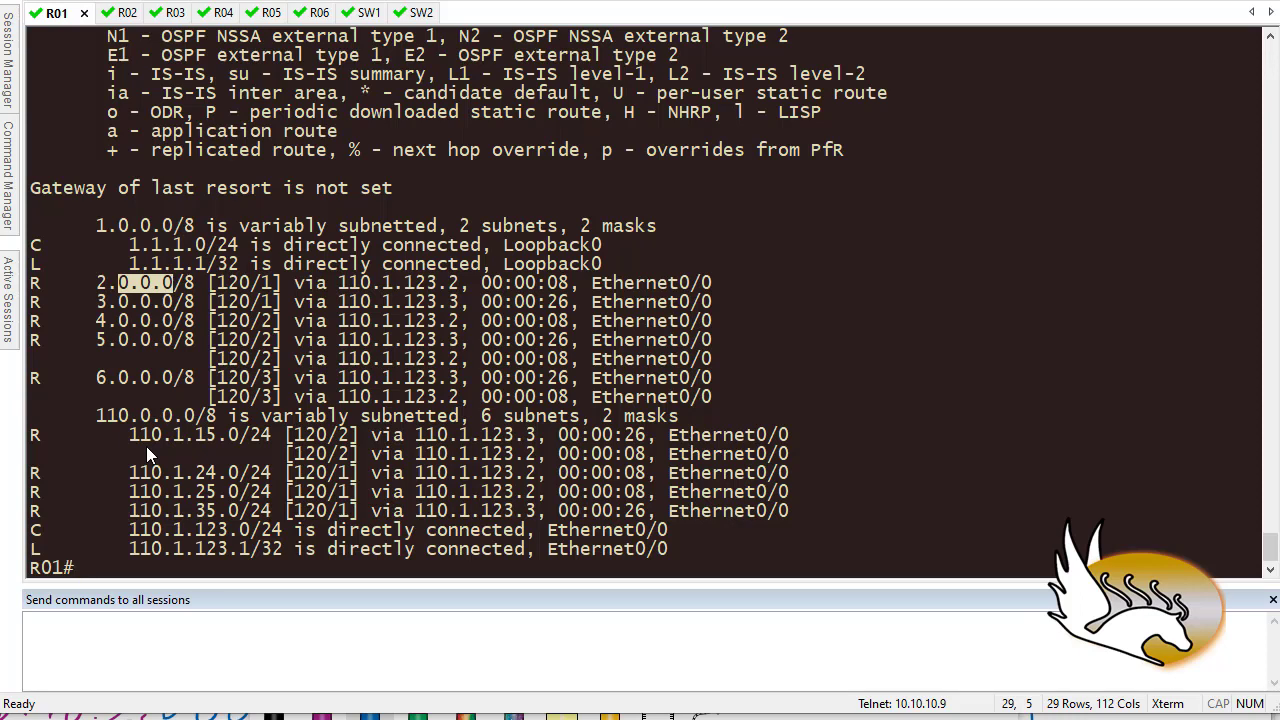
{"action": "left_click", "coordinate": [104, 12]}
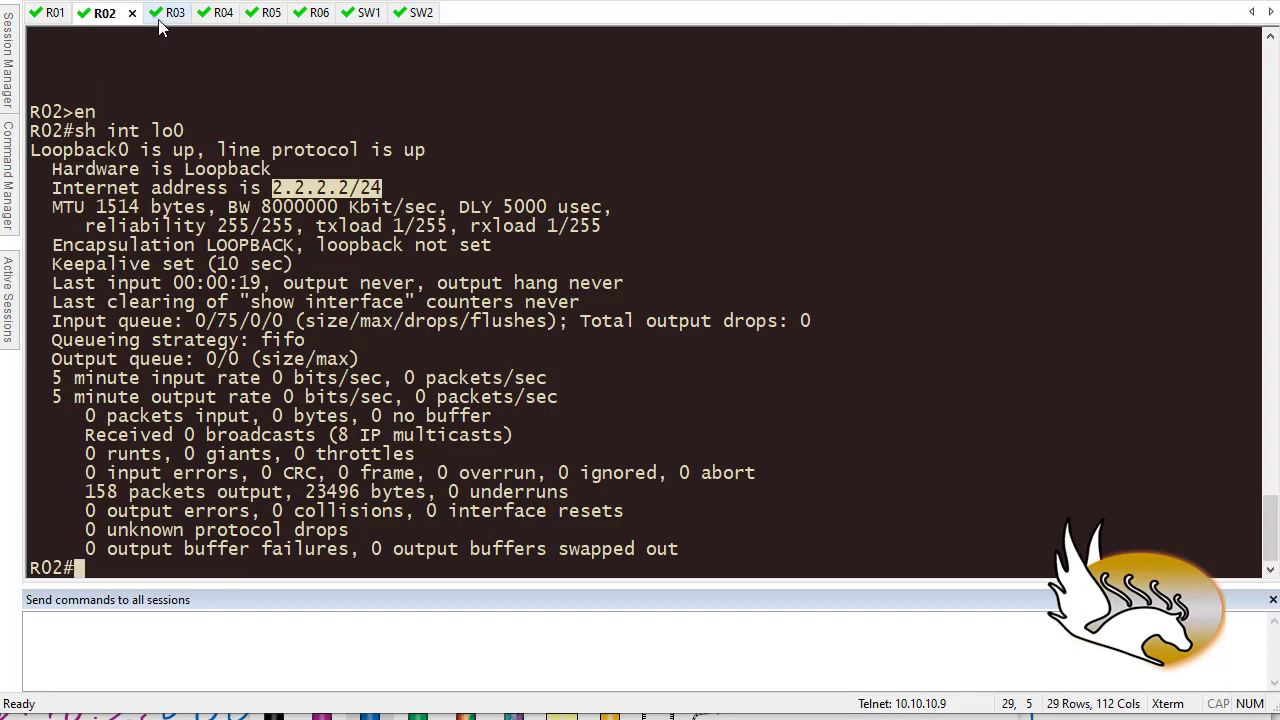
- On R03, enter global configuration and create interface Loopback2230
{"action": "left_click", "coordinate": [176, 12]}
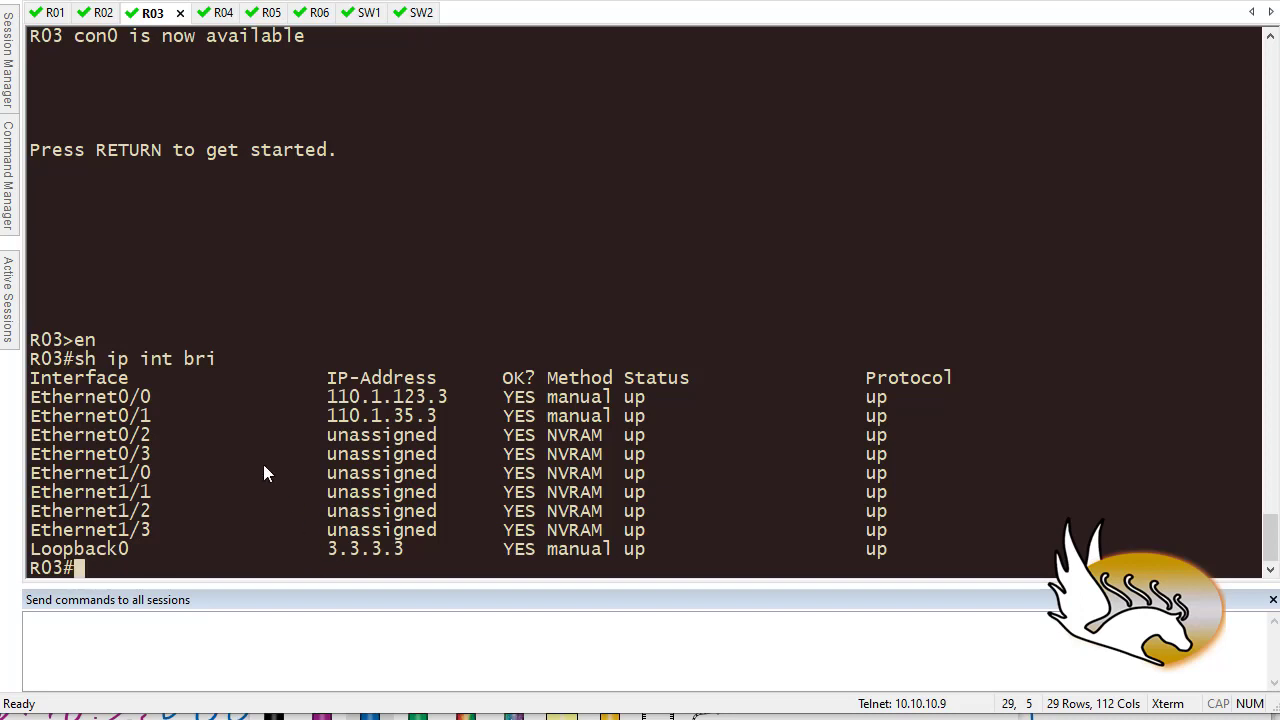
{"action": "mouse_move", "coordinate": [304, 512]}
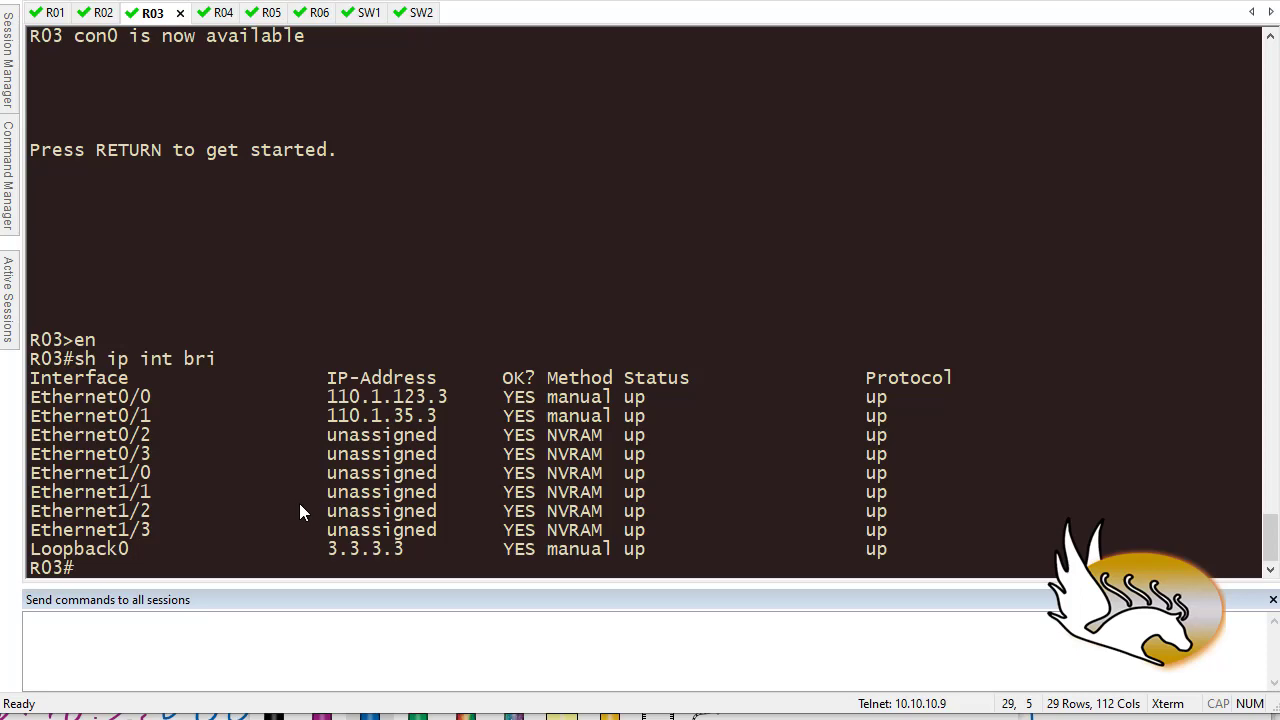
{"action": "left_click", "coordinate": [104, 12]}
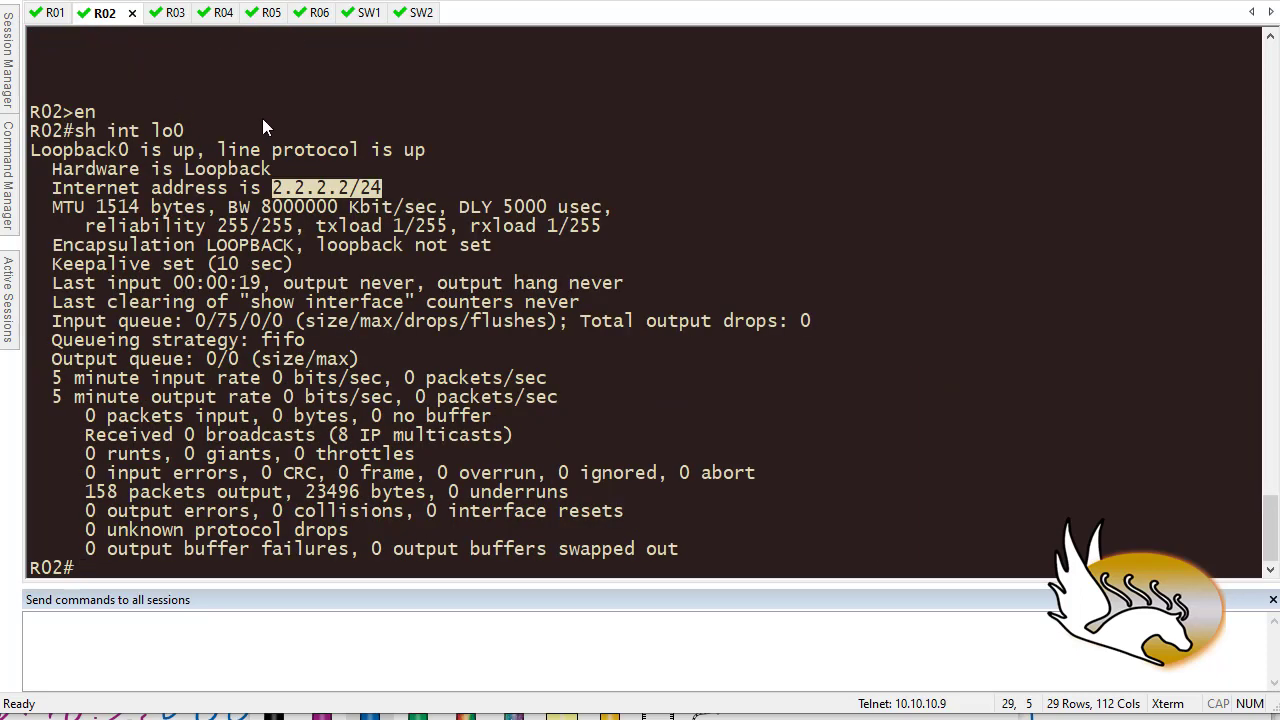
{"action": "left_click", "coordinate": [152, 12]}
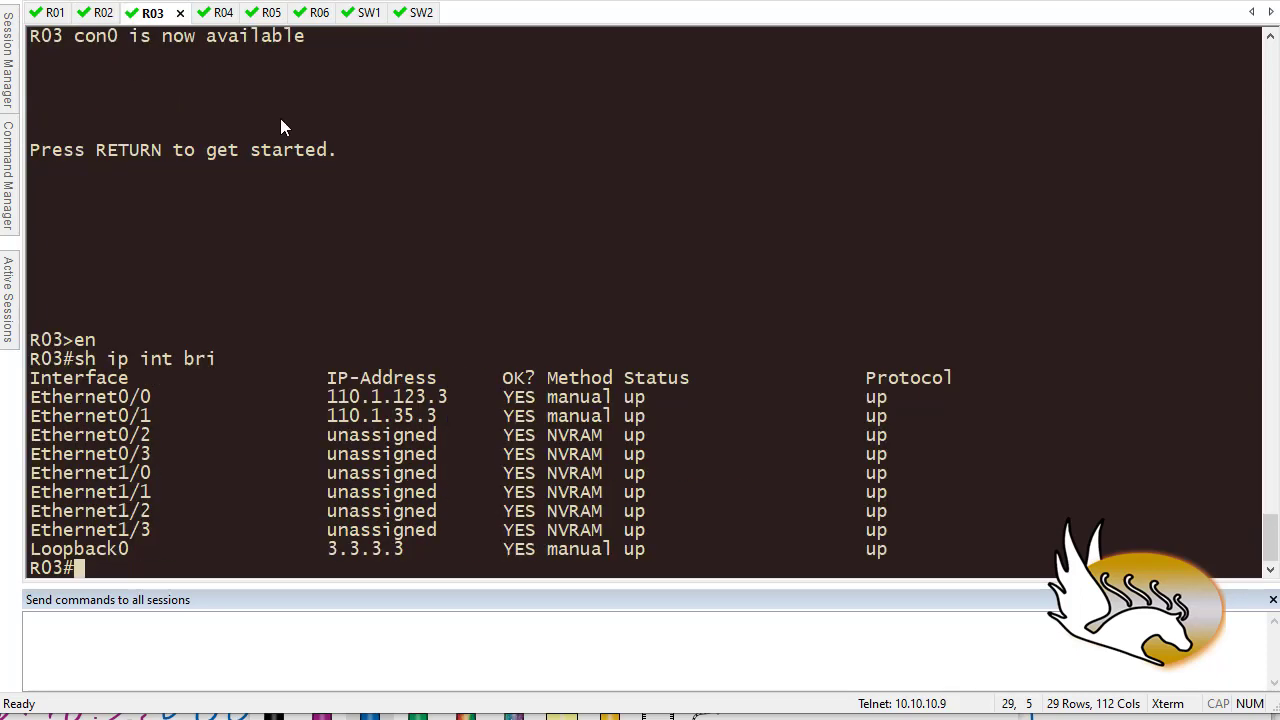
{"action": "type", "text": "conf t"}
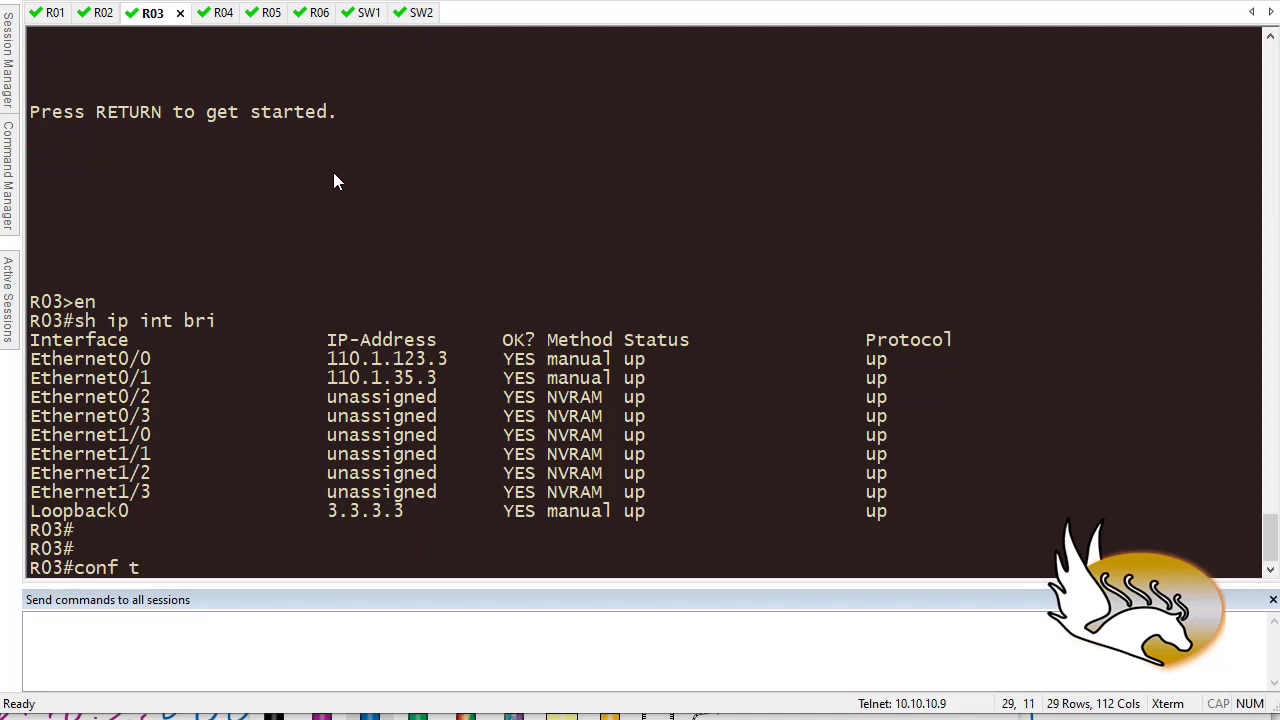
{"action": "type", "text": "int"}
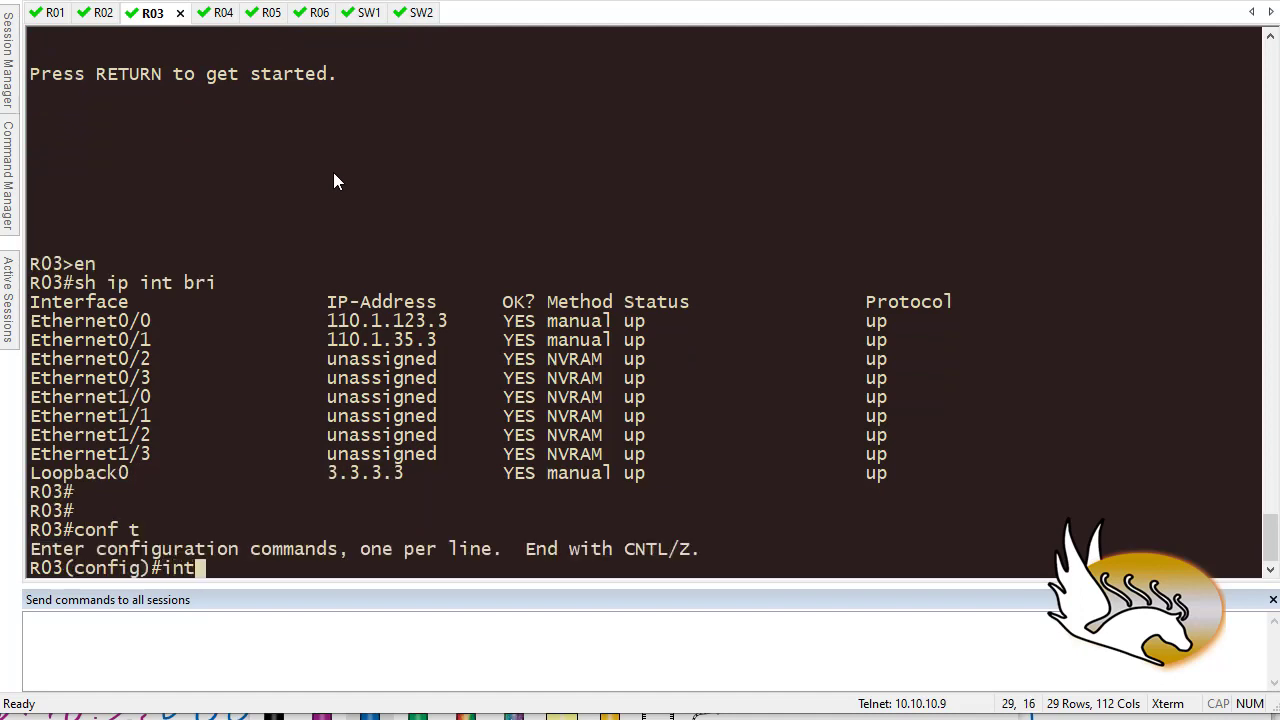
{"action": "type", "text": "lo"}
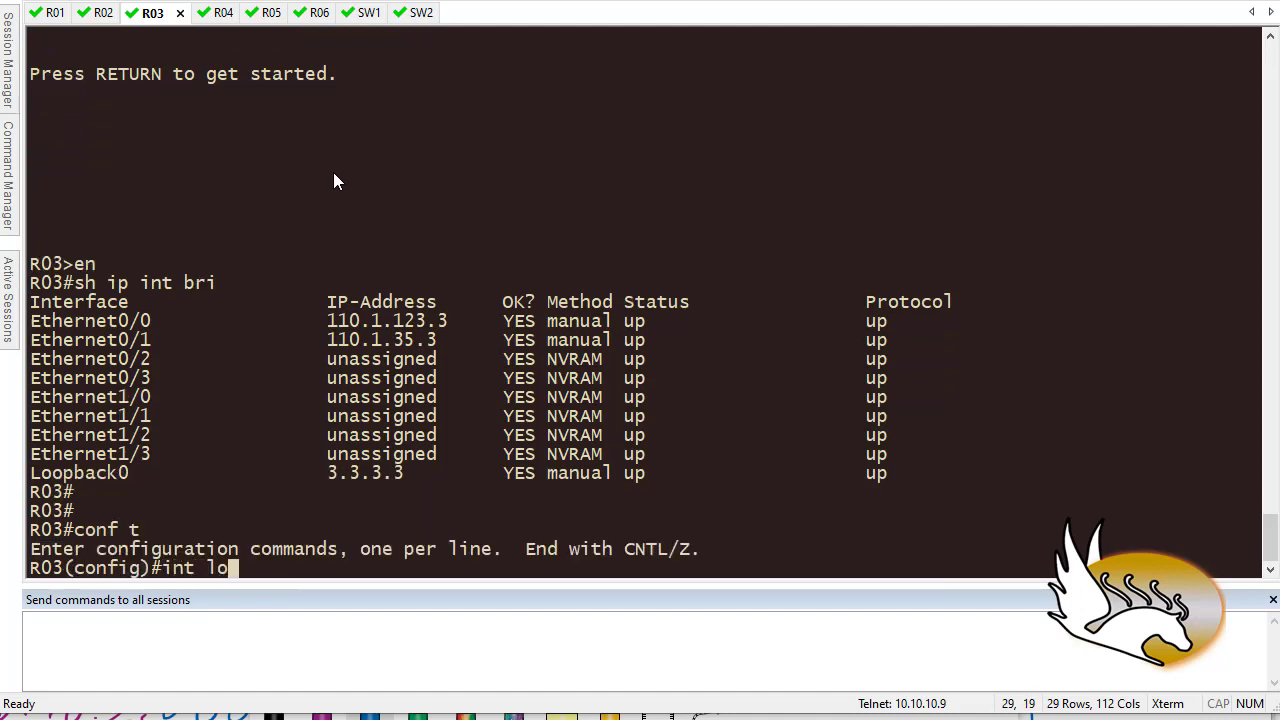
{"action": "type", "text": "2230"}
{"action": "type", "text": "i"}
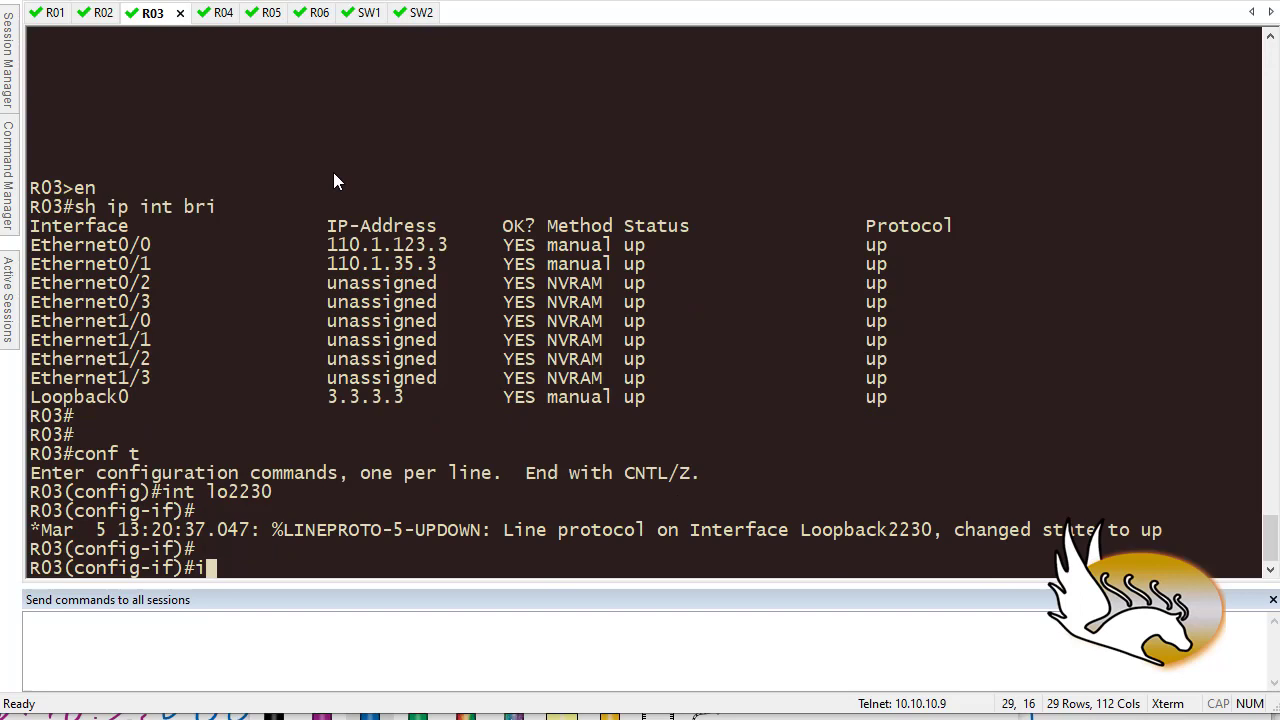
- Address Loopback2230 as 2.2.3.3 255.255.255.0 and show R03's running RIP section
{"action": "type", "text": "p add 2"}
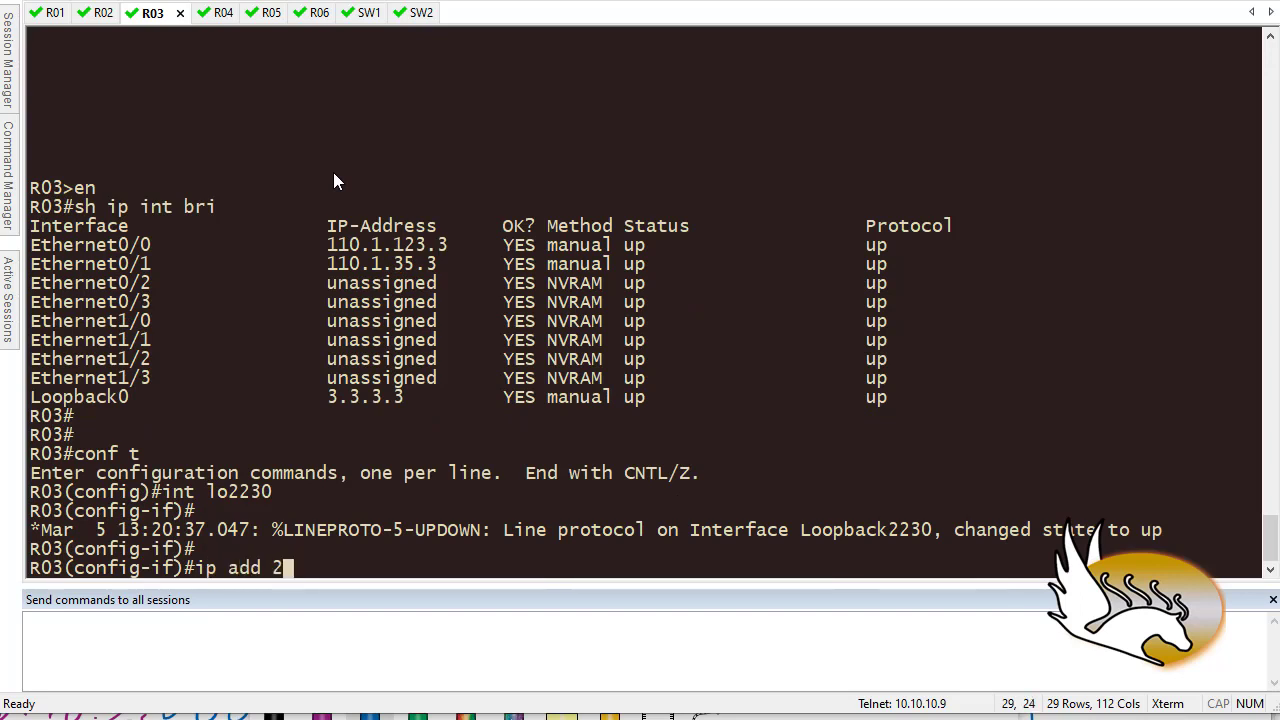
{"action": "type", "text": ".2.3.3"}
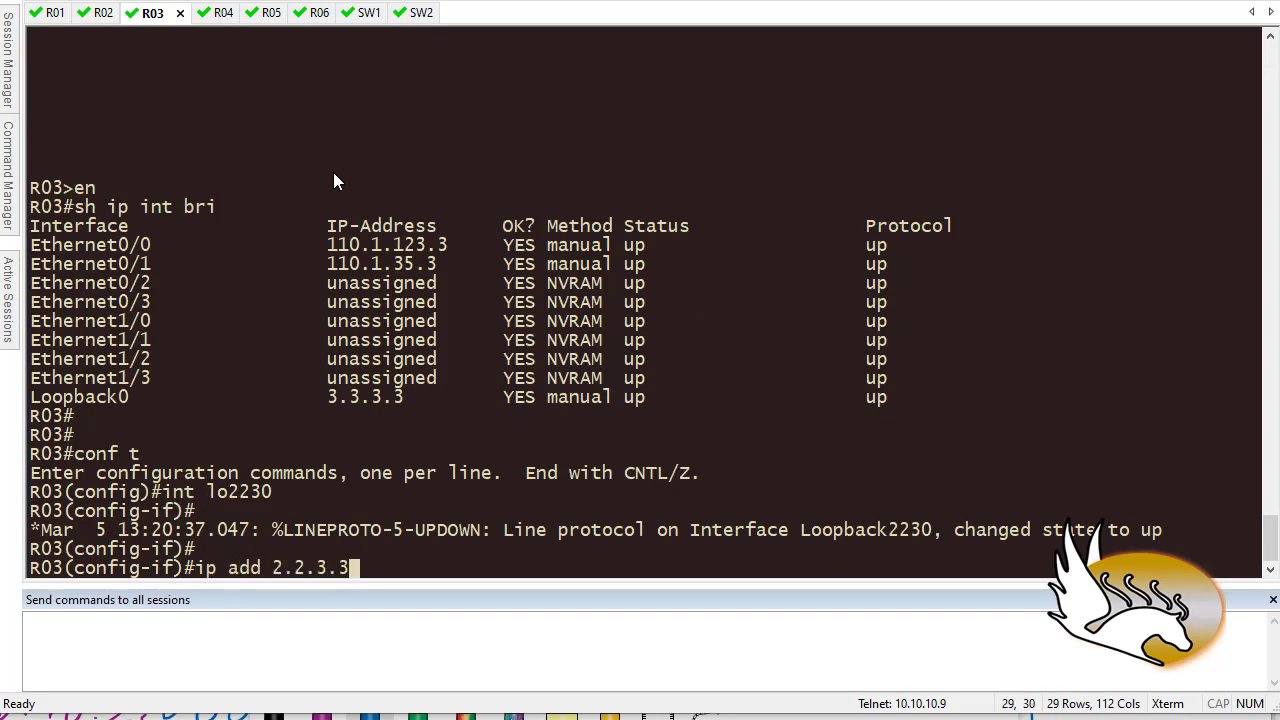
{"action": "type", "text": "255.2"}
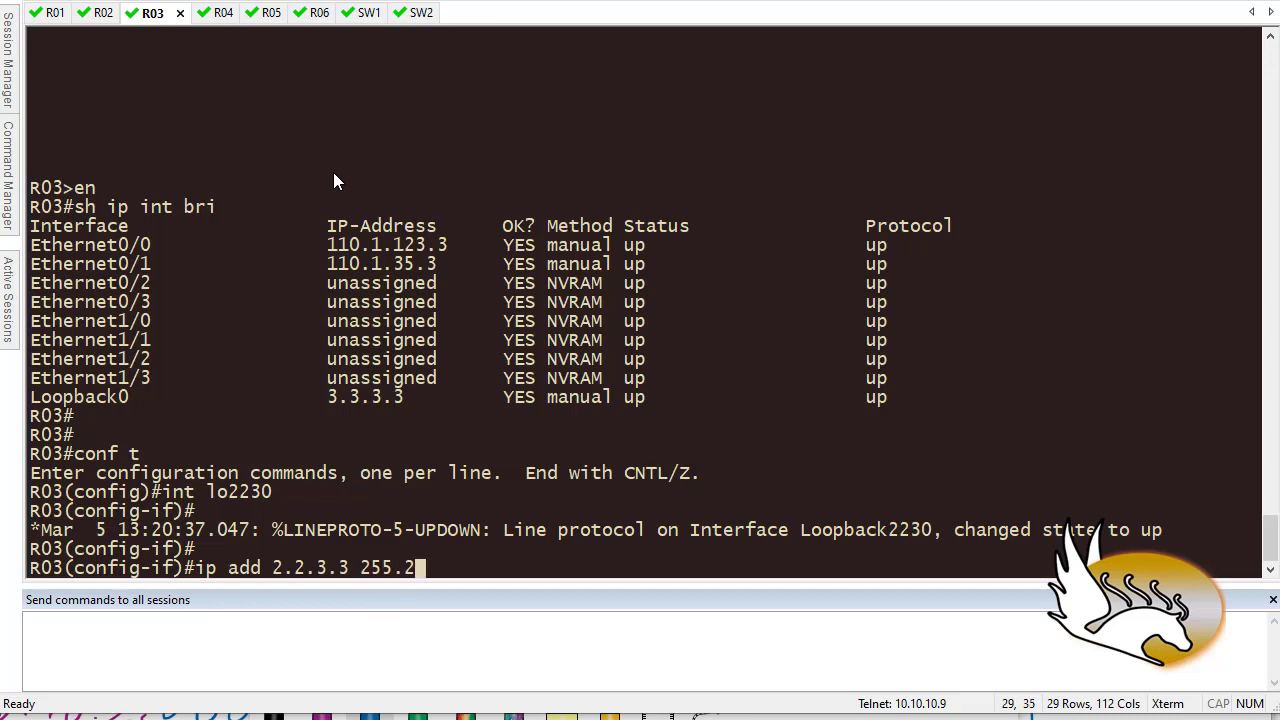
{"action": "type", "text": "55.255.0"}
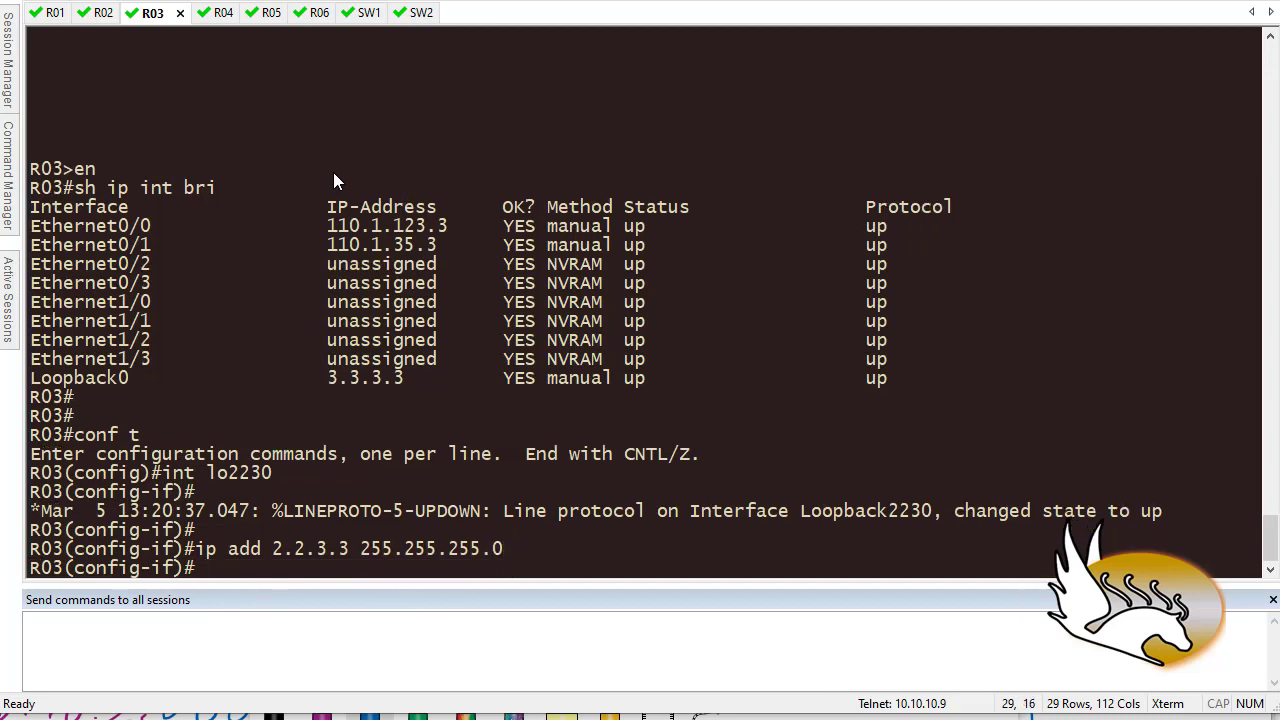
{"action": "type", "text": "do"}
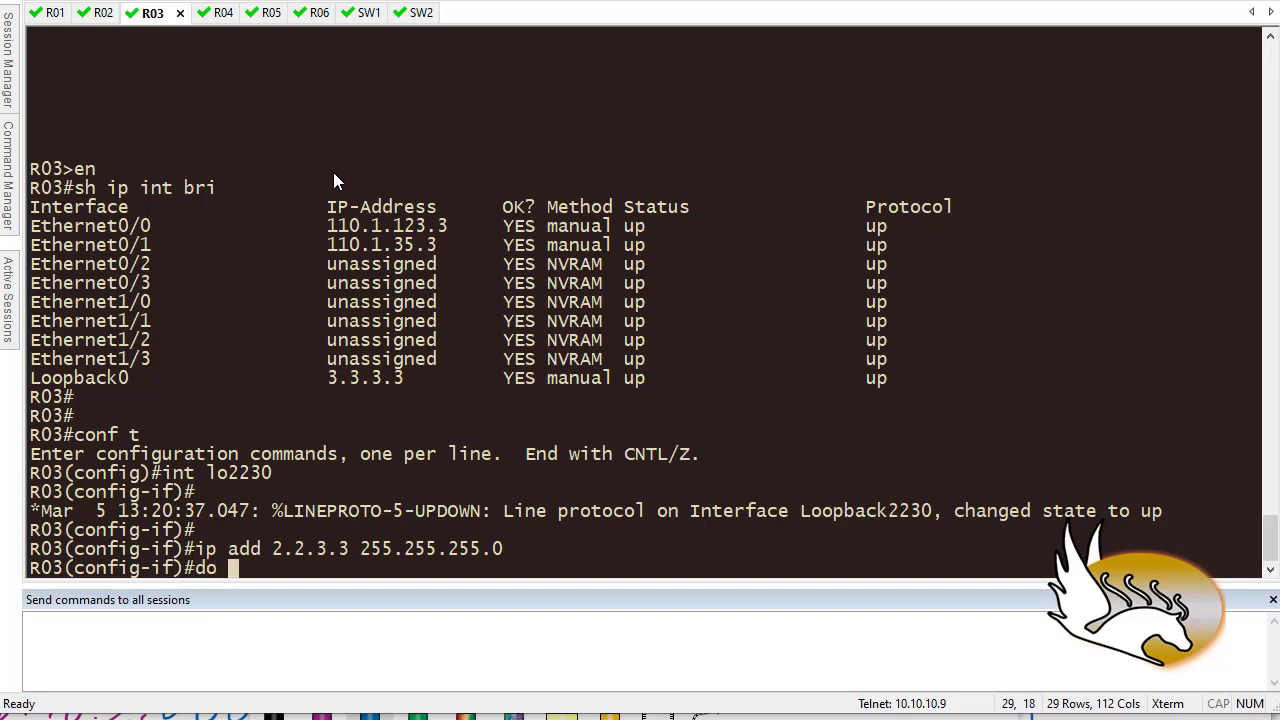
{"action": "type", "text": "sh run | s r r"}
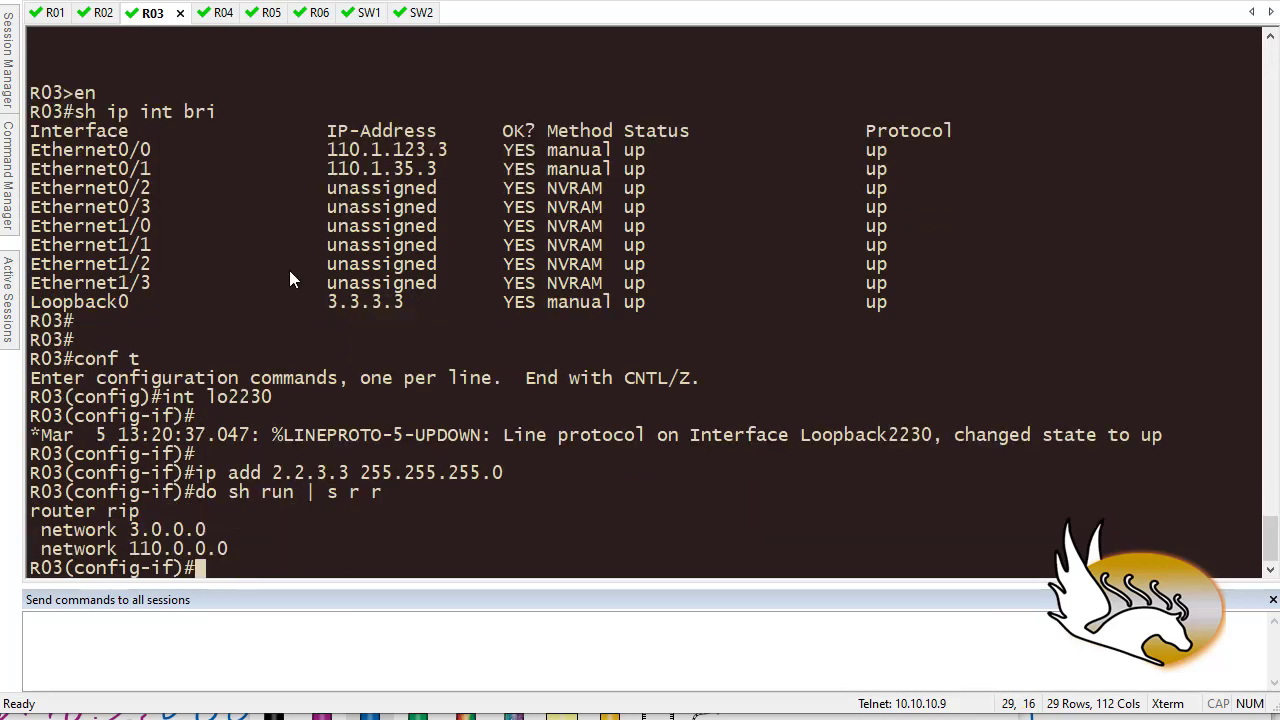
{"action": "mouse_move", "coordinate": [286, 488]}
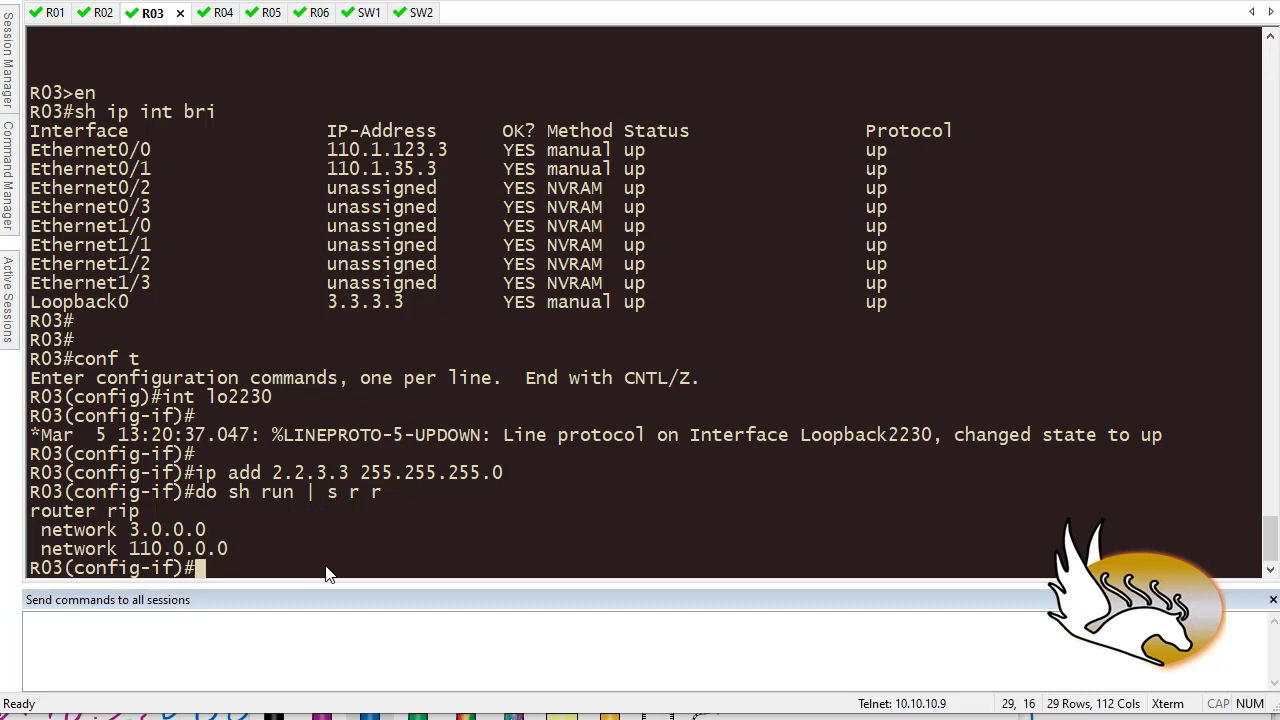
- Add network 2.0.0.0 under R03's router rip, then return to the R01 session
{"action": "type", "text": "router rip"}
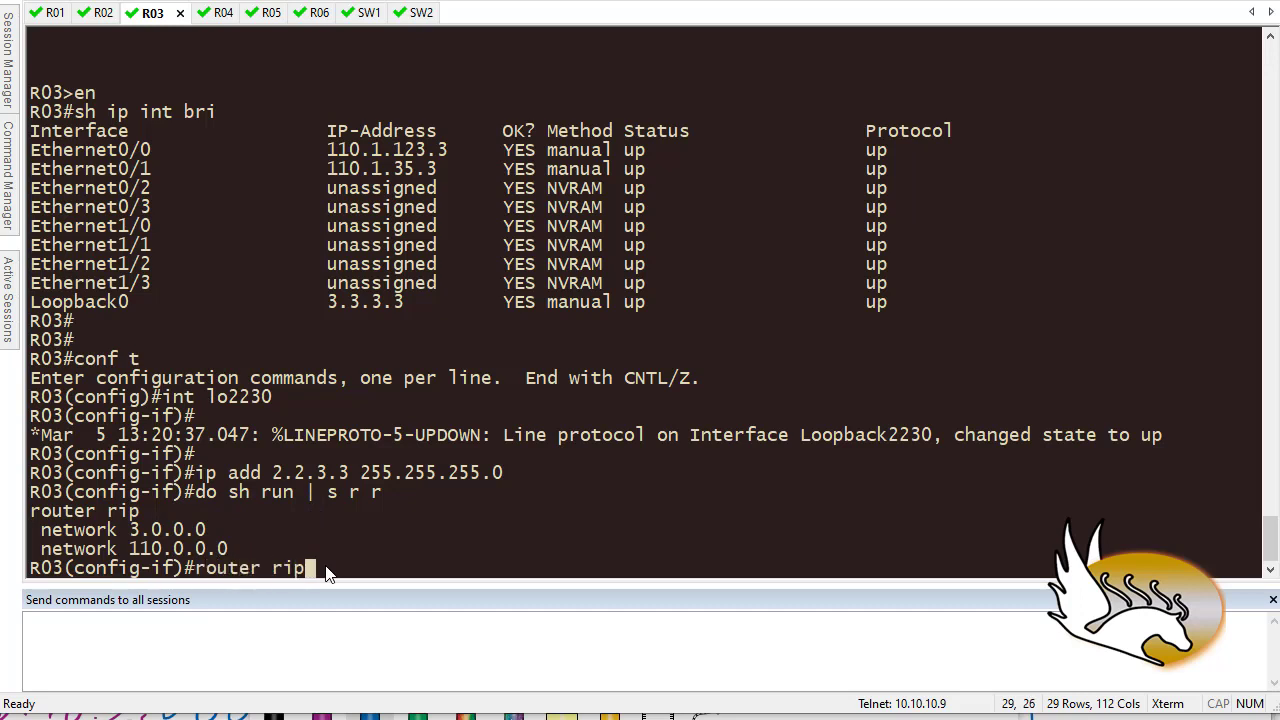
{"action": "type", "text": "net"}
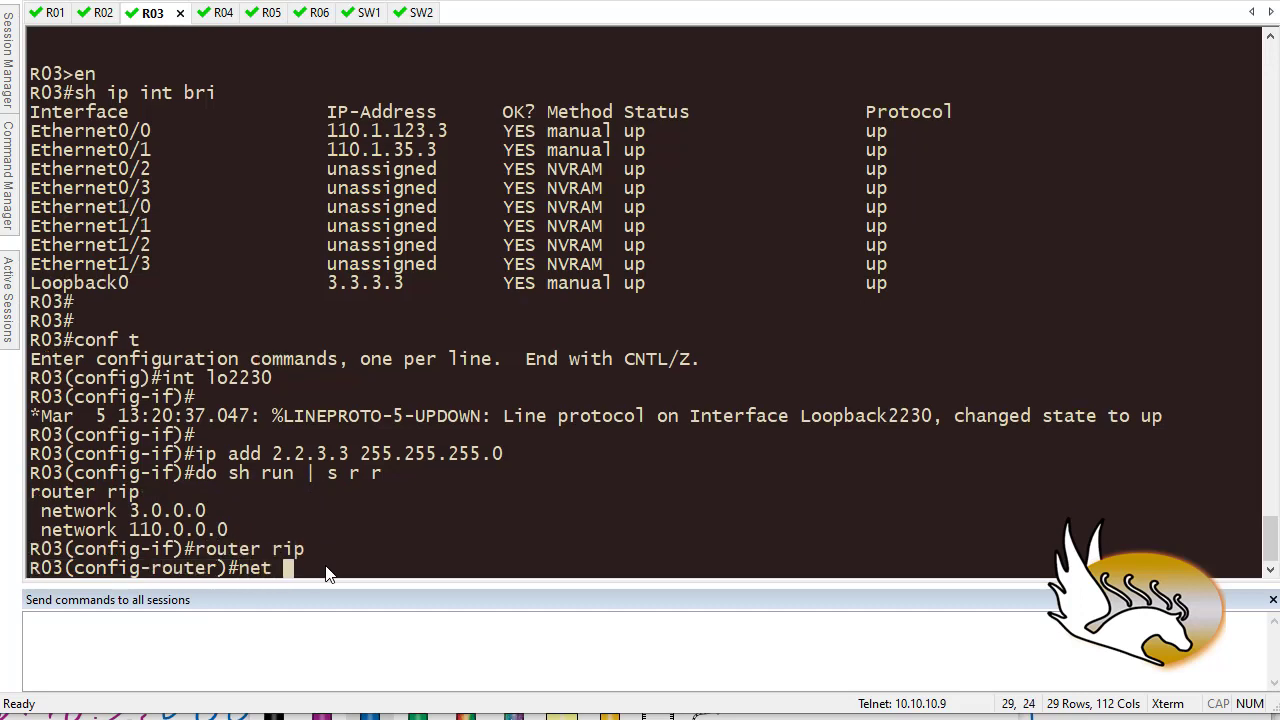
{"action": "type", "text": "2.0.0.0"}
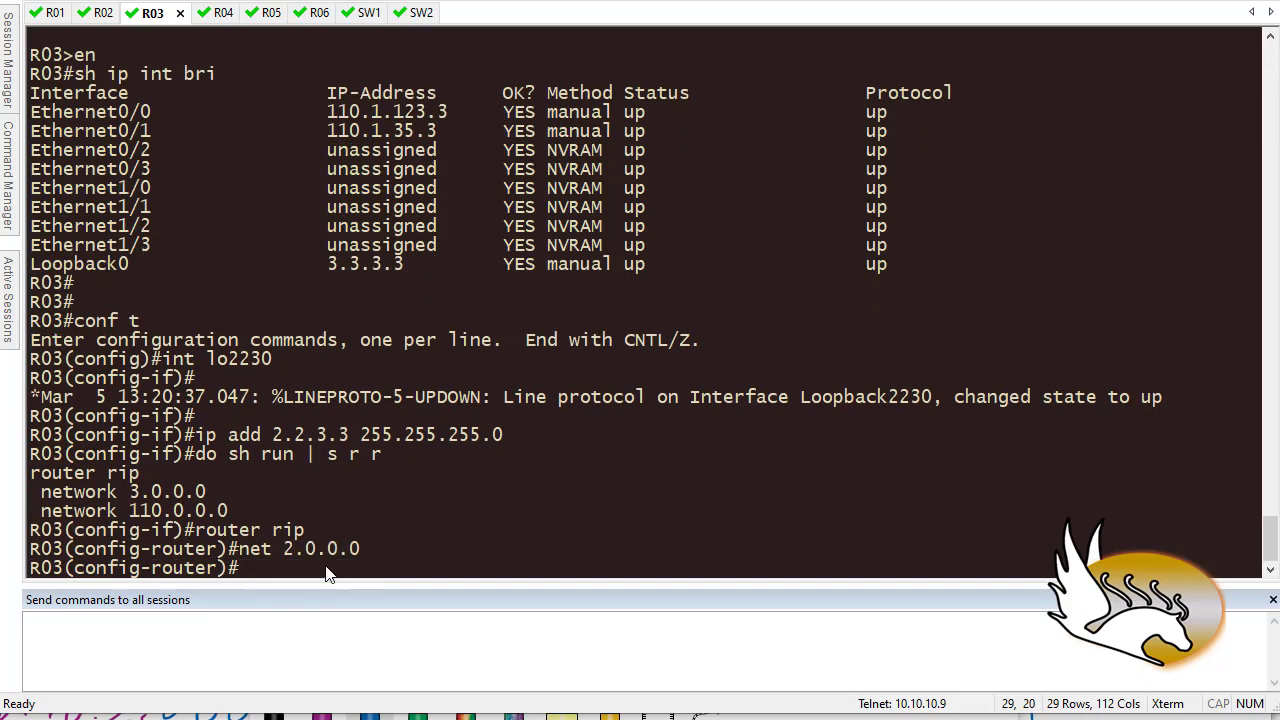
{"action": "mouse_move", "coordinate": [358, 558]}
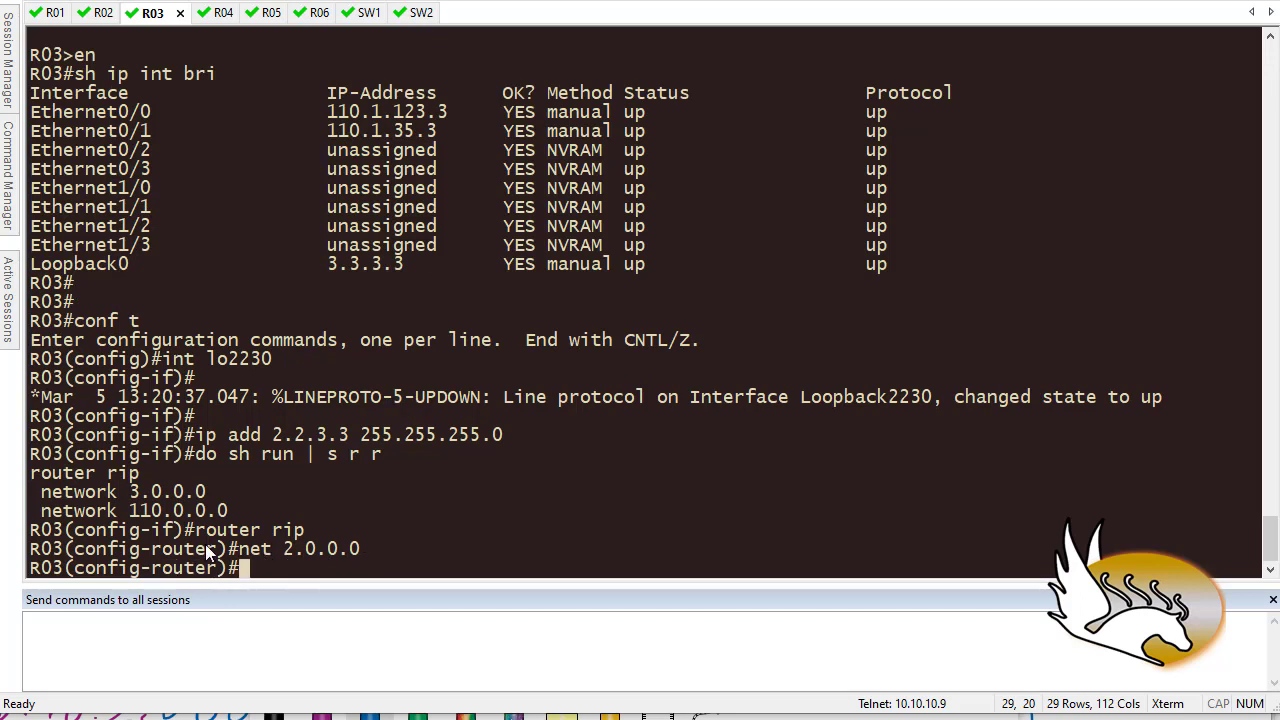
{"action": "mouse_move", "coordinate": [288, 564]}
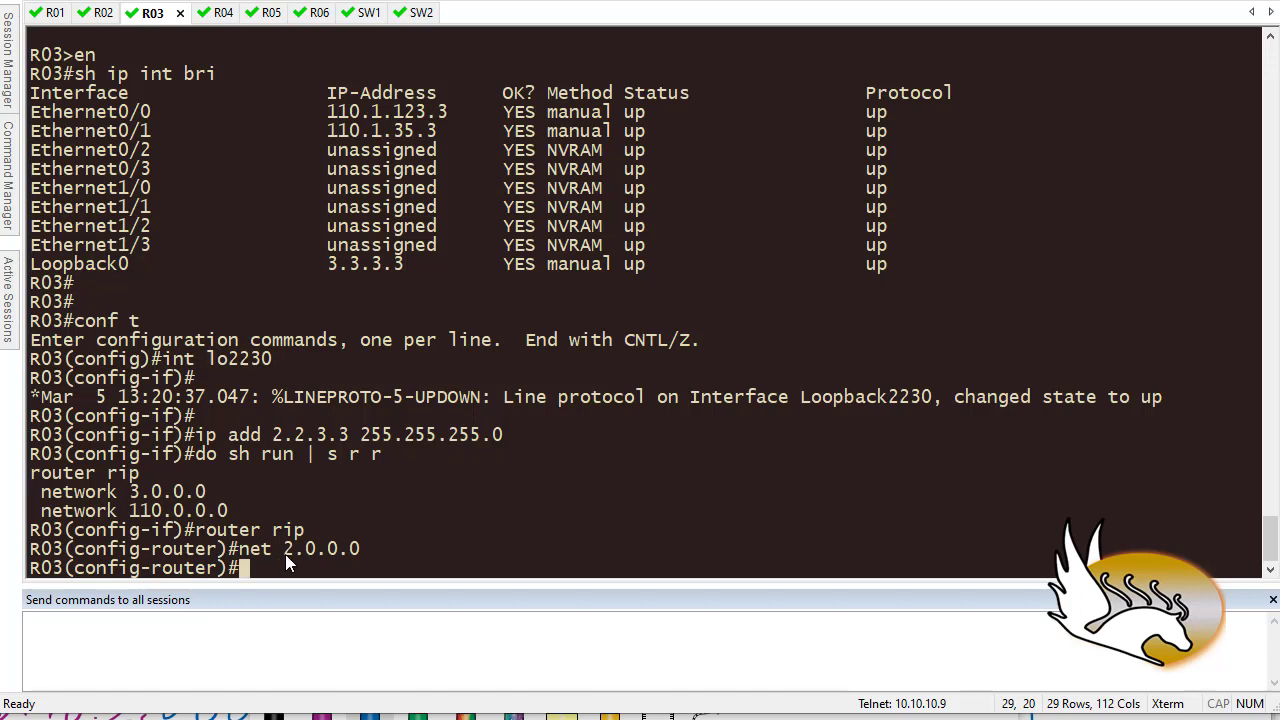
{"action": "mouse_move", "coordinate": [310, 564]}
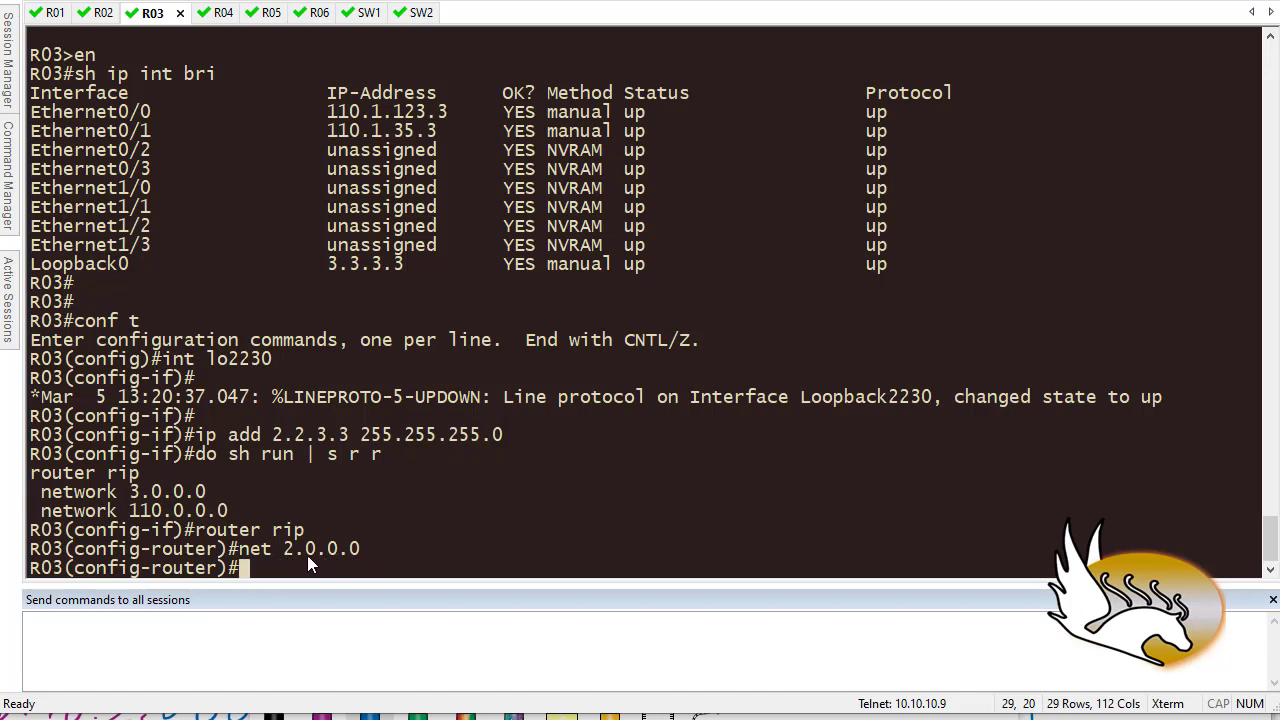
{"action": "mouse_move", "coordinate": [284, 556]}
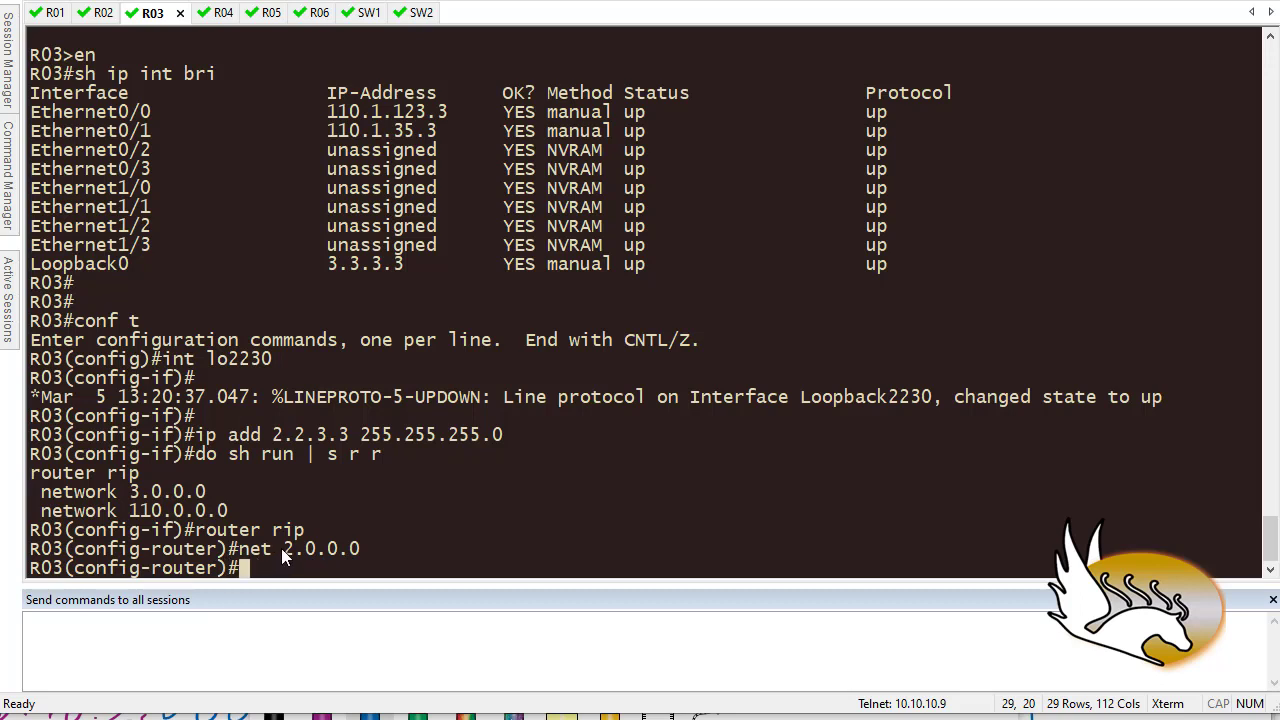
{"action": "double_click", "coordinate": [288, 548]}
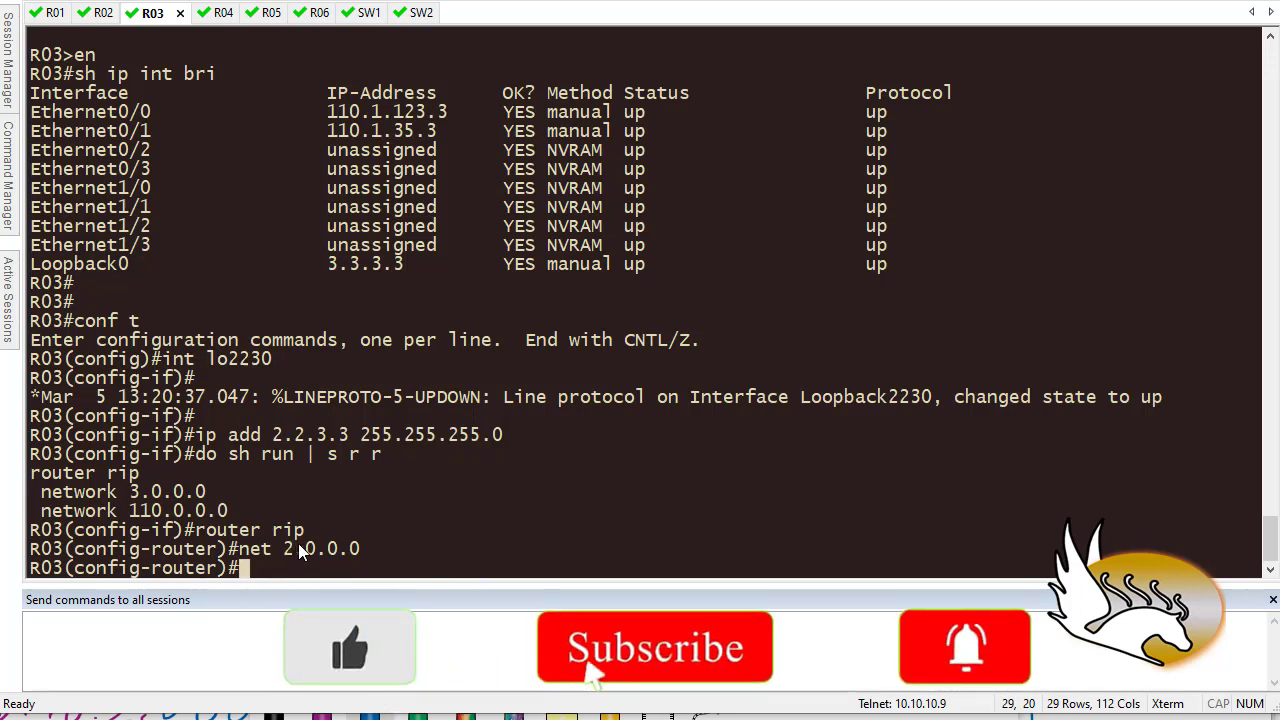
{"action": "left_click", "coordinate": [56, 12]}
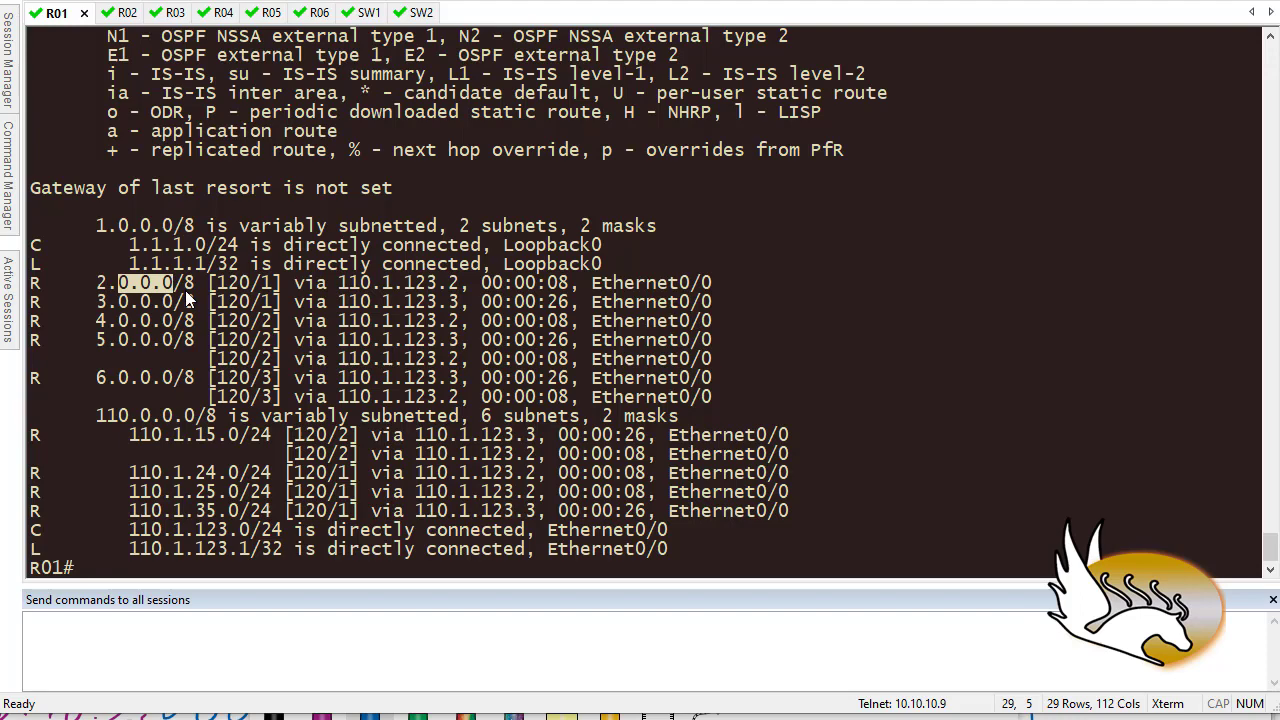
- Show R01's routing table and highlight the 2.0.0.0/8 next hops 110.1.123.3 and 110.1.123.2
{"action": "type", "text": "sh ip route"}
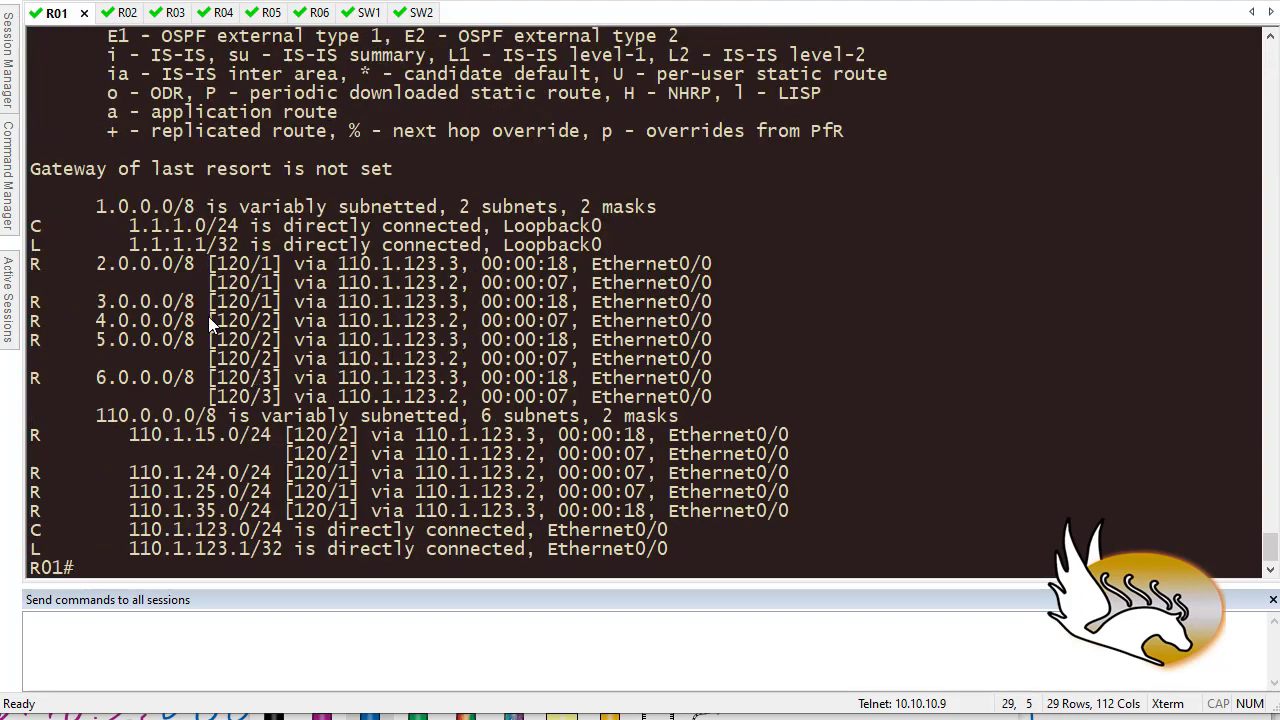
{"action": "left_click_drag", "start_coordinate": [96, 264], "coordinate": [170, 264]}
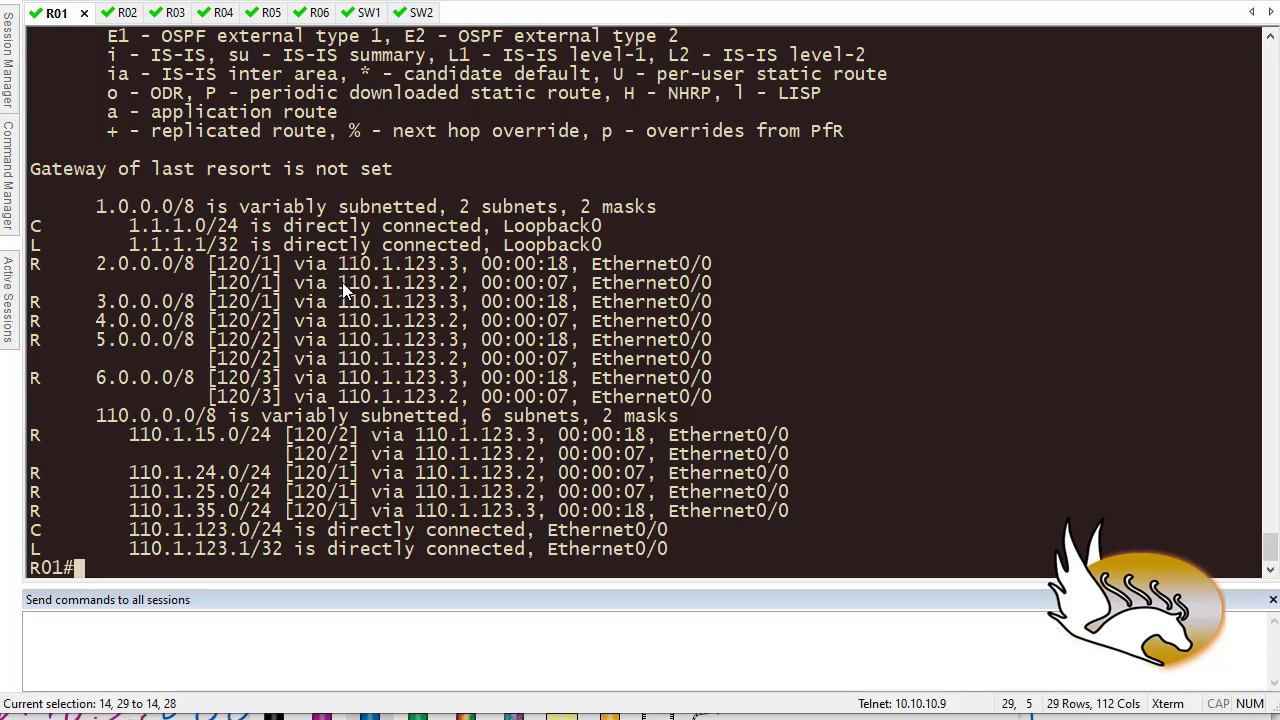
{"action": "double_click", "coordinate": [396, 282]}
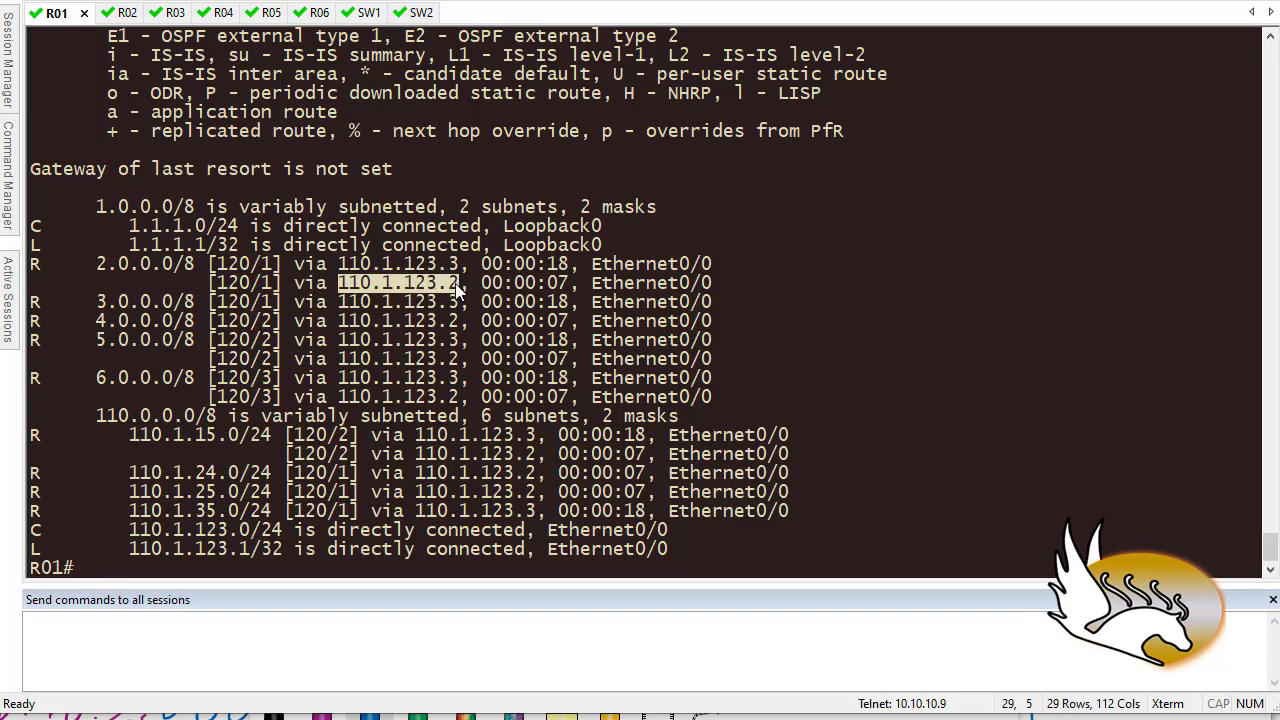
{"action": "mouse_move", "coordinate": [520, 376]}
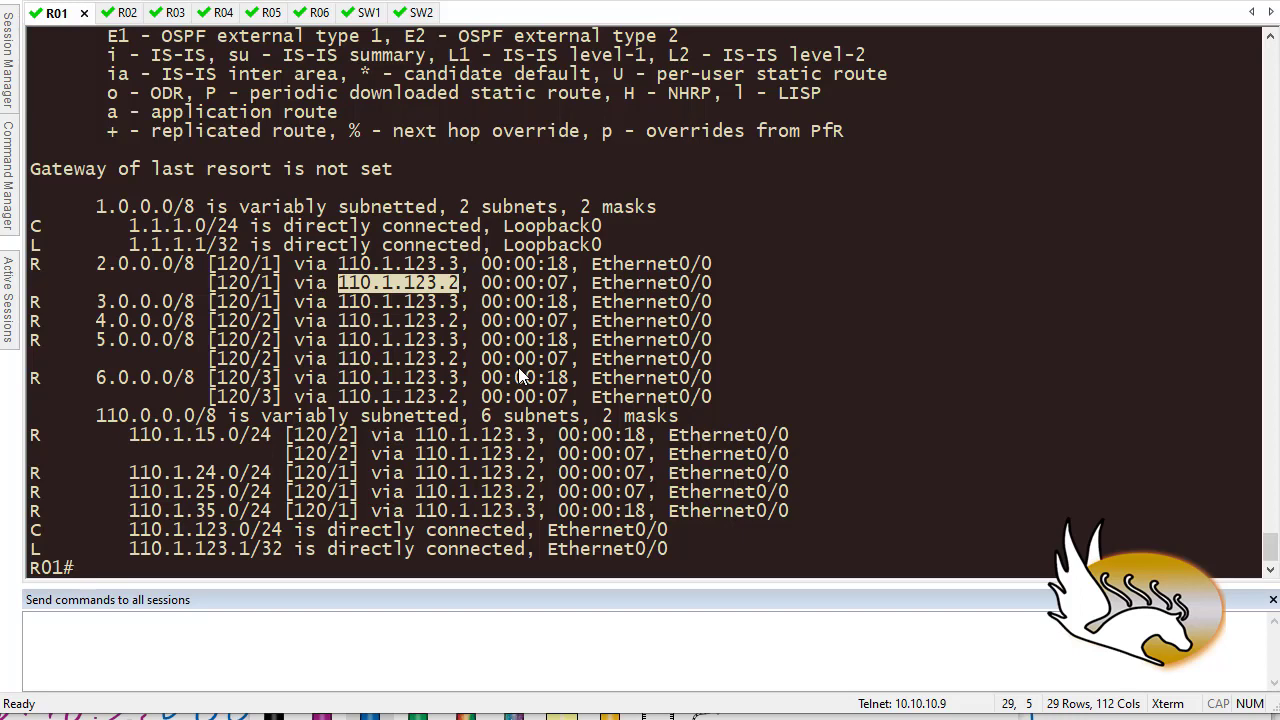
{"action": "type", "text": "ping 2.2."}
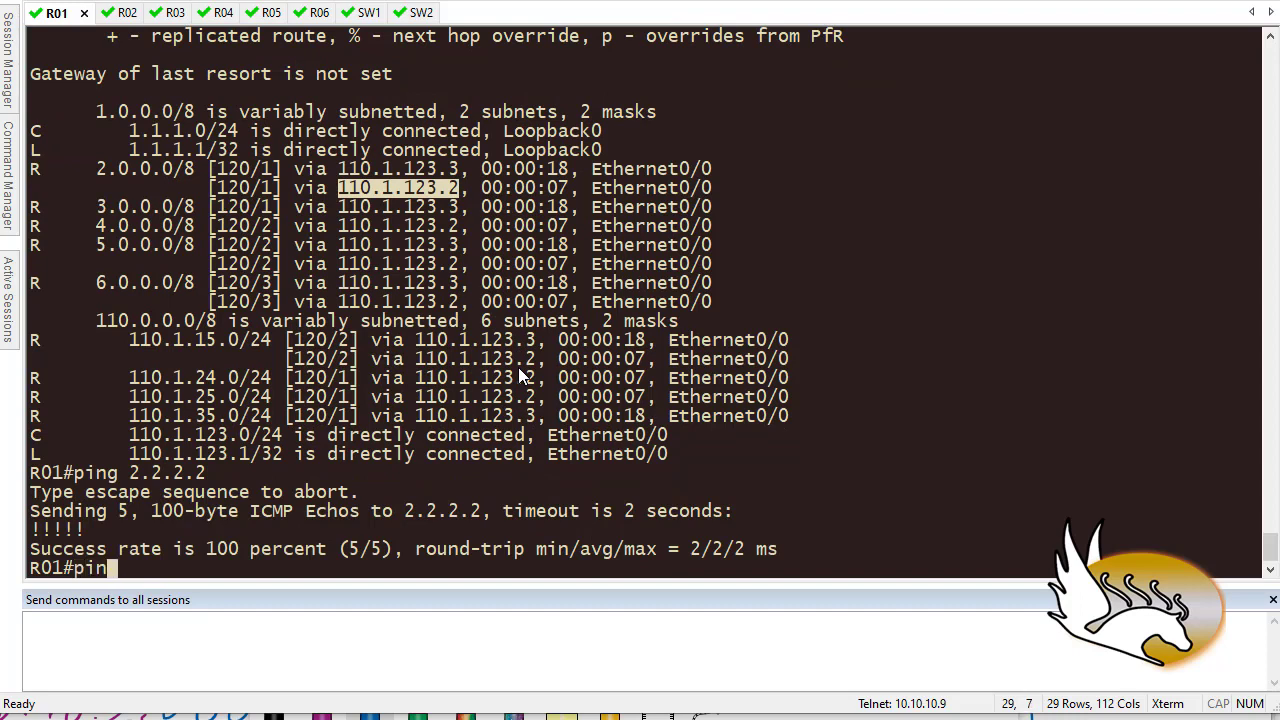
- Ping 2.2.2.2 successfully from R01, then ping 2.2.3.3 twice, highlighting the U.U.U failure
{"action": "type", "text": "2.2.3.3"}
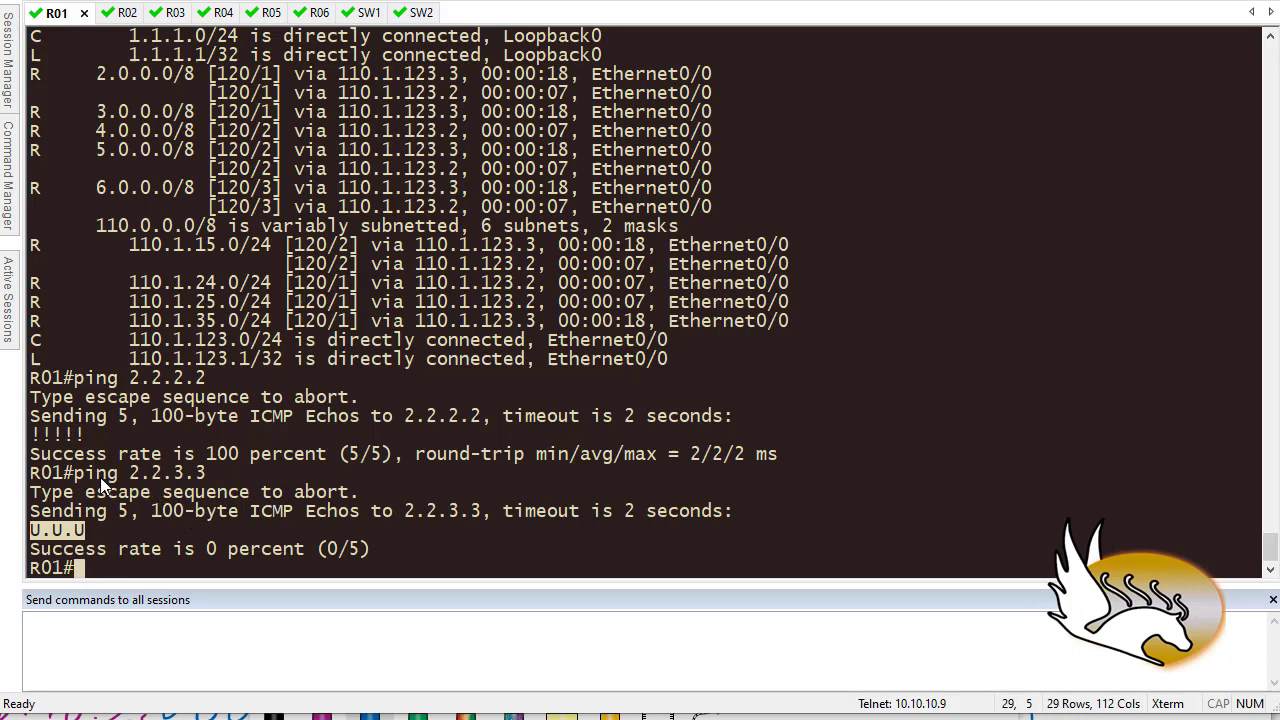
{"action": "left_click_drag", "start_coordinate": [96, 74], "coordinate": [172, 74]}
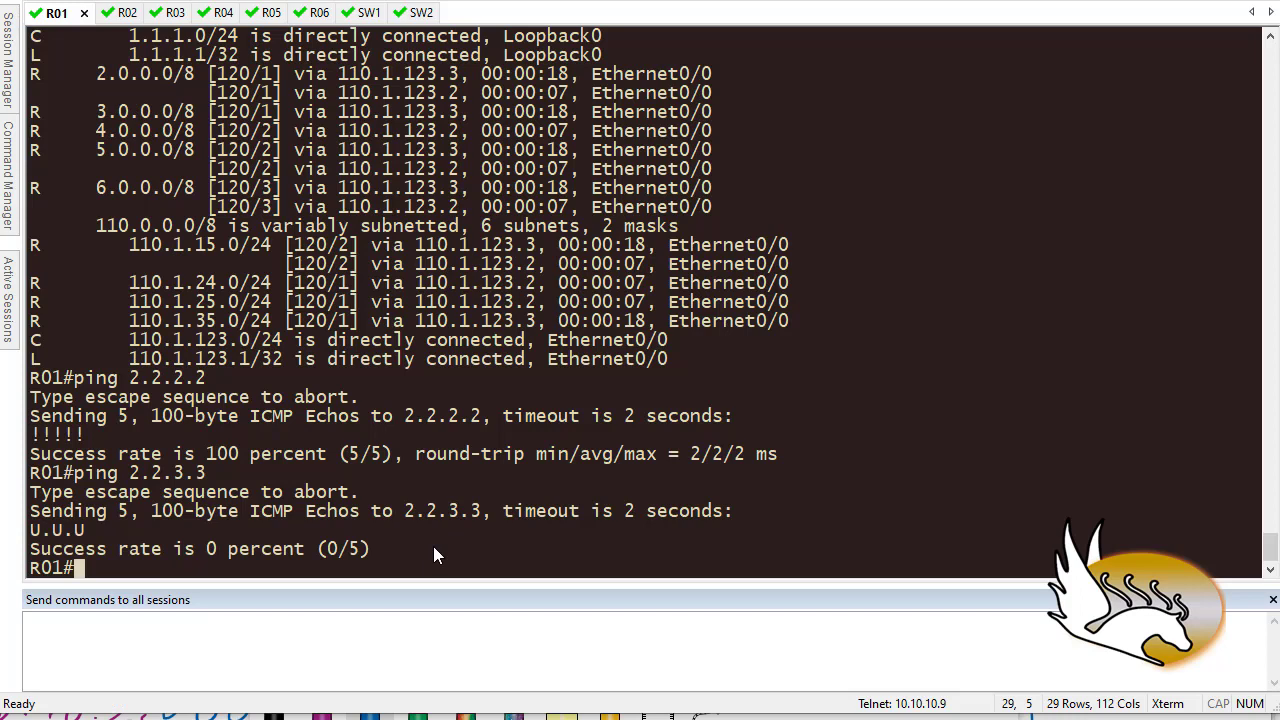
{"action": "type", "text": "ping 2.2.3.3"}
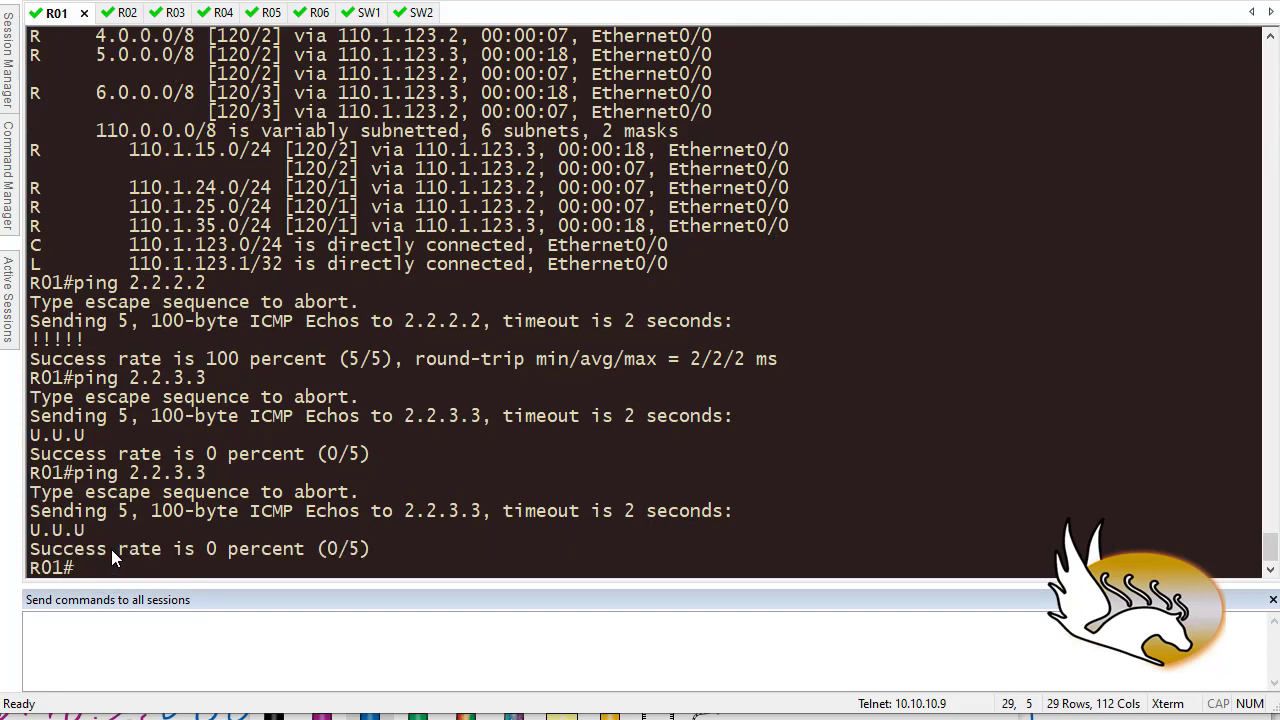
{"action": "mouse_move", "coordinate": [128, 552]}
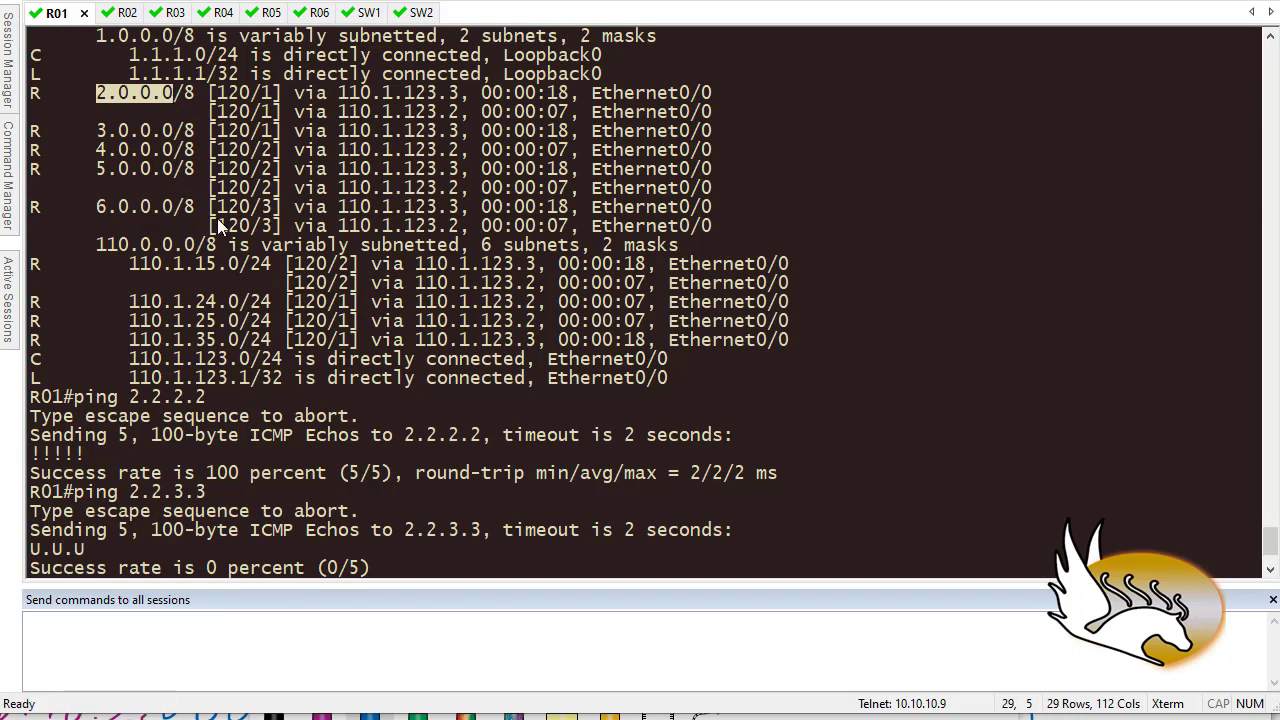
{"action": "mouse_move", "coordinate": [416, 404]}
{"action": "type", "text": "ping 2.2.3.3"}
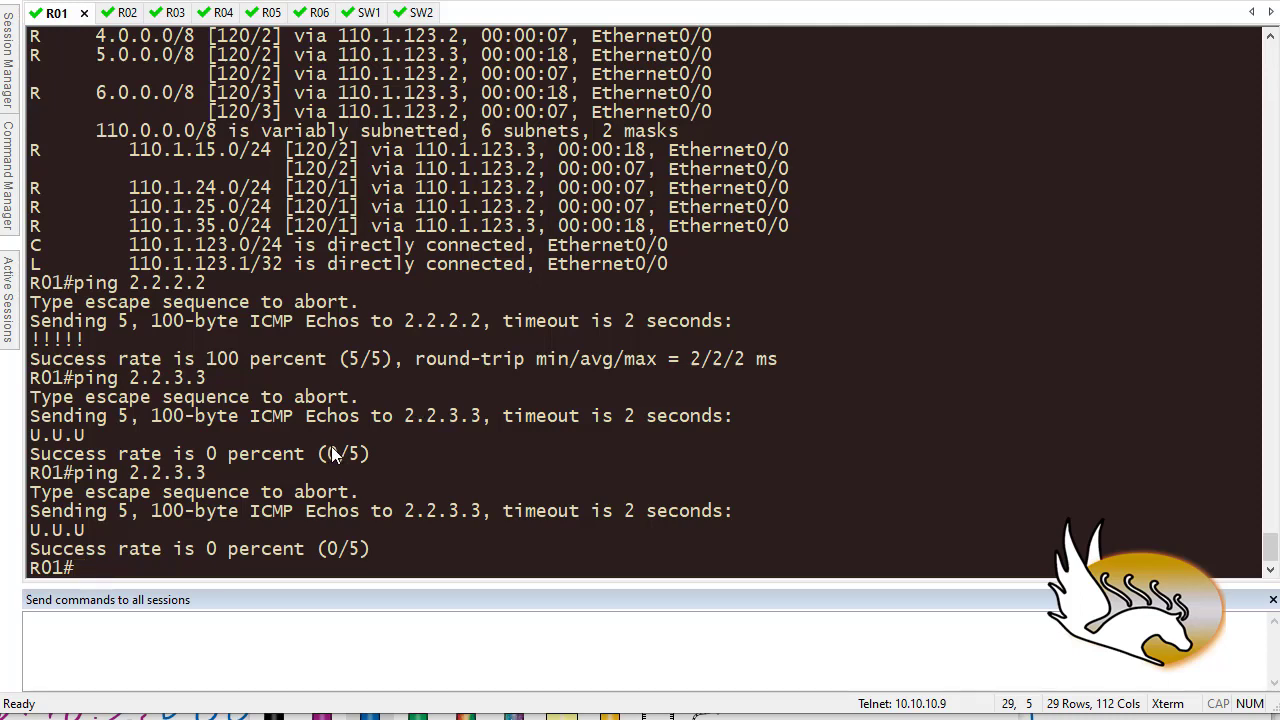
{"action": "type", "text": "conf t"}
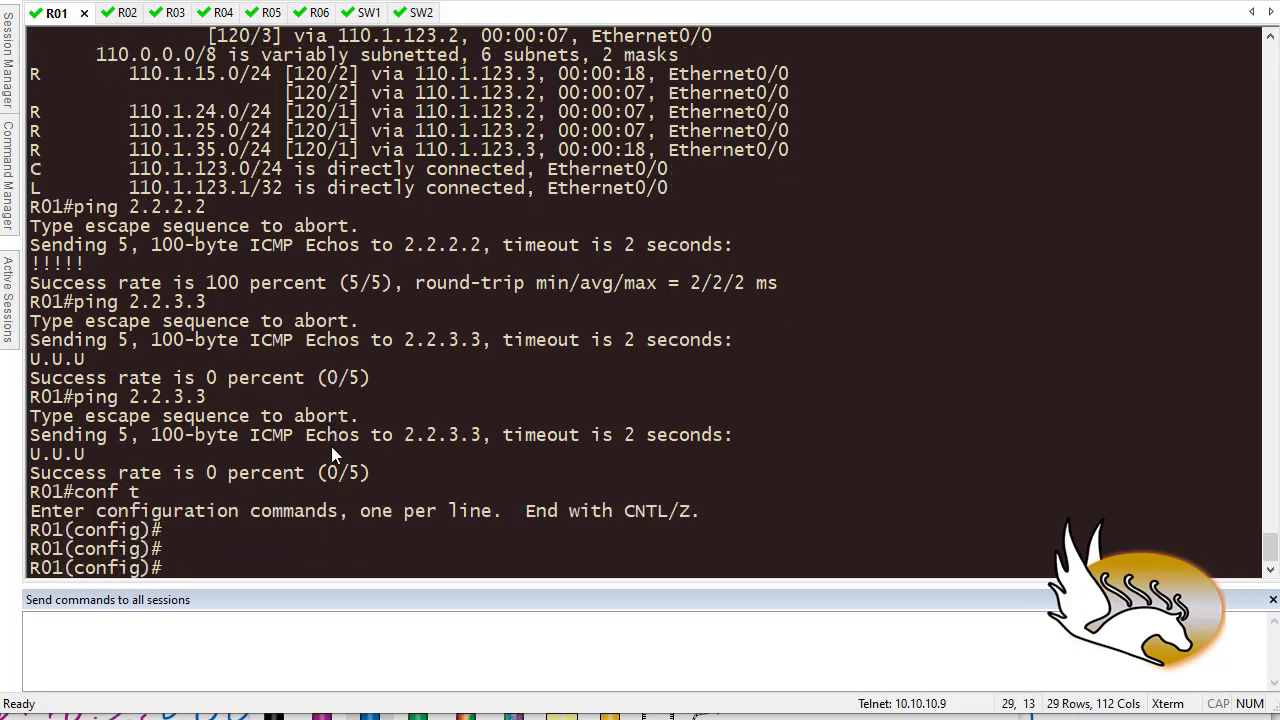
- Under R01's router rip, set no auto-summary and version 2
{"action": "type", "text": "router rip"}
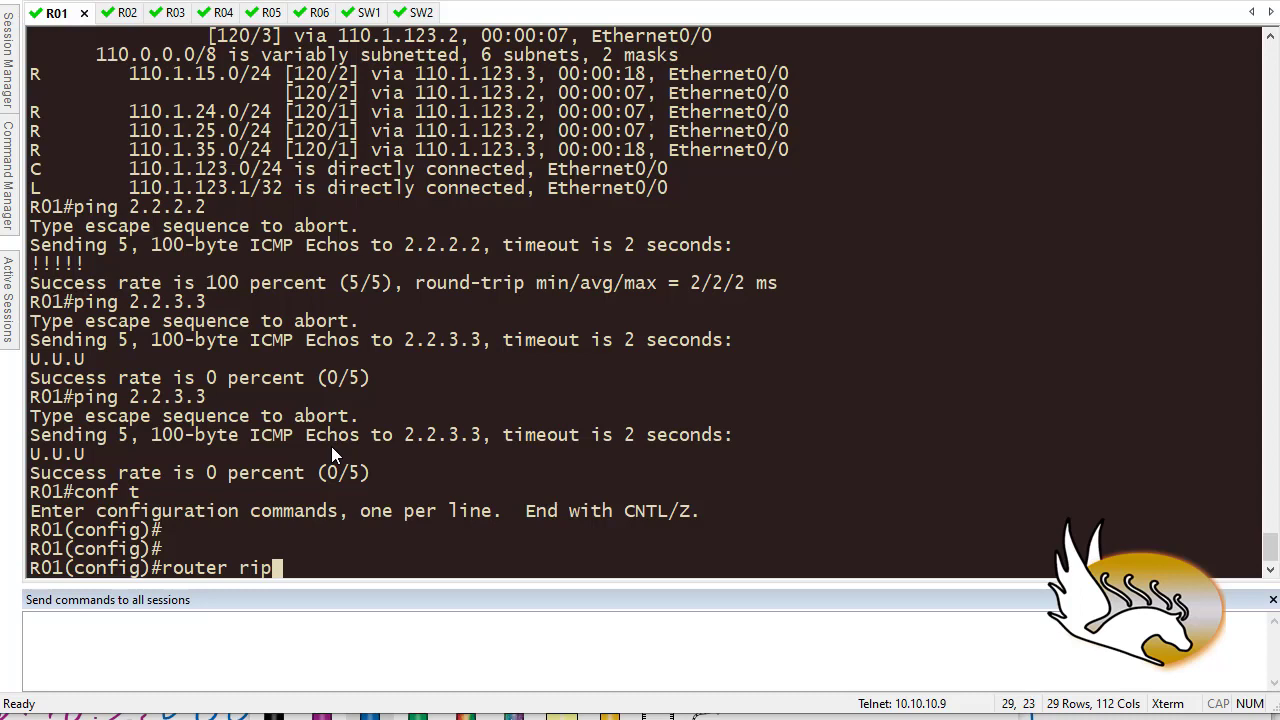
{"action": "type", "text": "no"}
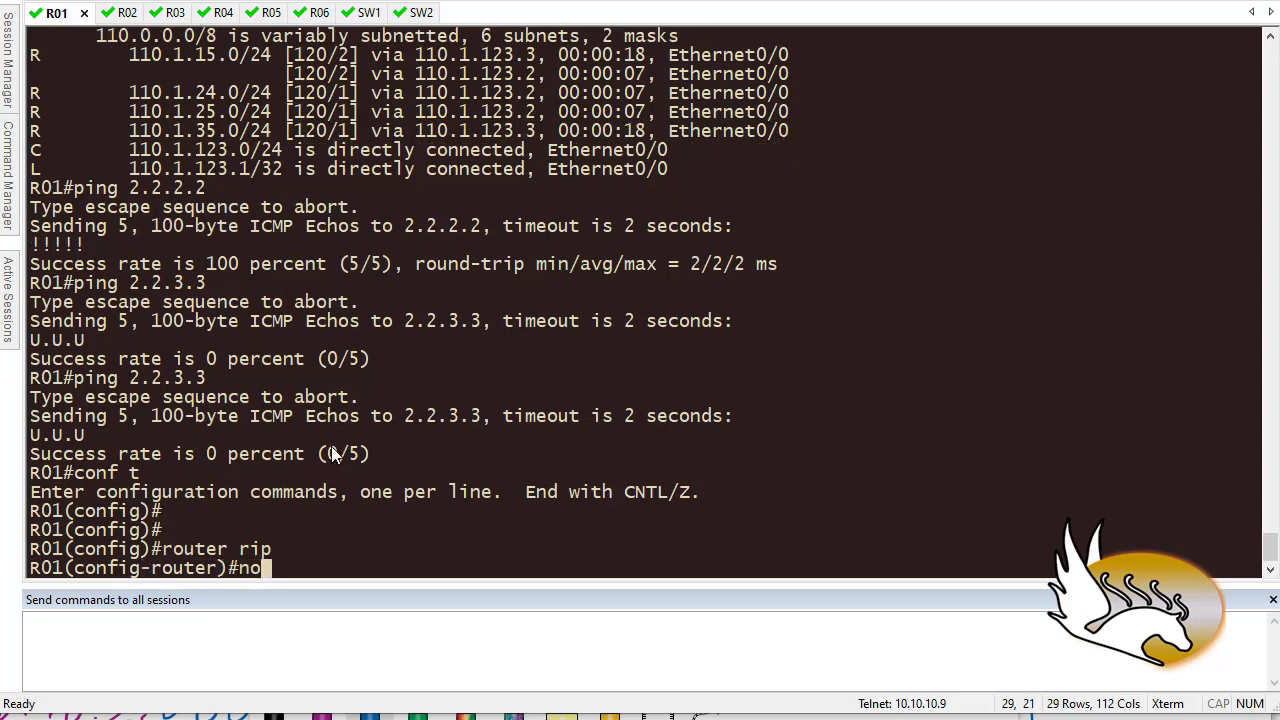
{"action": "type", "text": "auto"}
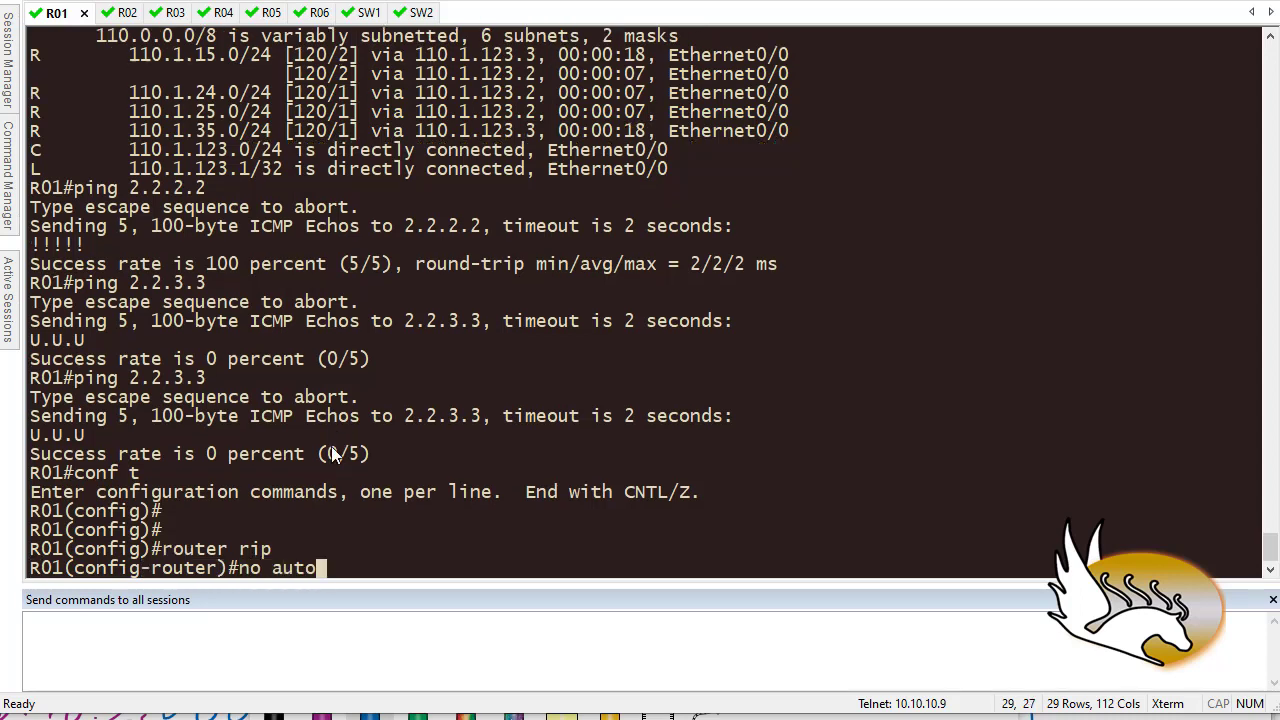
{"action": "type", "text": "-summary"}
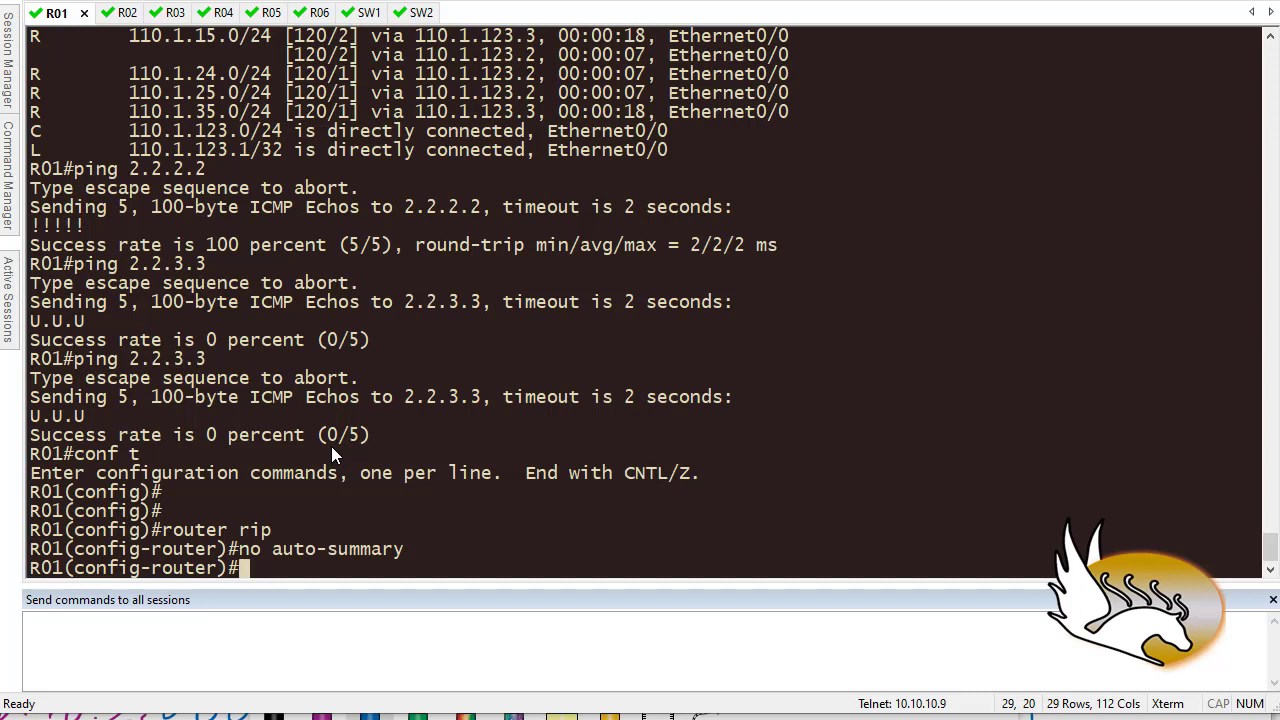
{"action": "type", "text": "versio"}
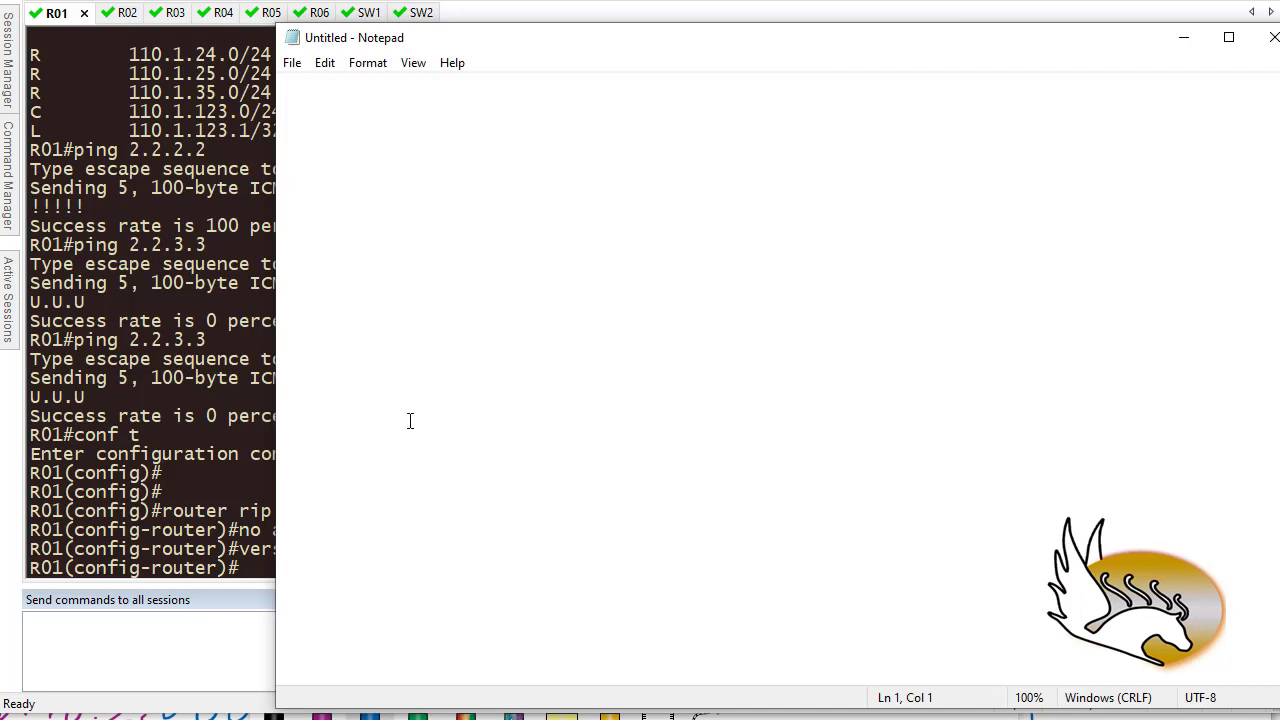
{"action": "mouse_move", "coordinate": [396, 142]}
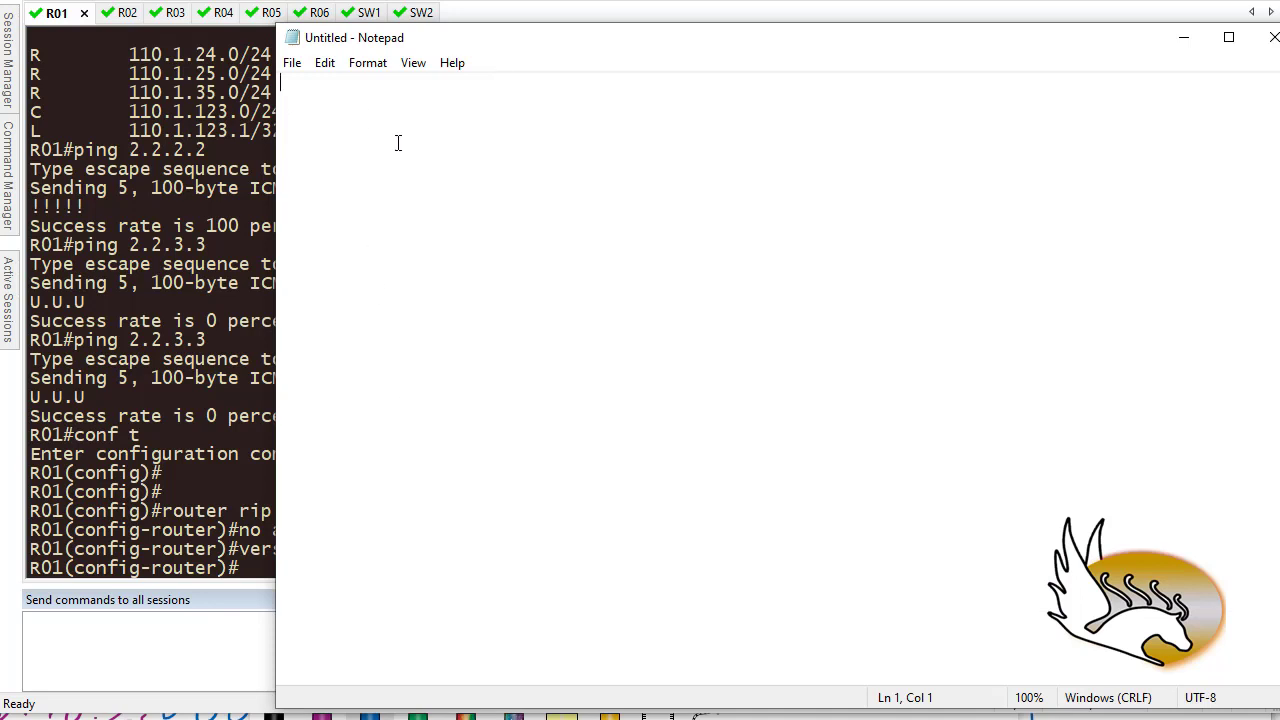
- Write the script: en, conf t, router rip, version 2, no auto-summary, end on separate lines
{"action": "type", "text": "en"}
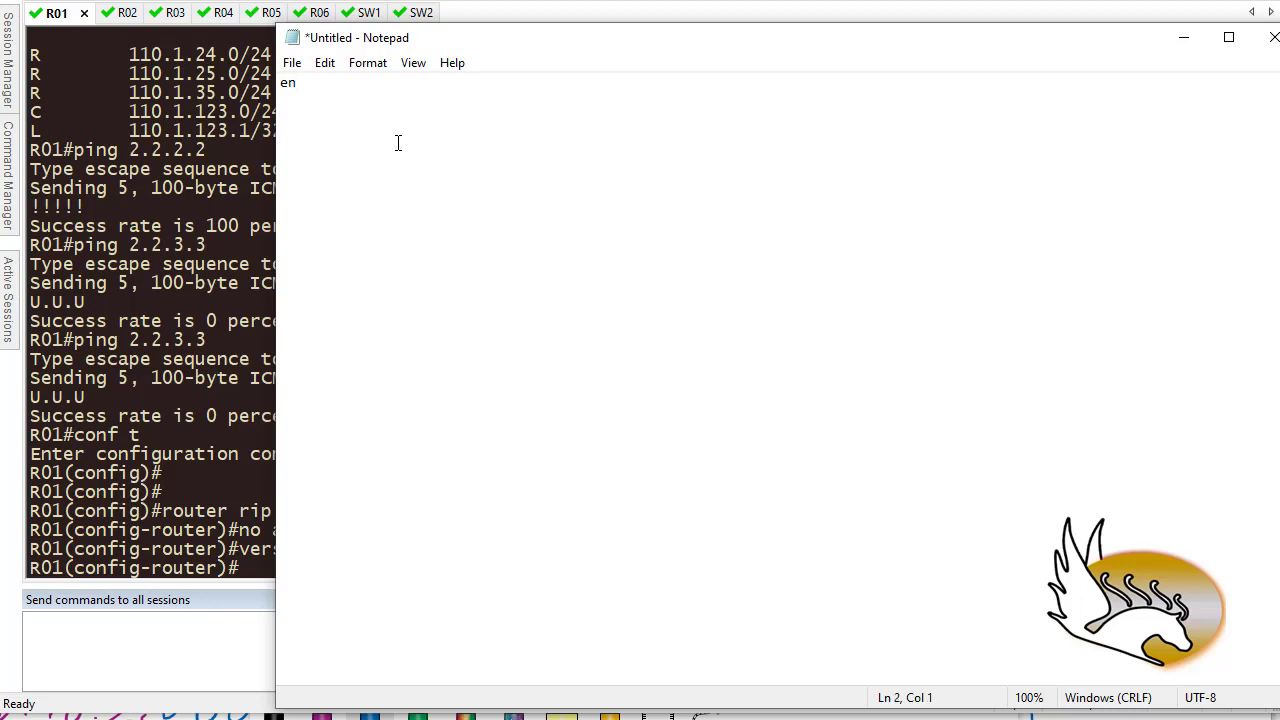
{"action": "key", "text": "enter"}
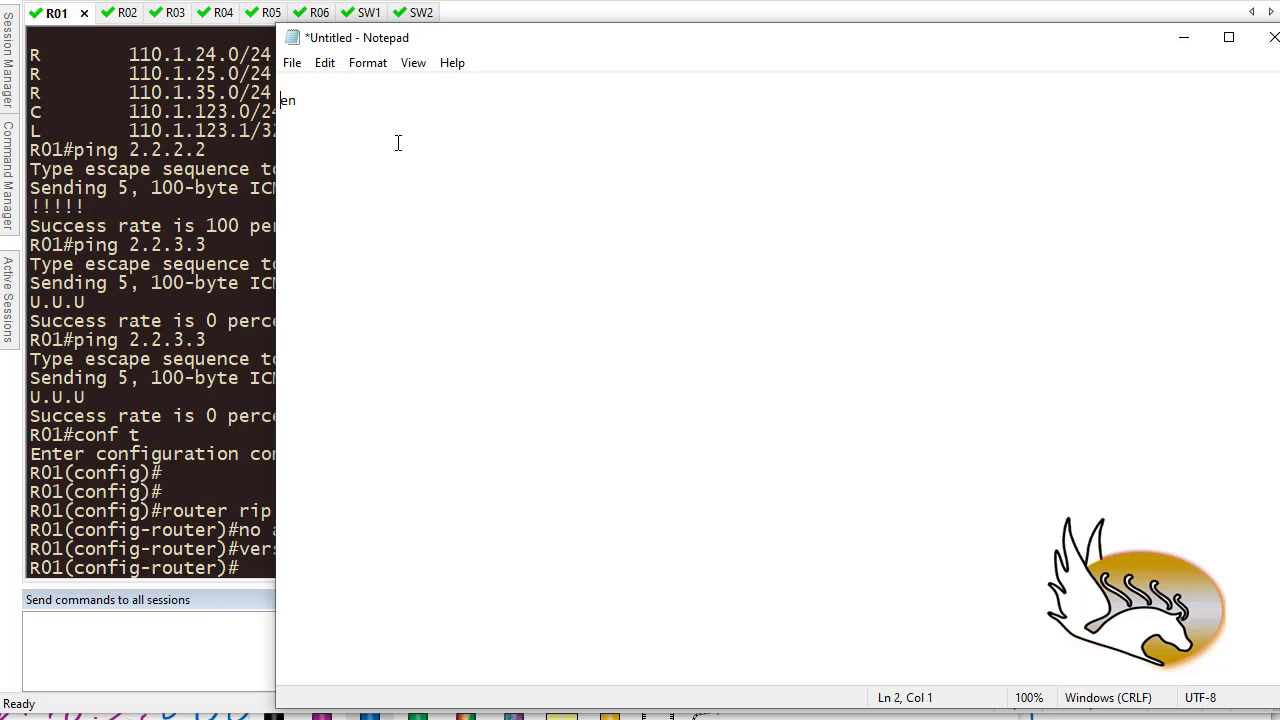
{"action": "key", "text": "Enter"}
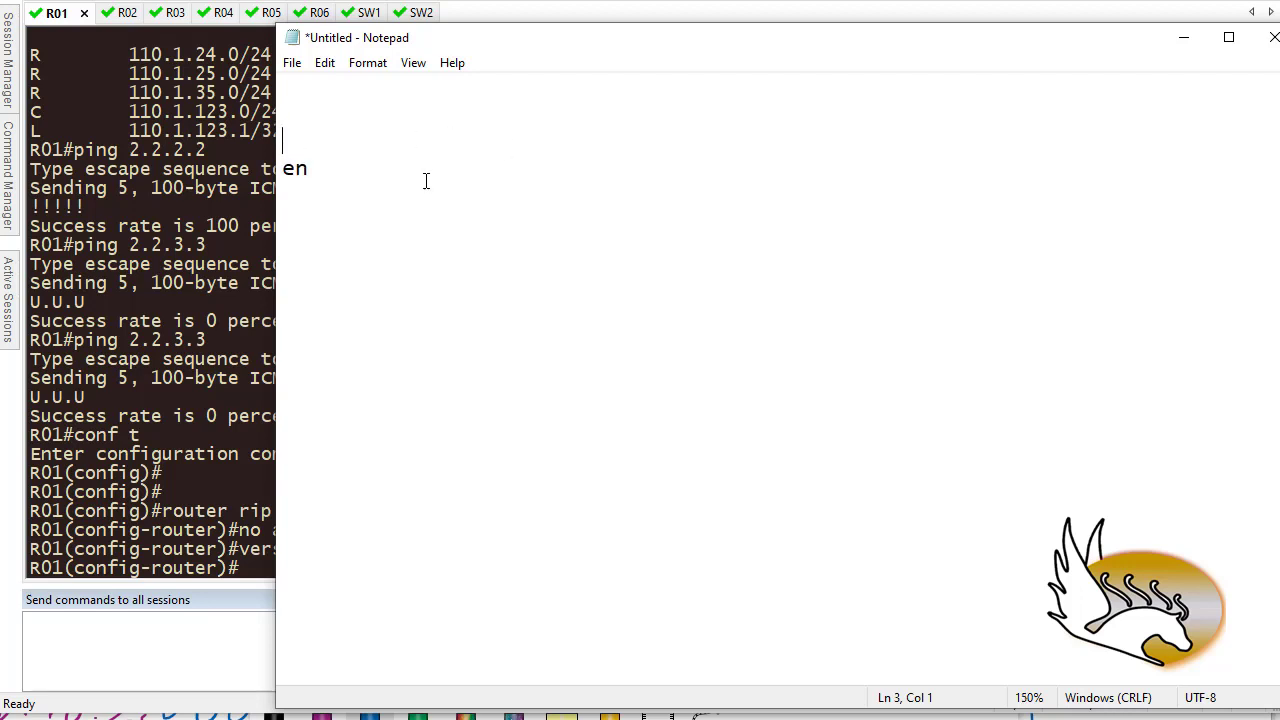
{"action": "key", "text": "enter"}
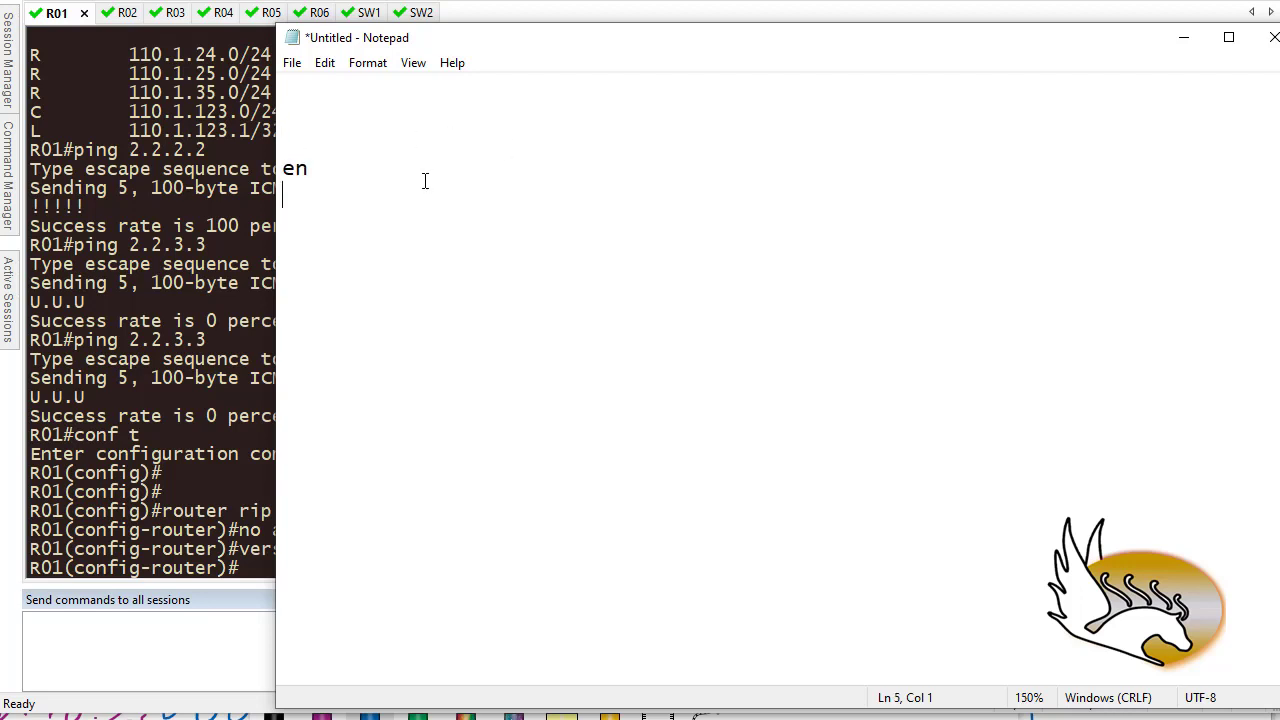
{"action": "type", "text": "conf t"}
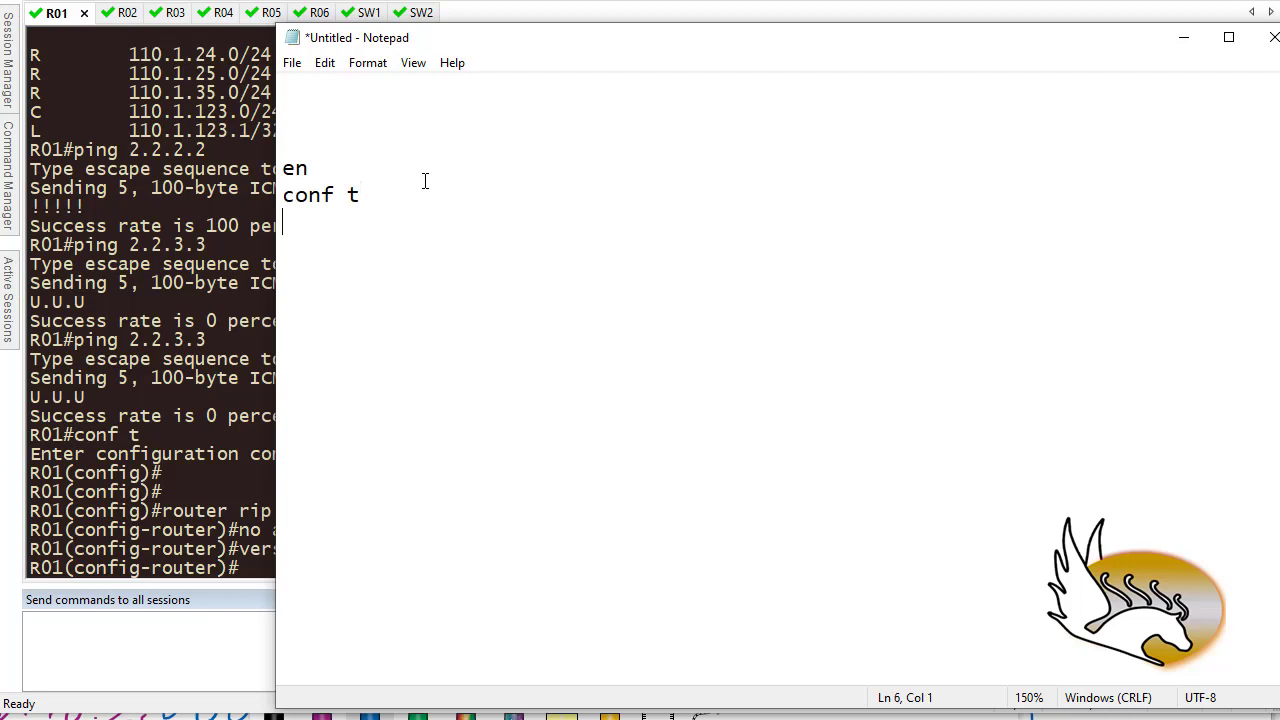
{"action": "type", "text": "router rip"}
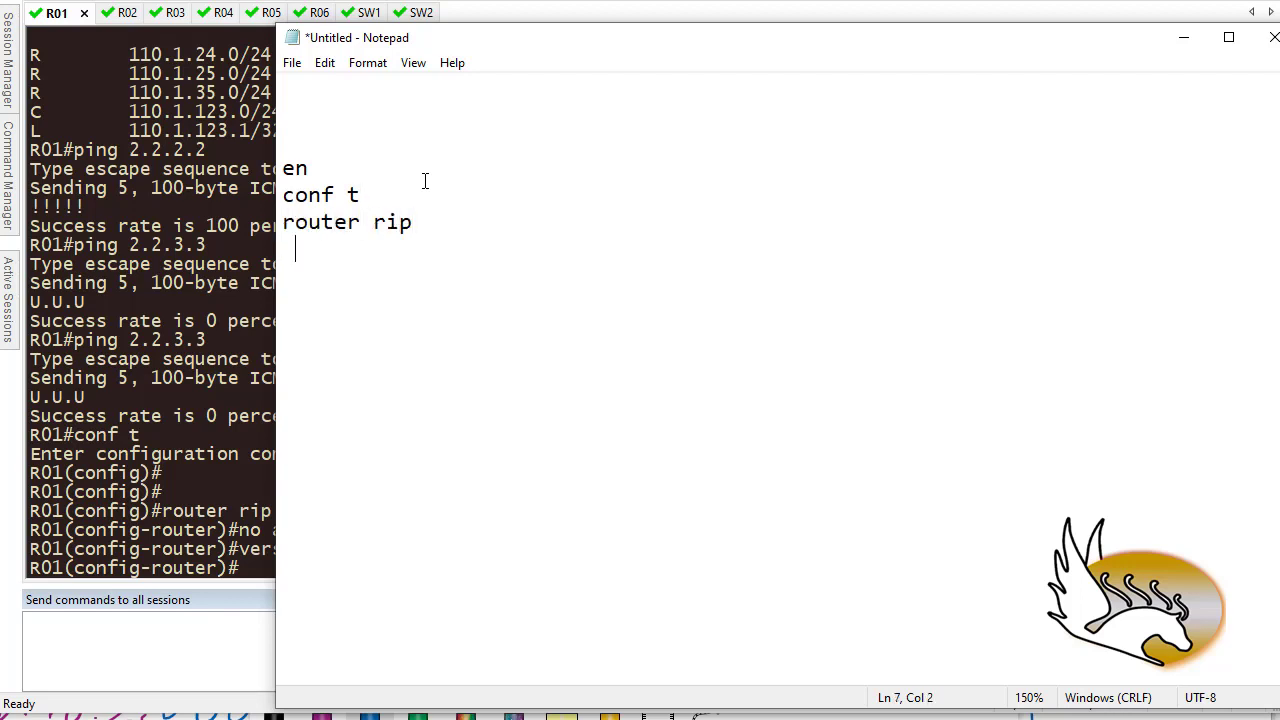
{"action": "type", "text": "version 2"}
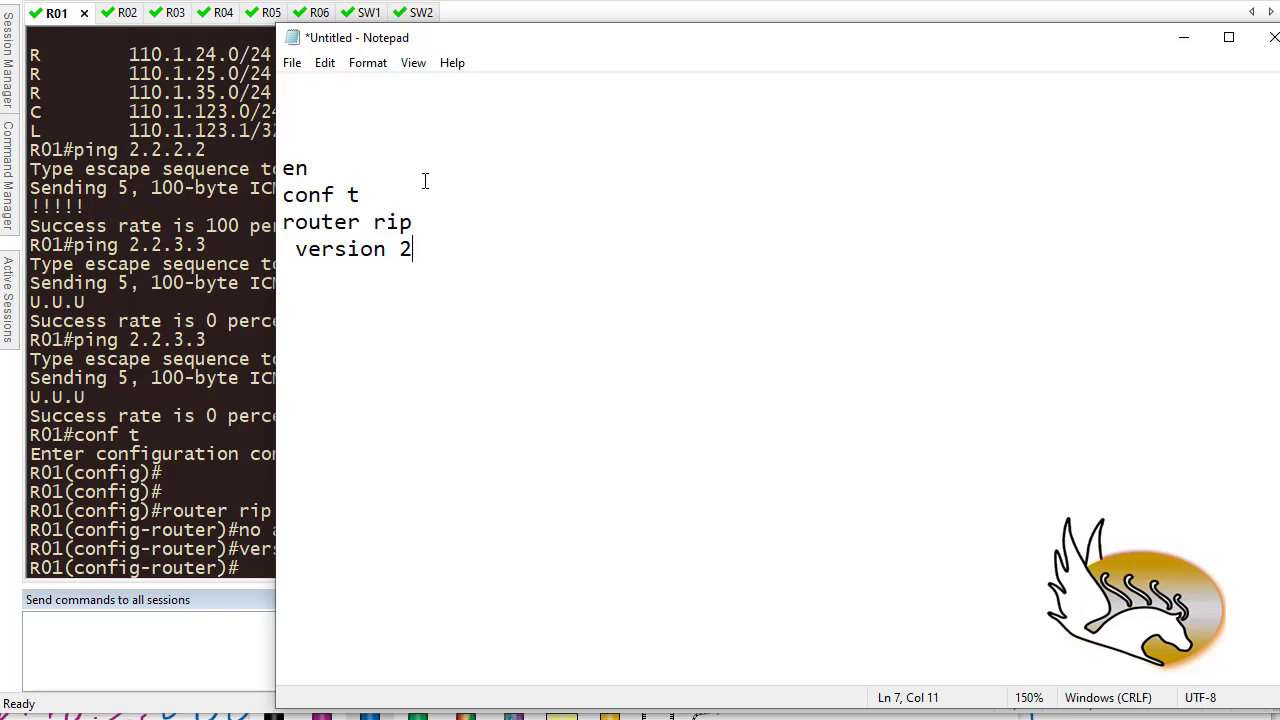
{"action": "type", "text": "no"}
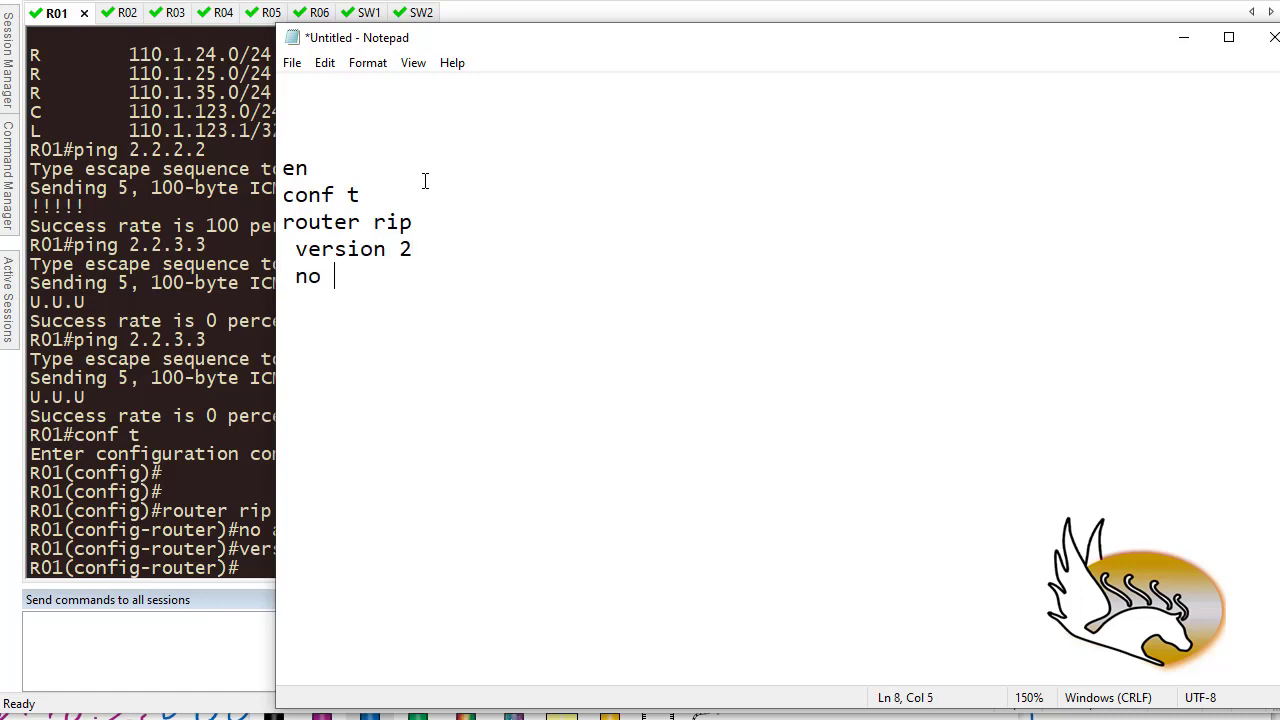
{"action": "type", "text": "auto-"}
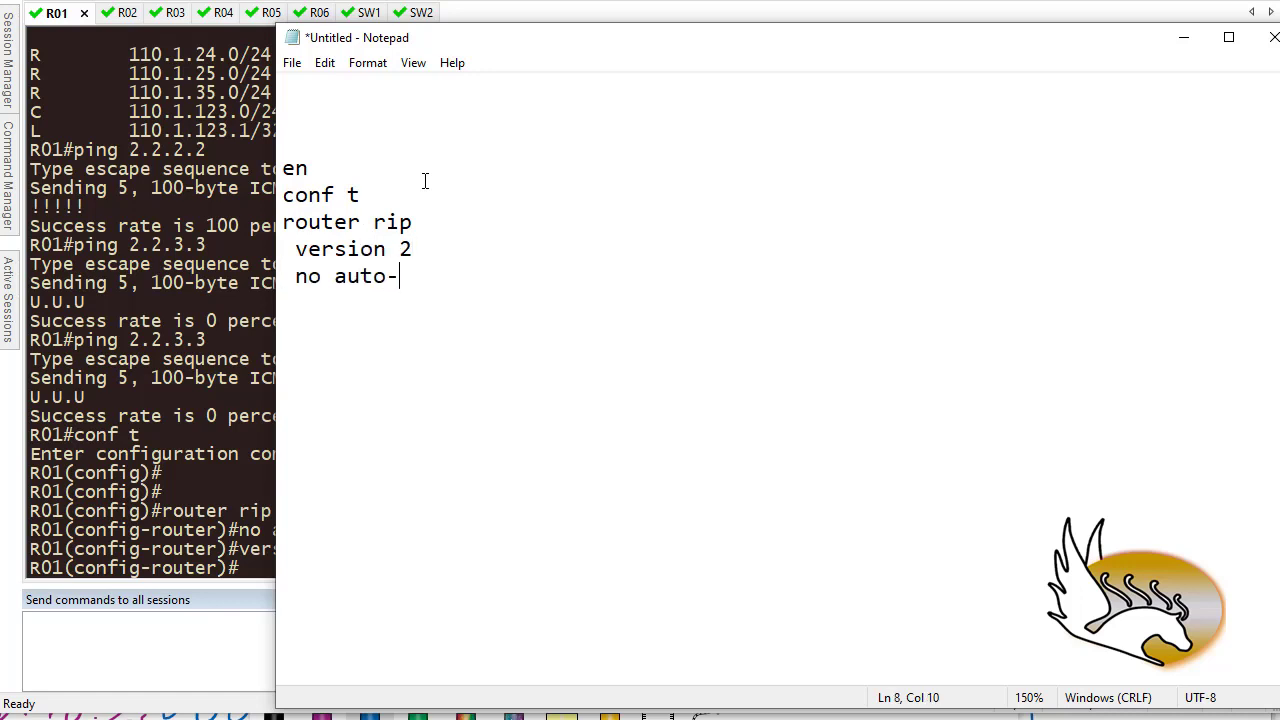
{"action": "type", "text": "summary"}
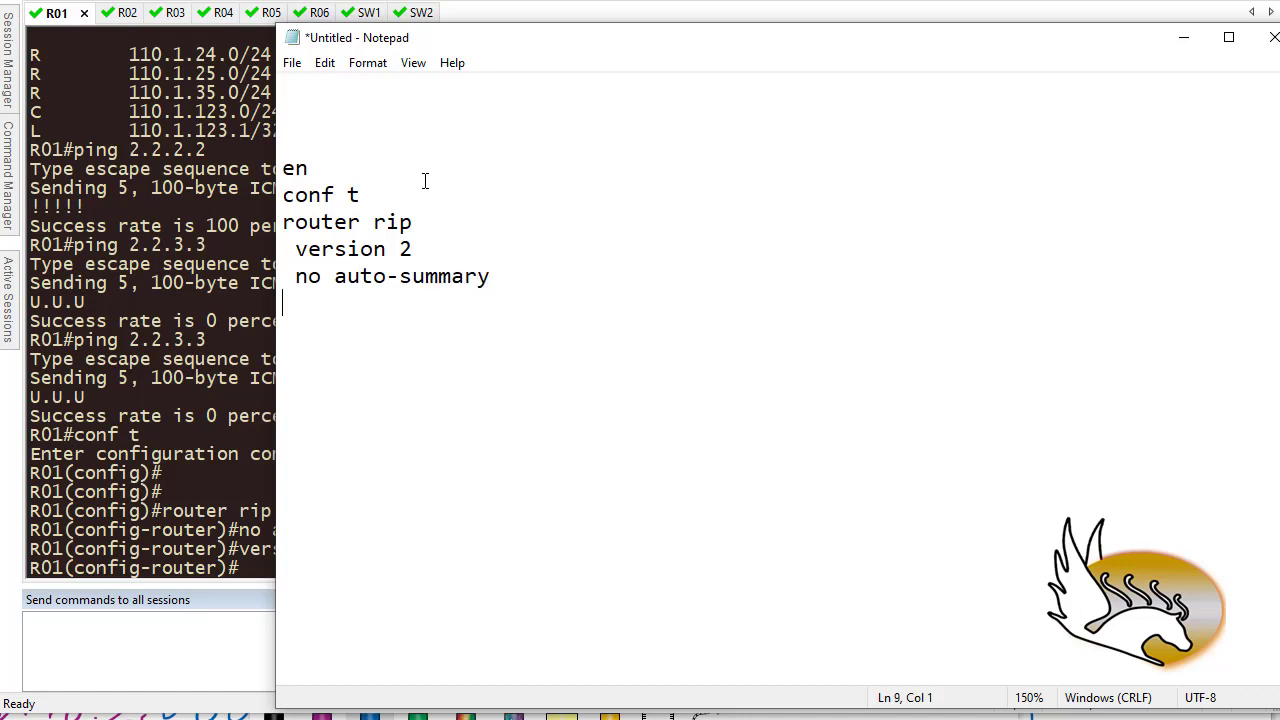
{"action": "type", "text": "e"}
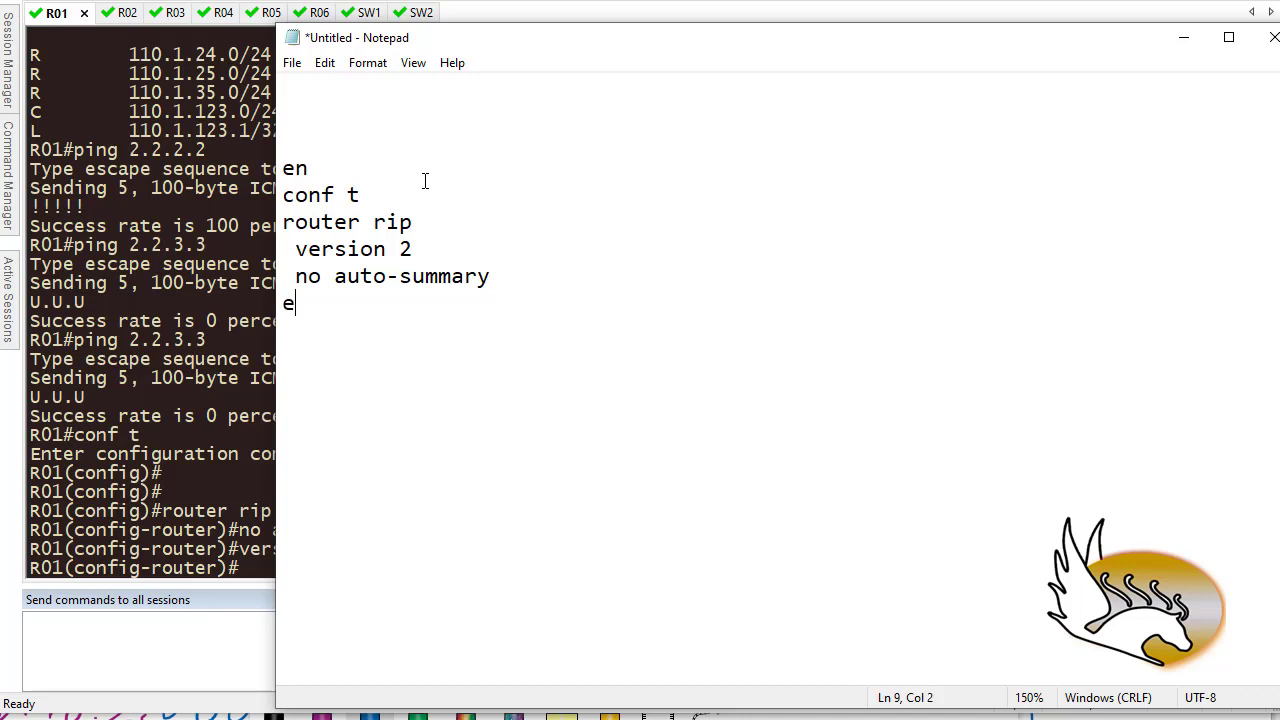
{"action": "type", "text": "nd"}
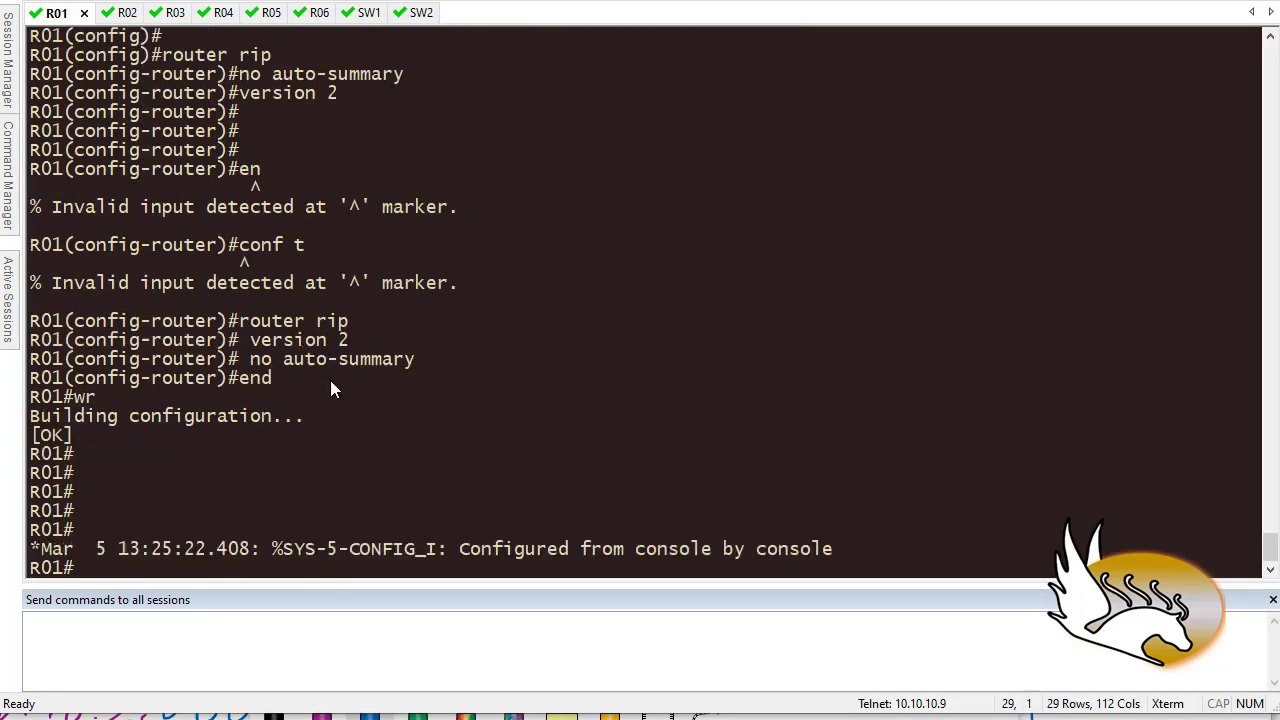
- Paste the RIPv2 no auto-summary script and wr on R02 through R06, then return to R01
{"action": "left_click", "coordinate": [104, 12]}
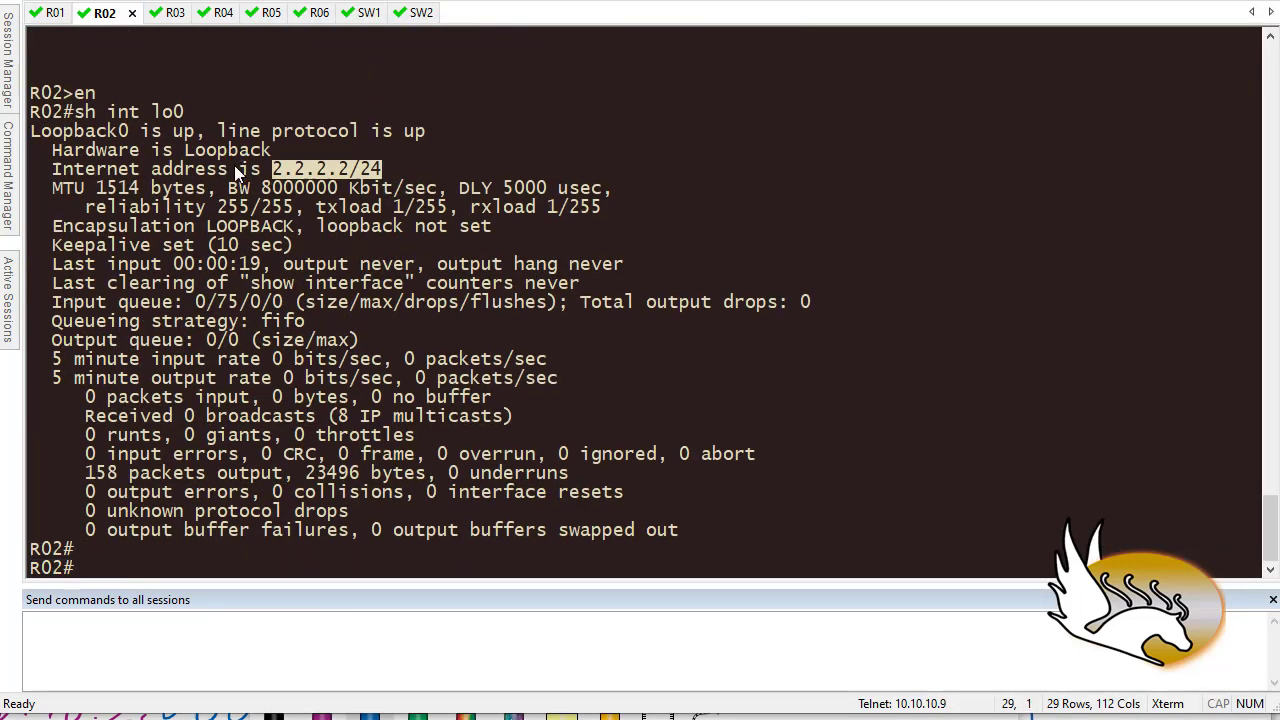
{"action": "left_click", "coordinate": [152, 12]}
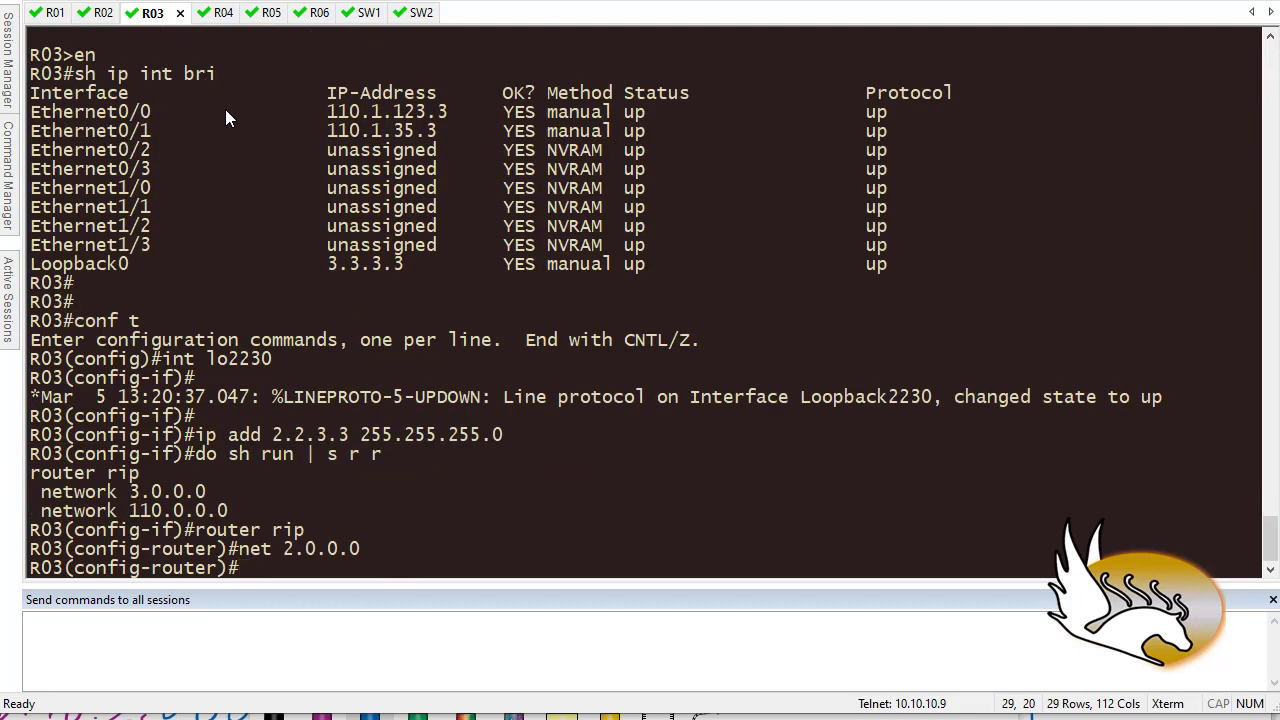
{"action": "left_click", "coordinate": [200, 12]}
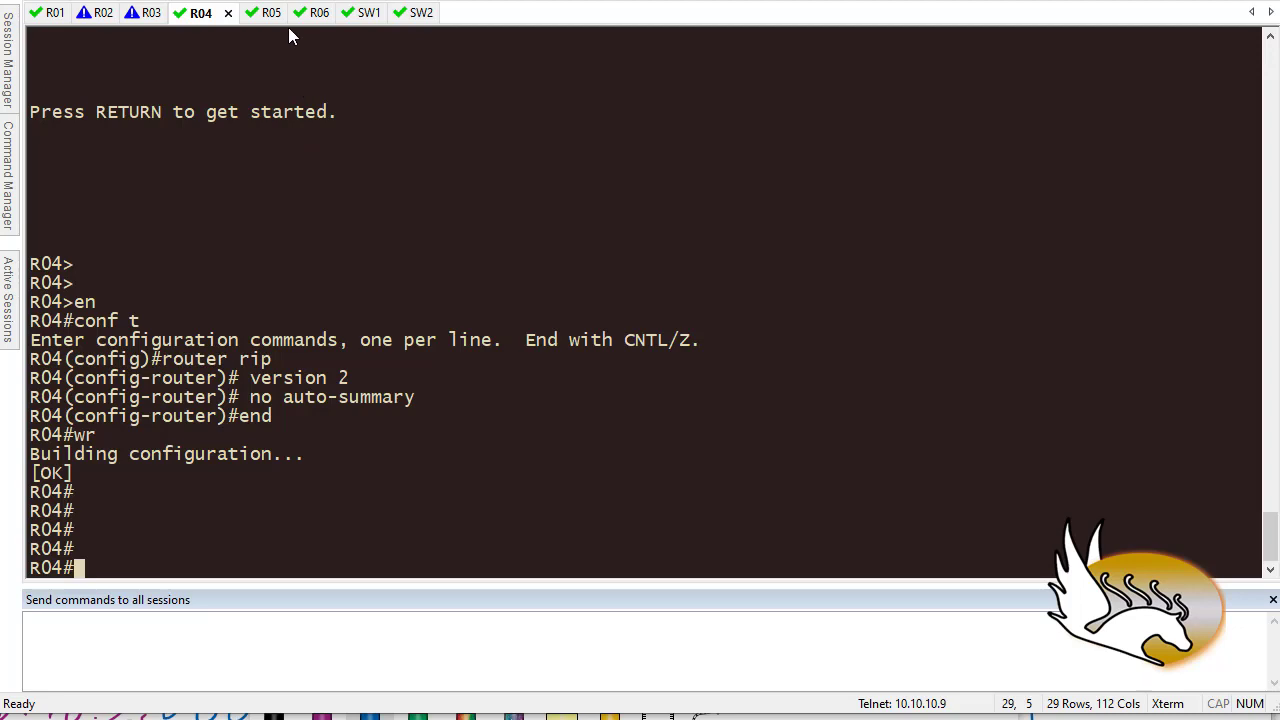
{"action": "left_click", "coordinate": [272, 12]}
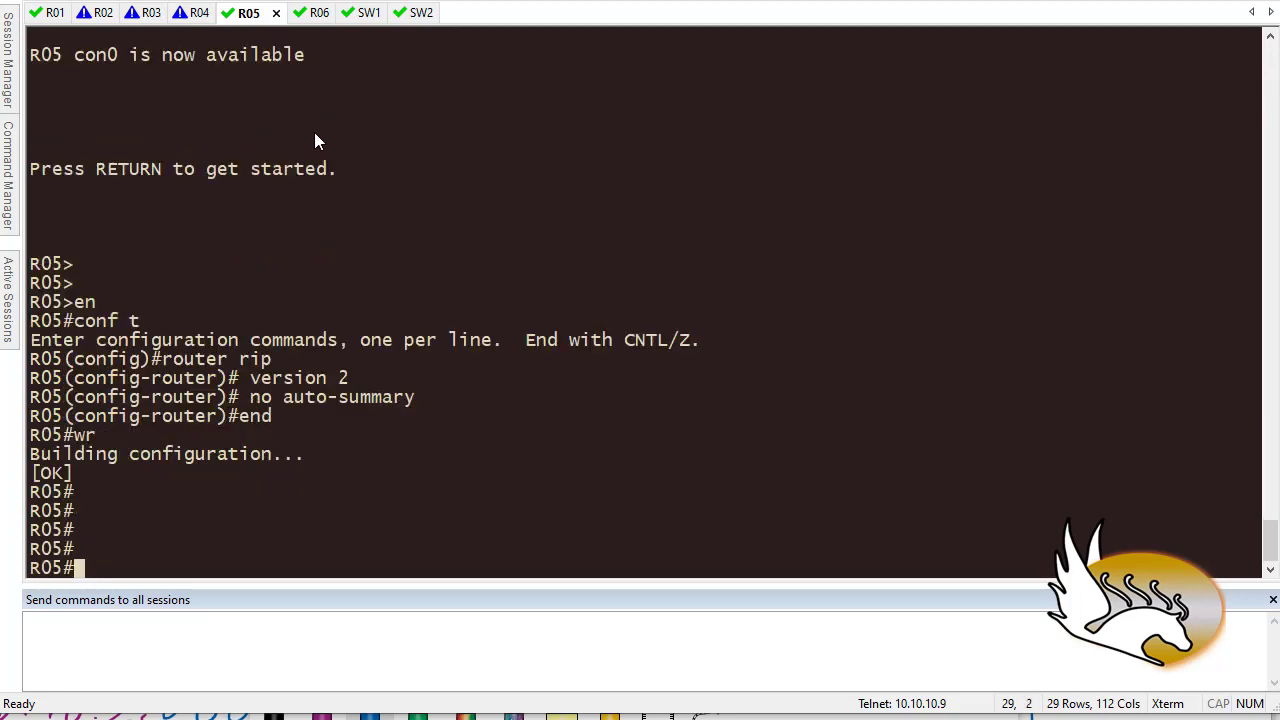
{"action": "left_click", "coordinate": [296, 12]}
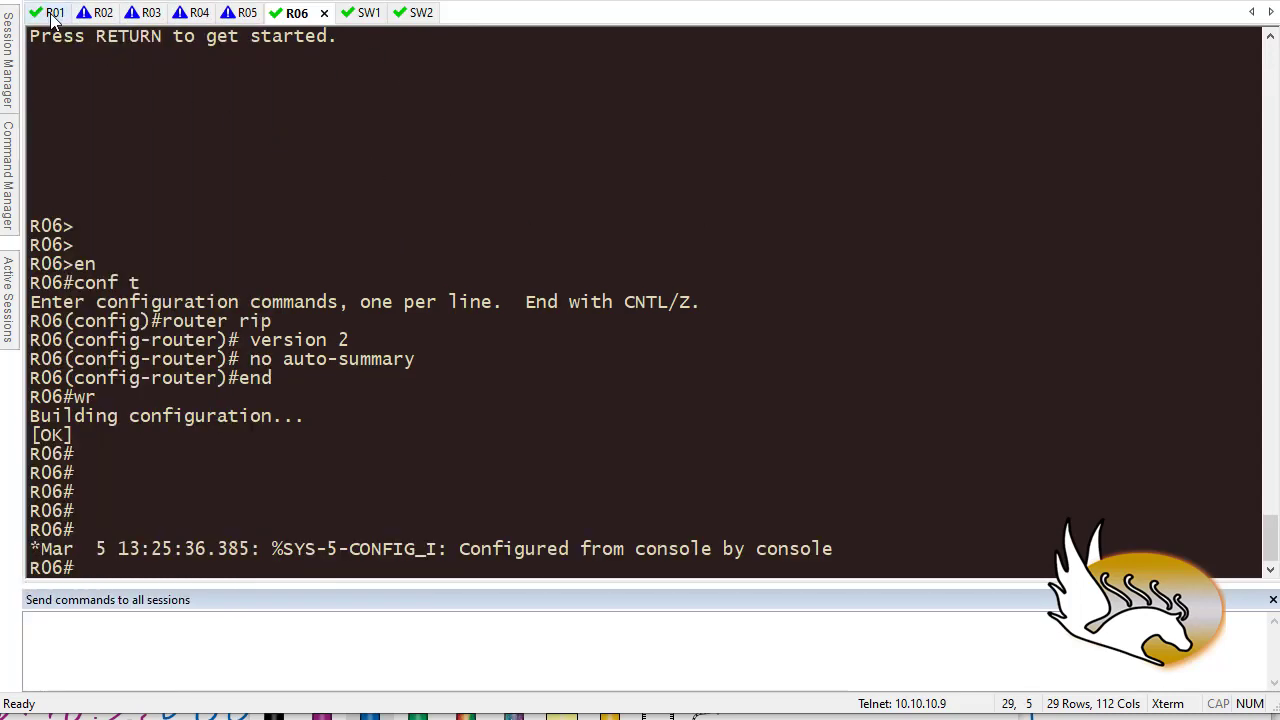
{"action": "left_click", "coordinate": [54, 12]}
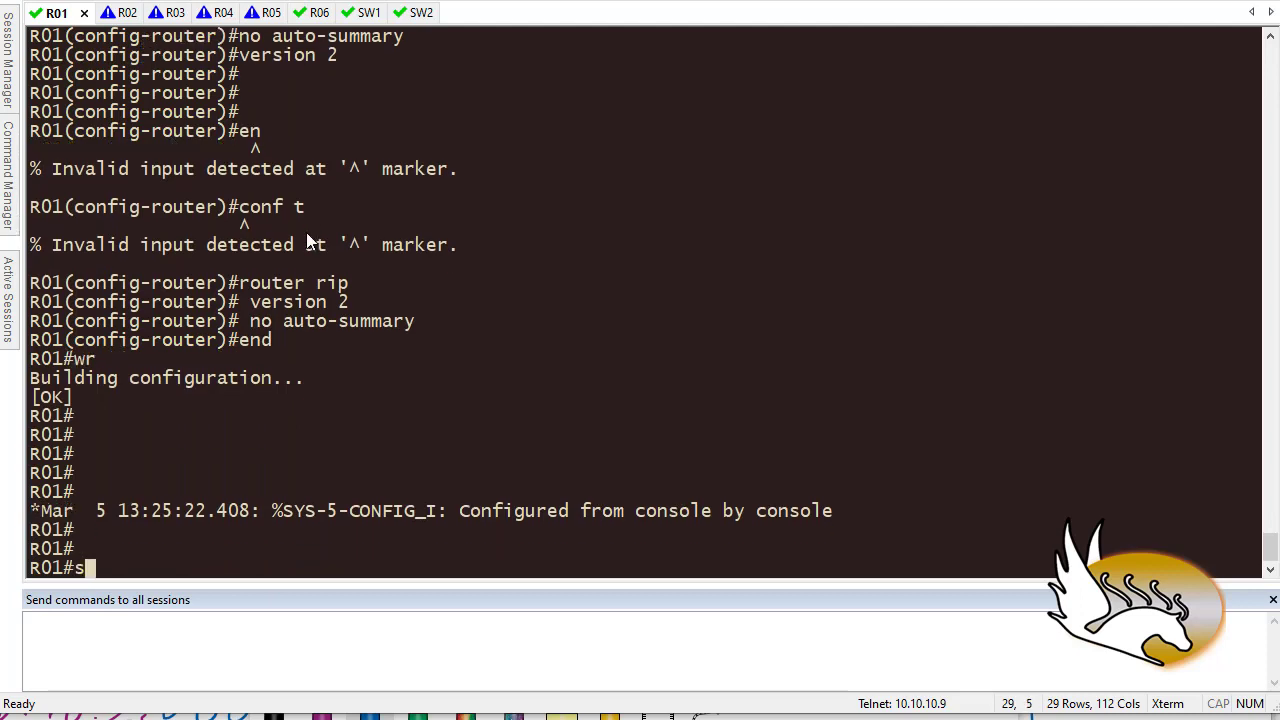
- Show R01's full routing table twice and highlight the 2.2.2.0/24 and 3.3.3.0/24 RIP routes
{"action": "type", "text": "h ip route"}
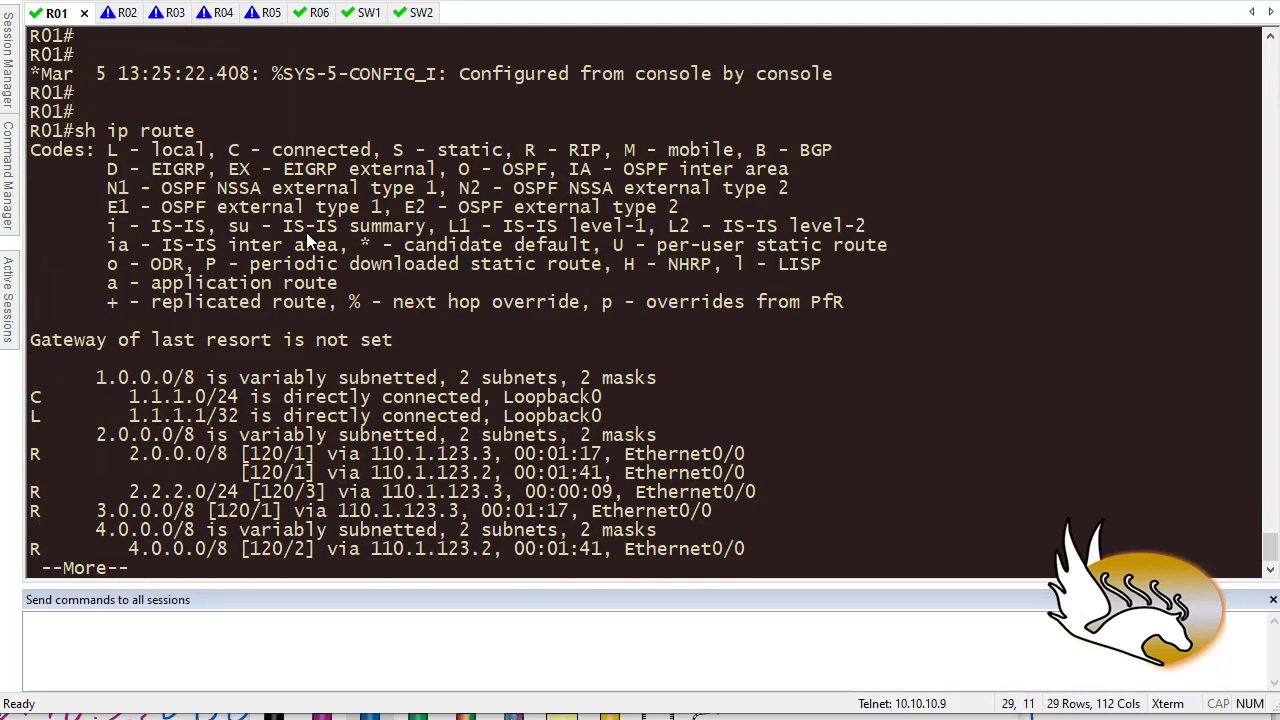
{"action": "key", "text": "space"}
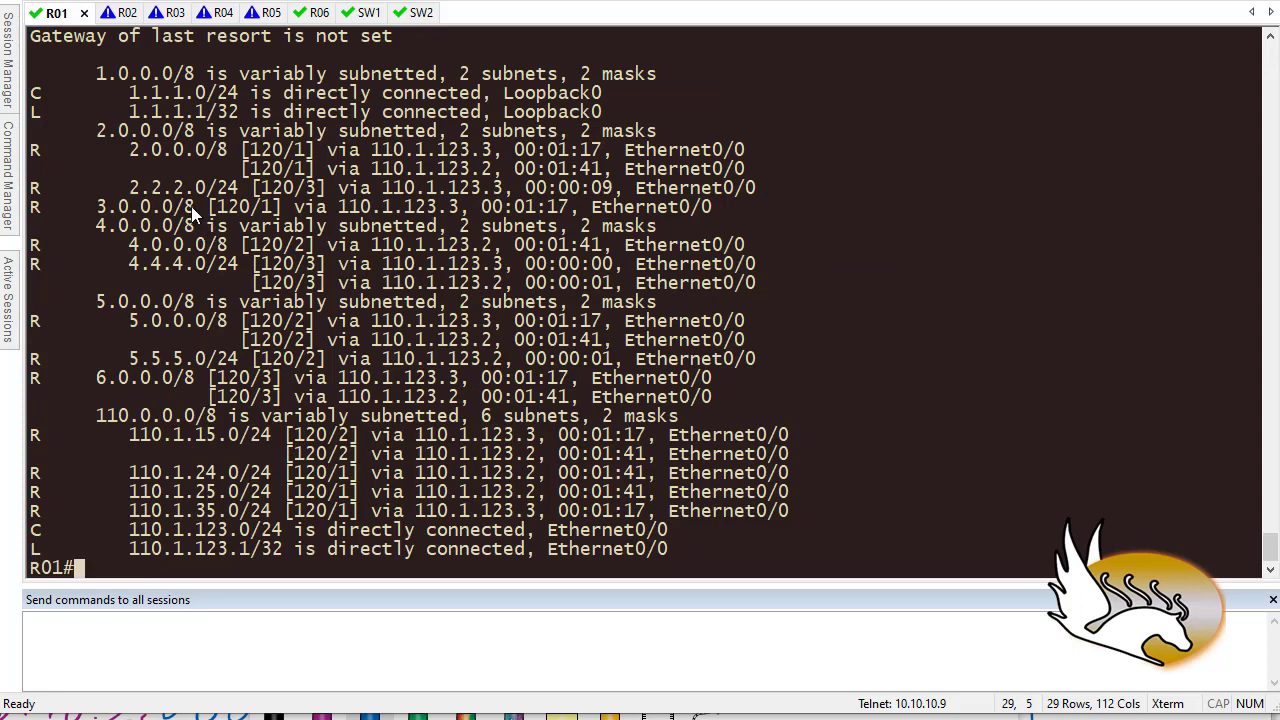
{"action": "mouse_move", "coordinate": [304, 388]}
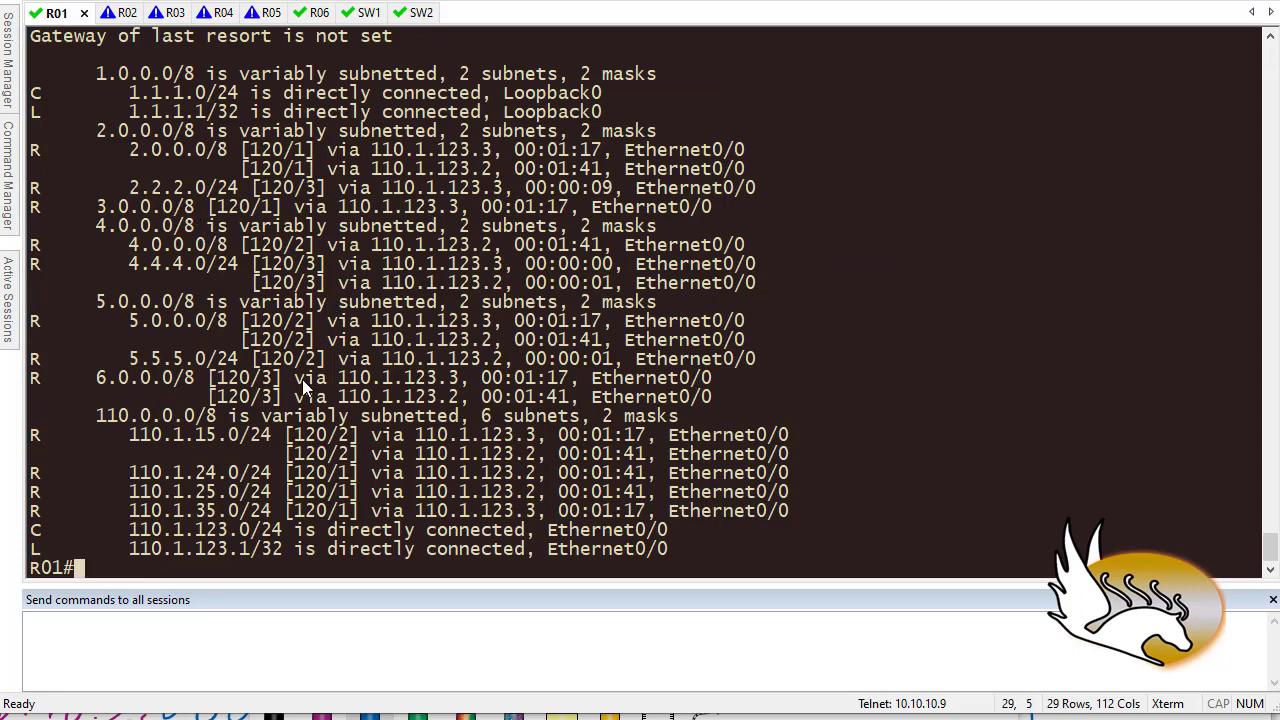
{"action": "type", "text": "sh ip route"}
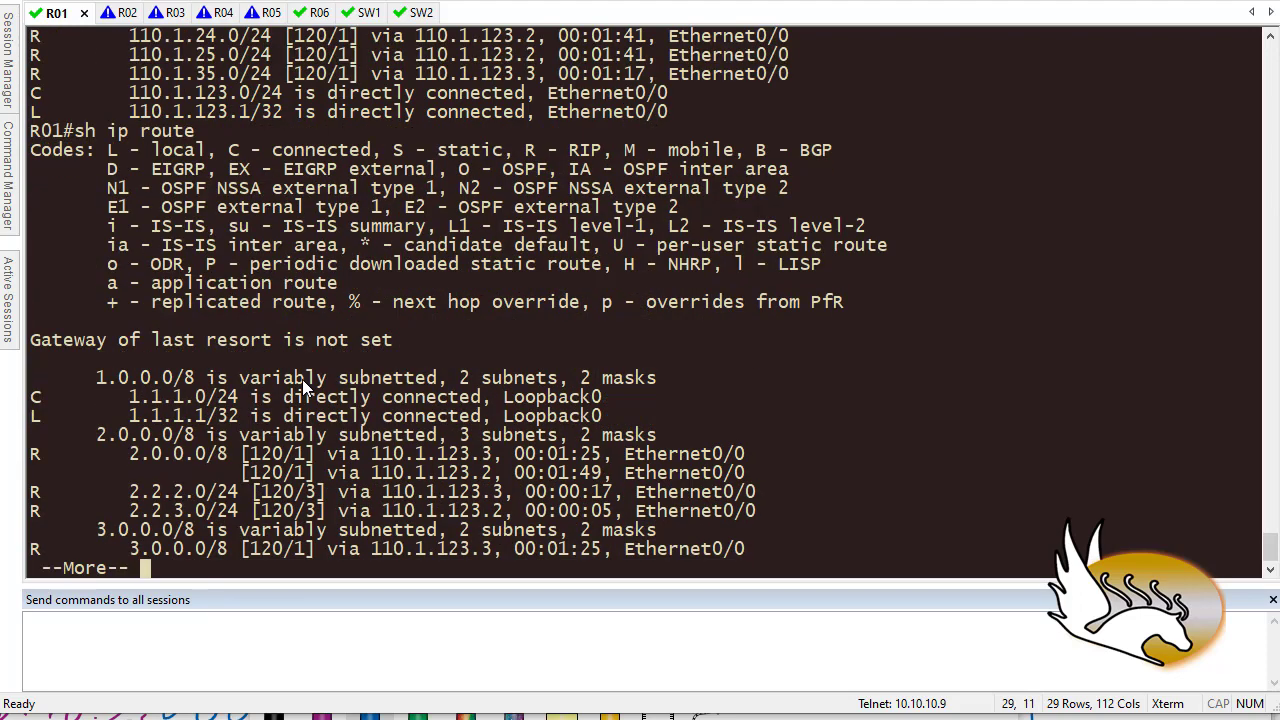
{"action": "key", "text": "space"}
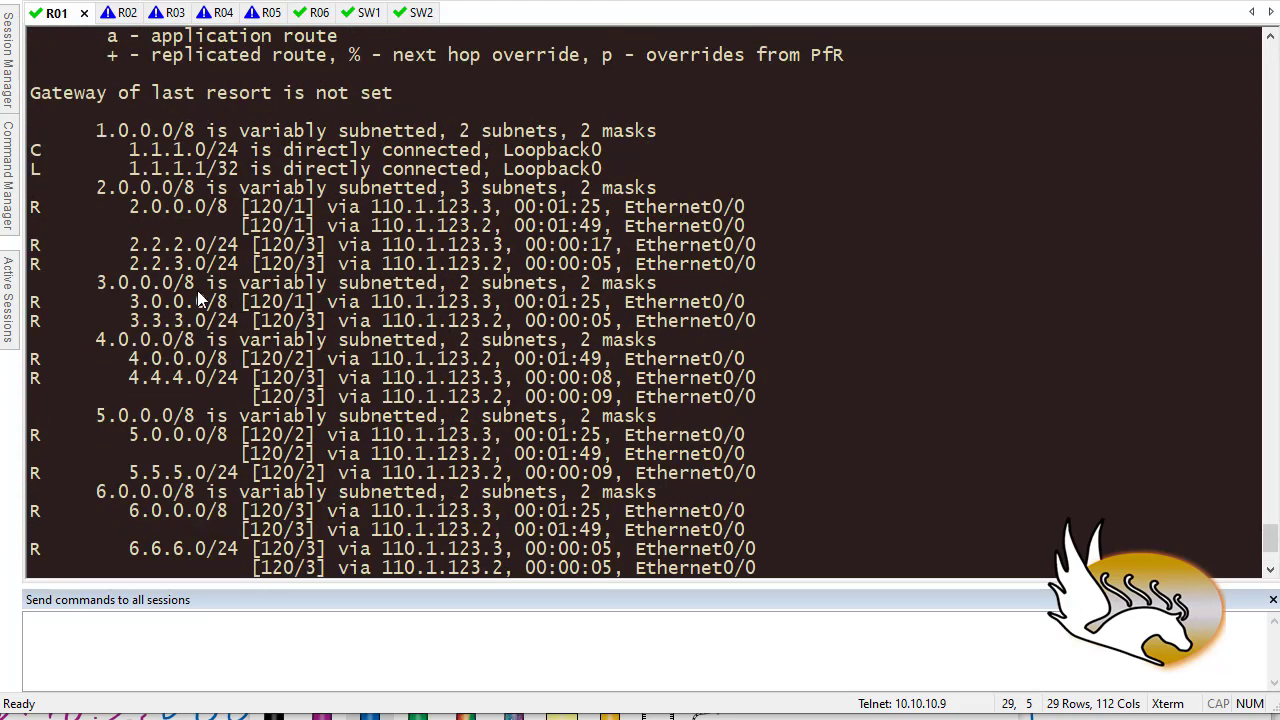
{"action": "left_click_drag", "start_coordinate": [128, 244], "coordinate": [192, 244]}
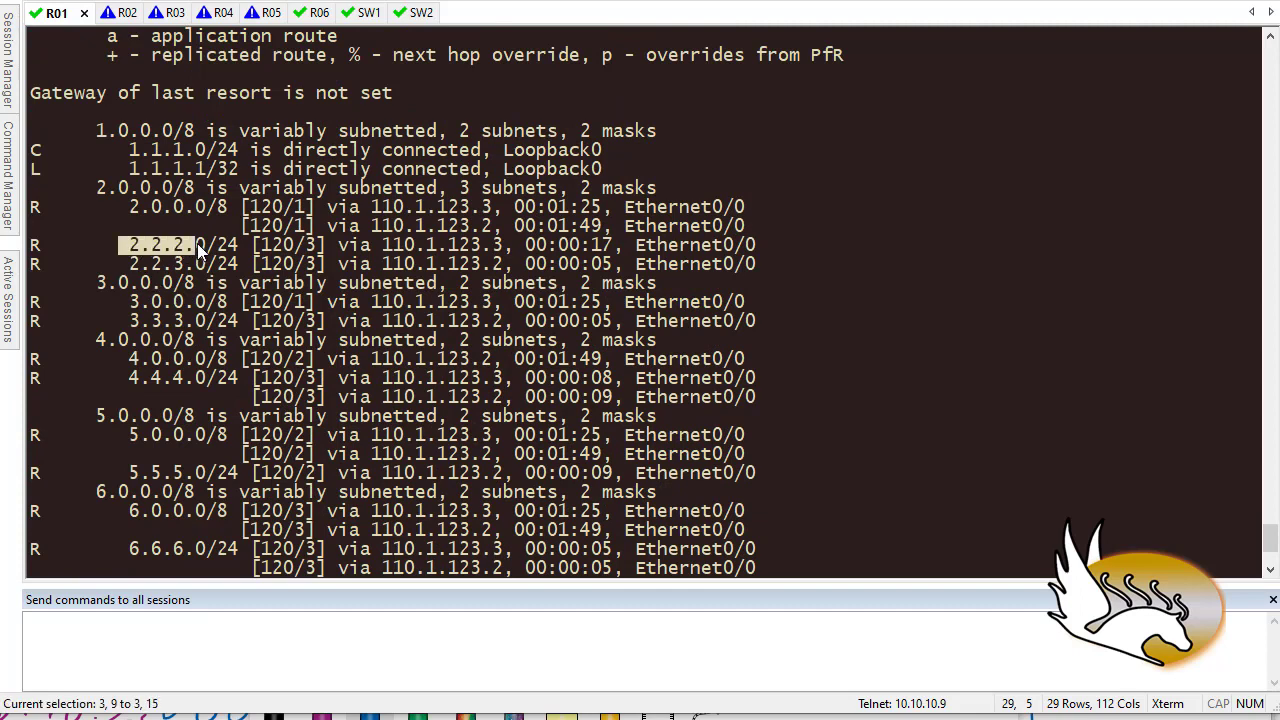
{"action": "left_click_drag", "start_coordinate": [200, 244], "coordinate": [340, 244]}
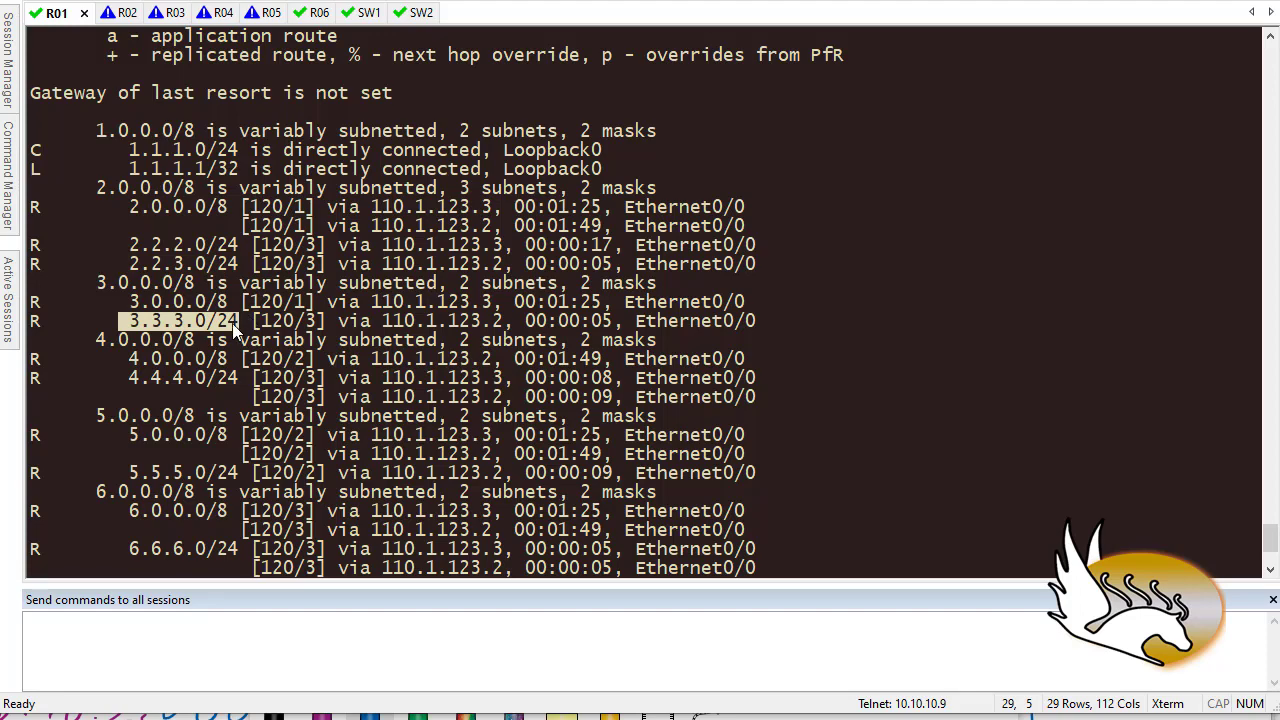
{"action": "mouse_move", "coordinate": [396, 324]}
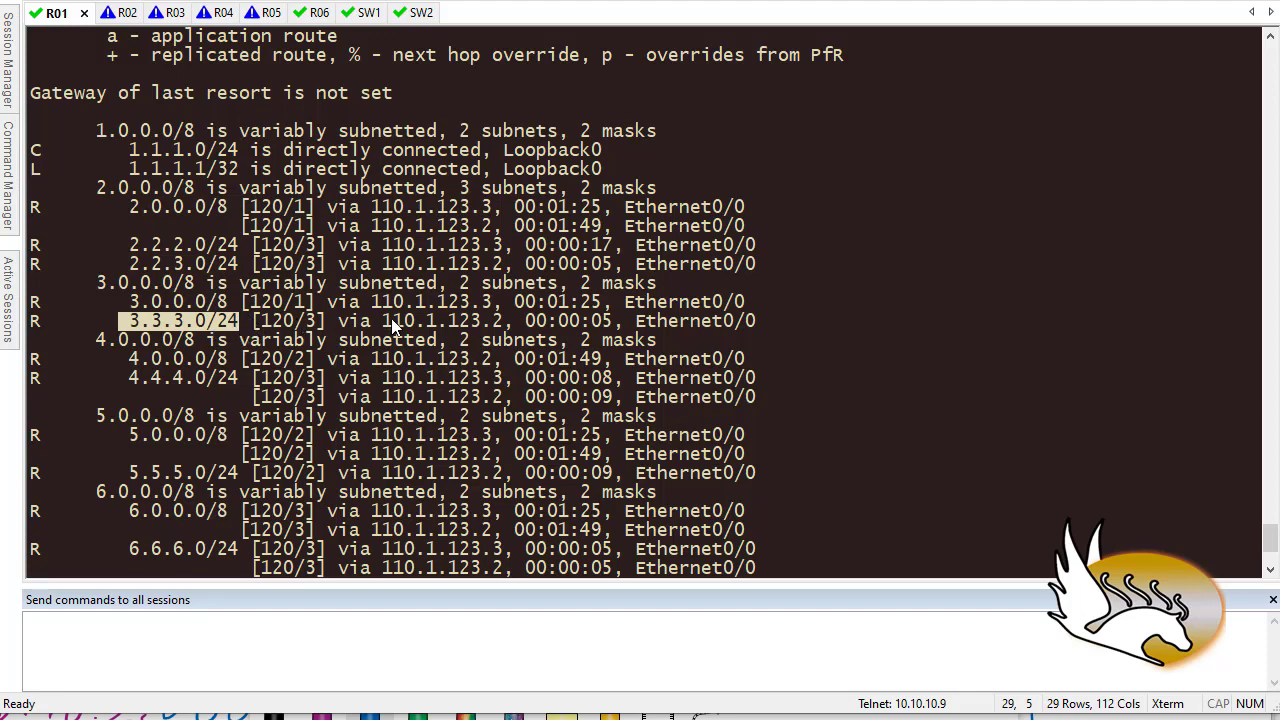
- Redisplay the routing table once more and begin a clear ip route command
{"action": "key", "text": "Return"}
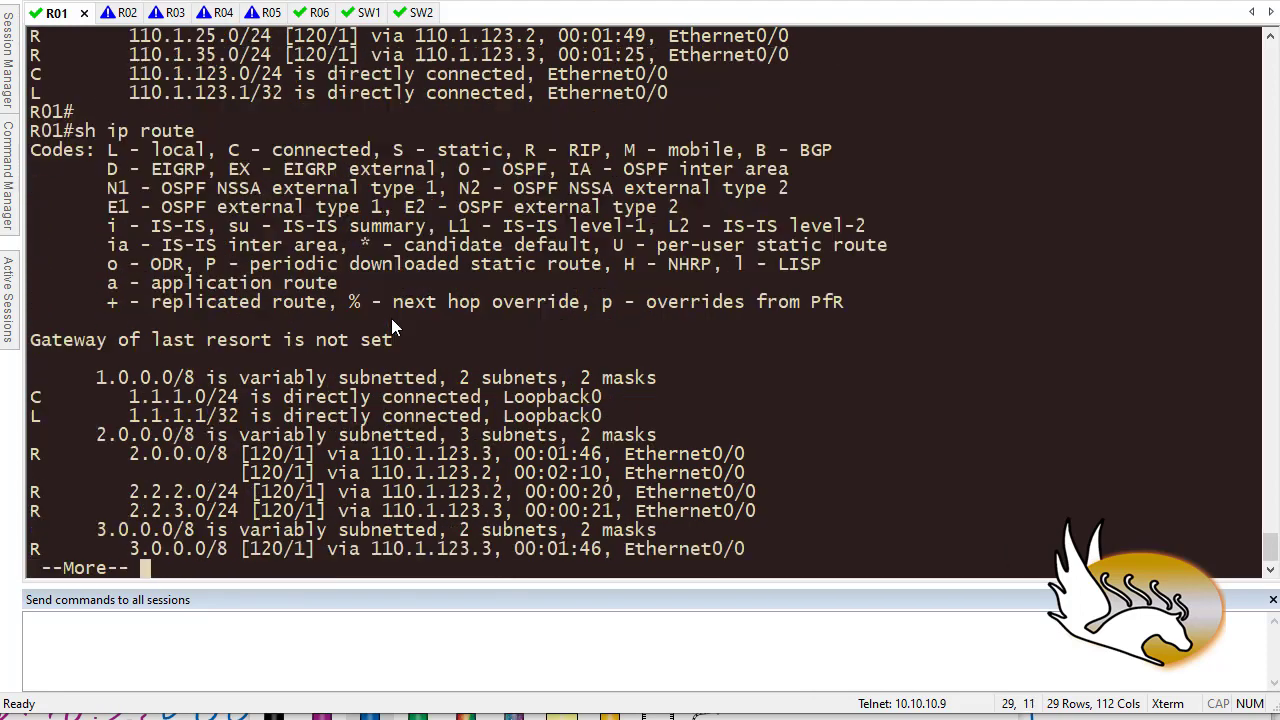
{"action": "key", "text": "space"}
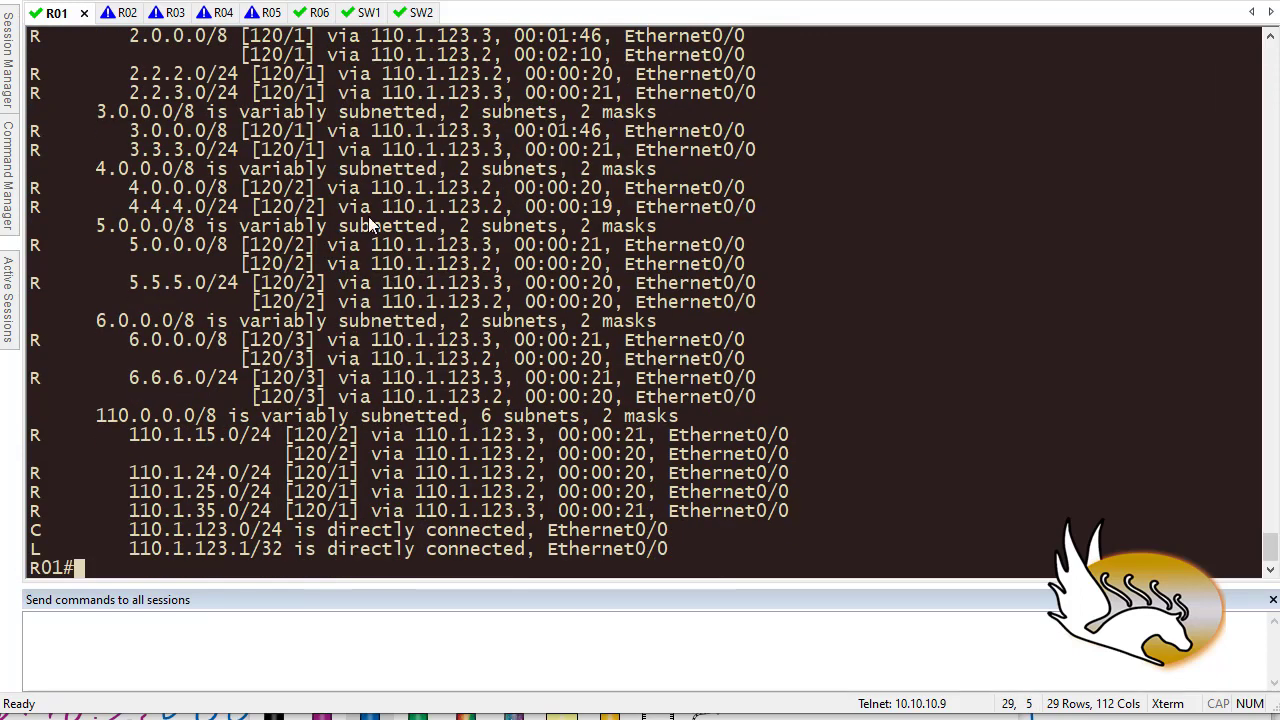
{"action": "mouse_move", "coordinate": [184, 176]}
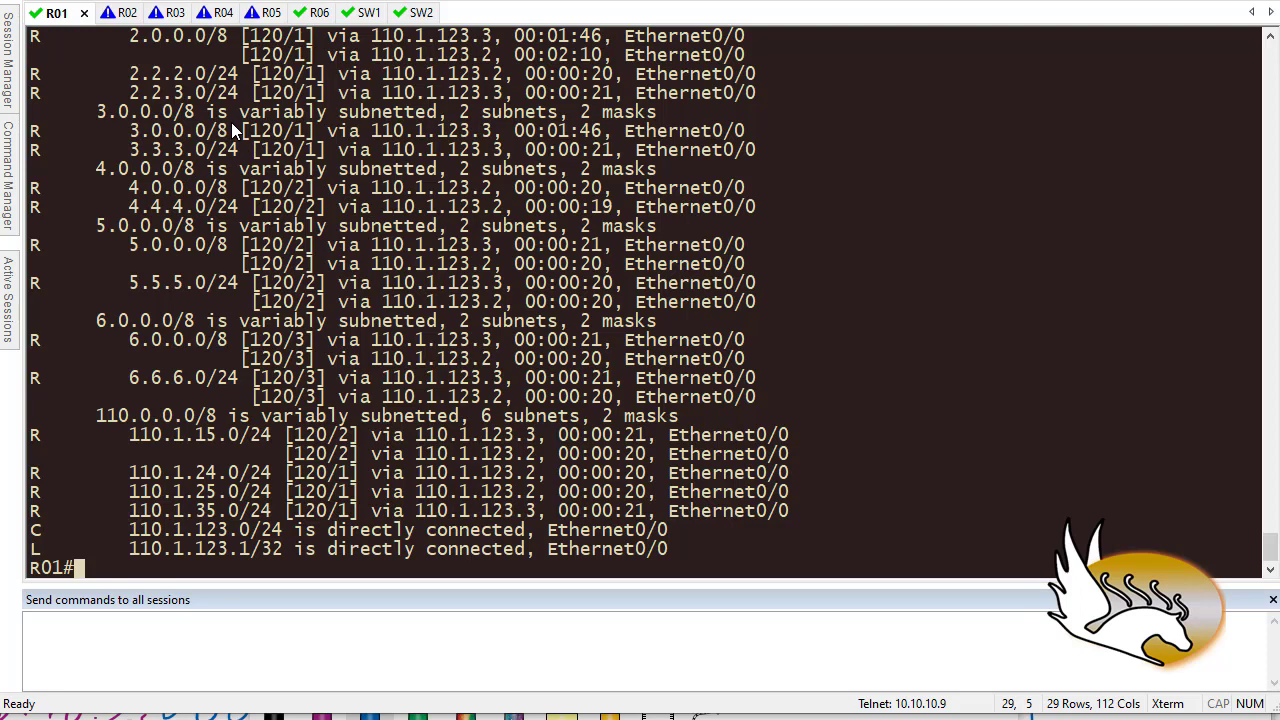
{"action": "mouse_move", "coordinate": [250, 166]}
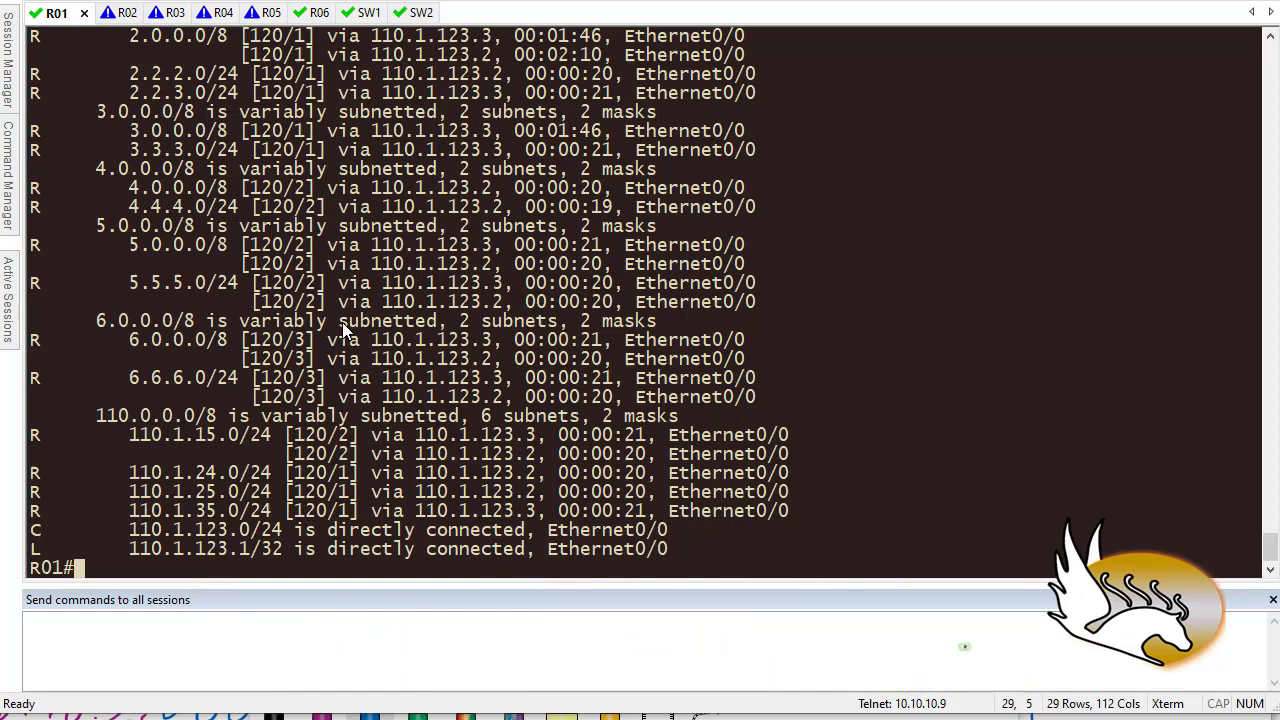
{"action": "type", "text": "clear ip route"}
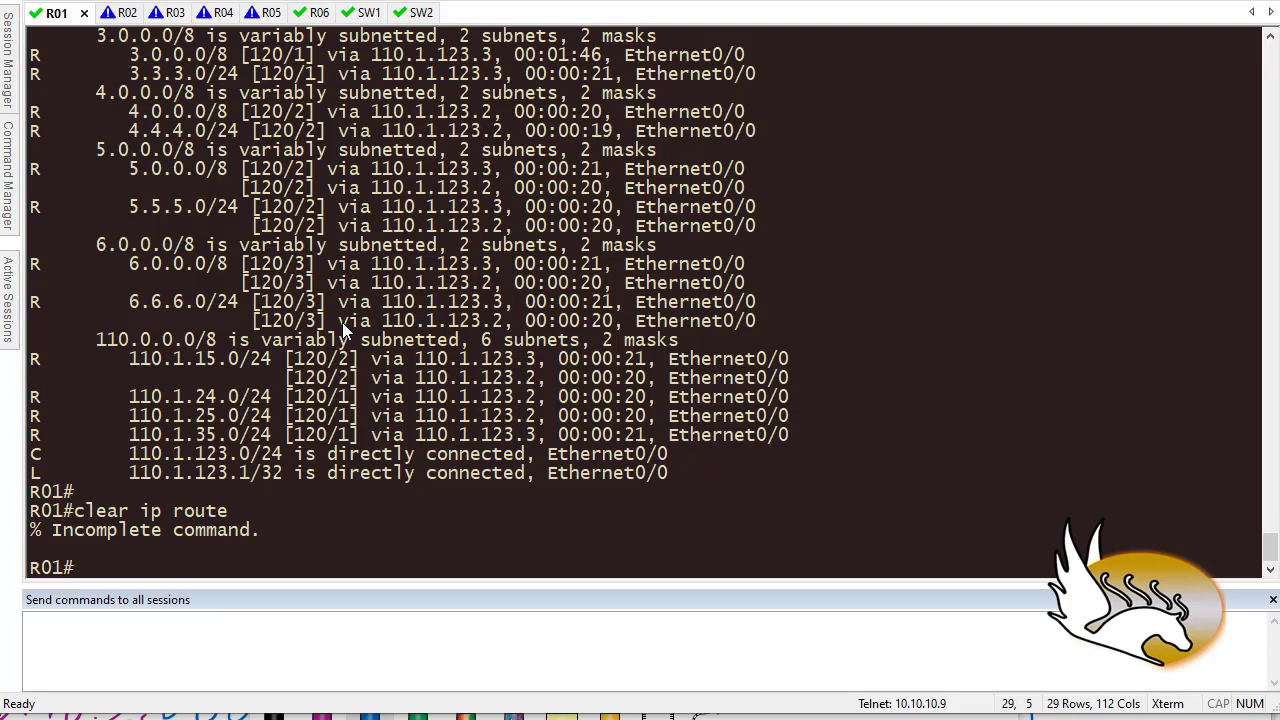
- Clear all IP routes on R01 with clear ip route *, then start showing the table again
{"action": "type", "text": "?"}
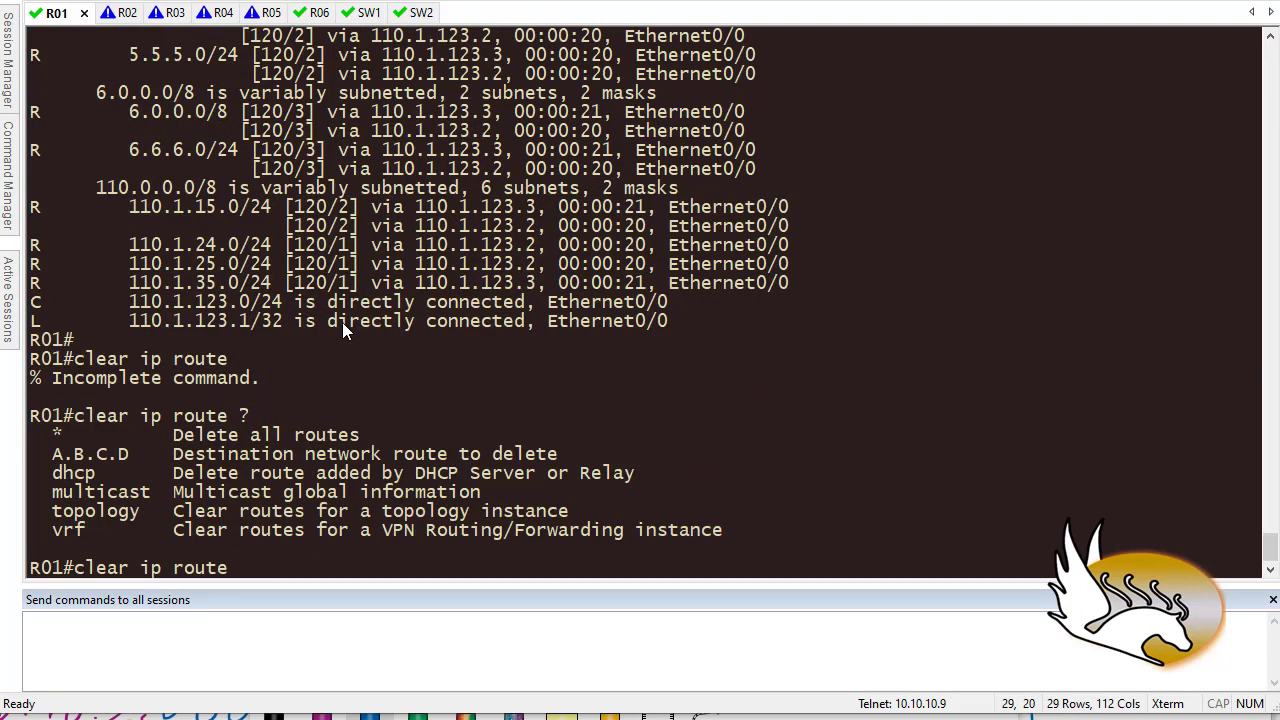
{"action": "type", "text": "*"}
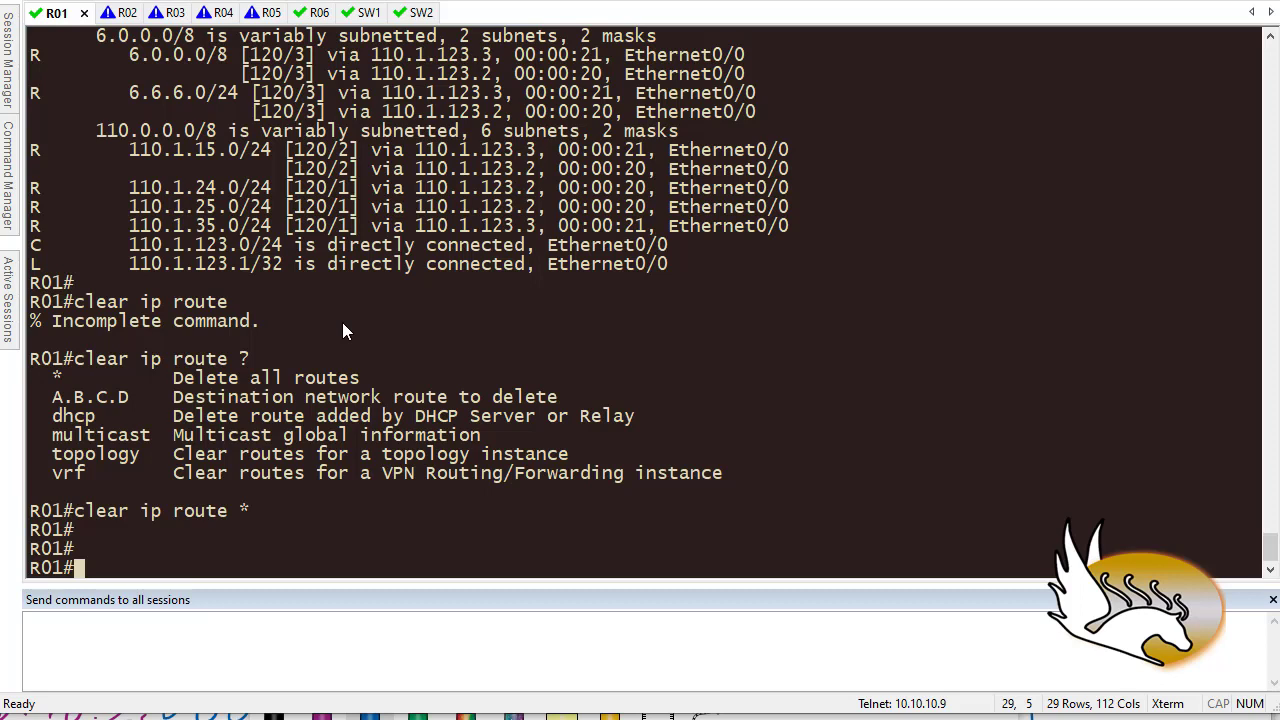
{"action": "type", "text": "sh ip route"}
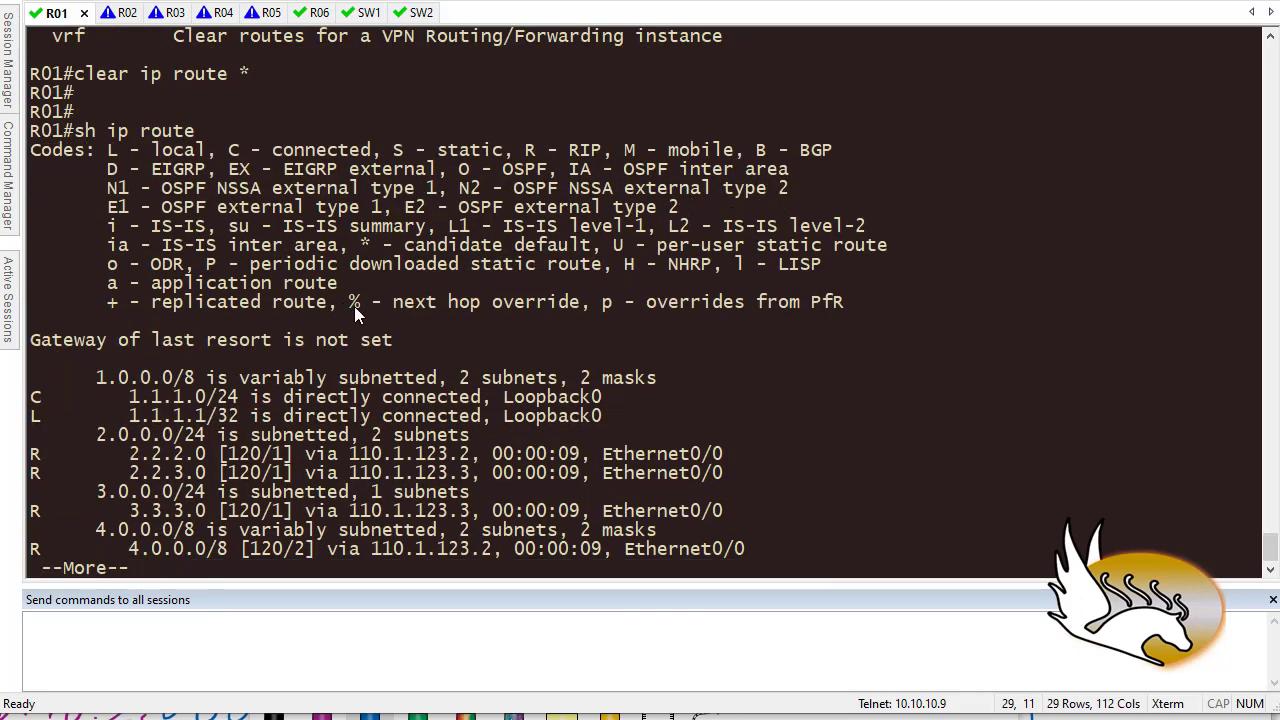
{"action": "mouse_move", "coordinate": [398, 288]}
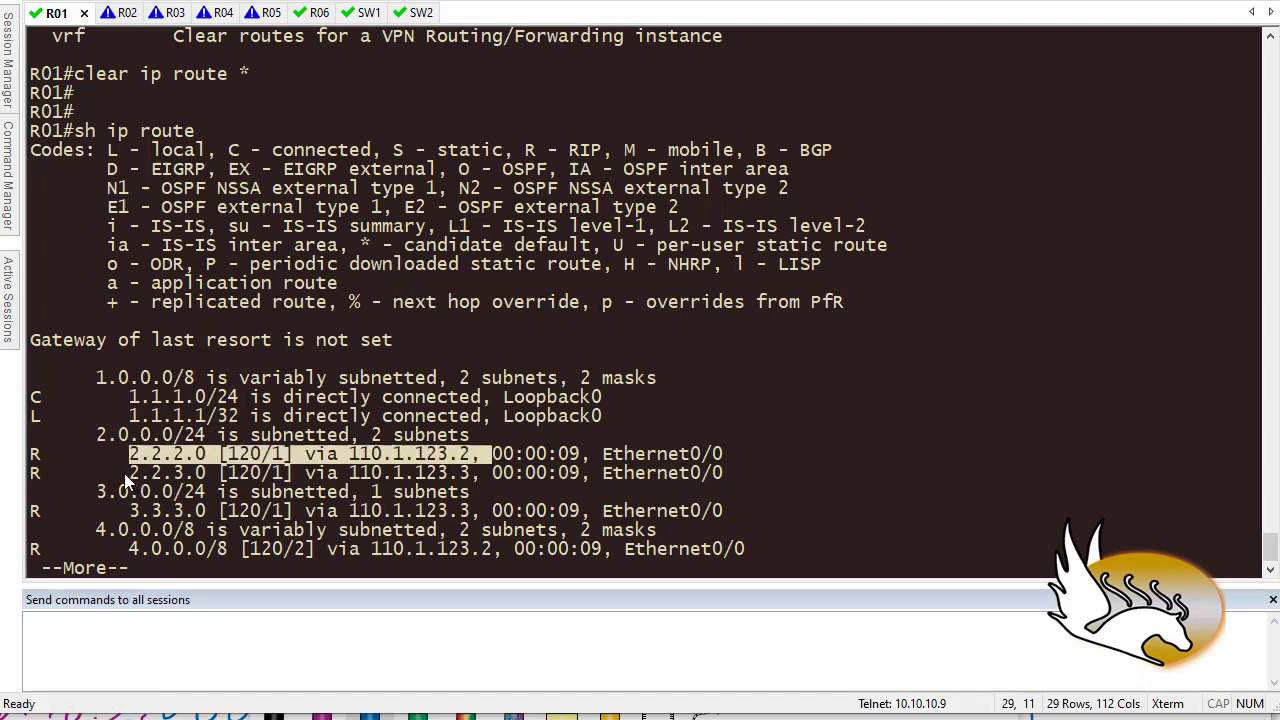
- Page through R01's routing table for the 2.2.x.0/24 routes and ping 2.2.2.2 successfully
{"action": "key", "text": "space"}
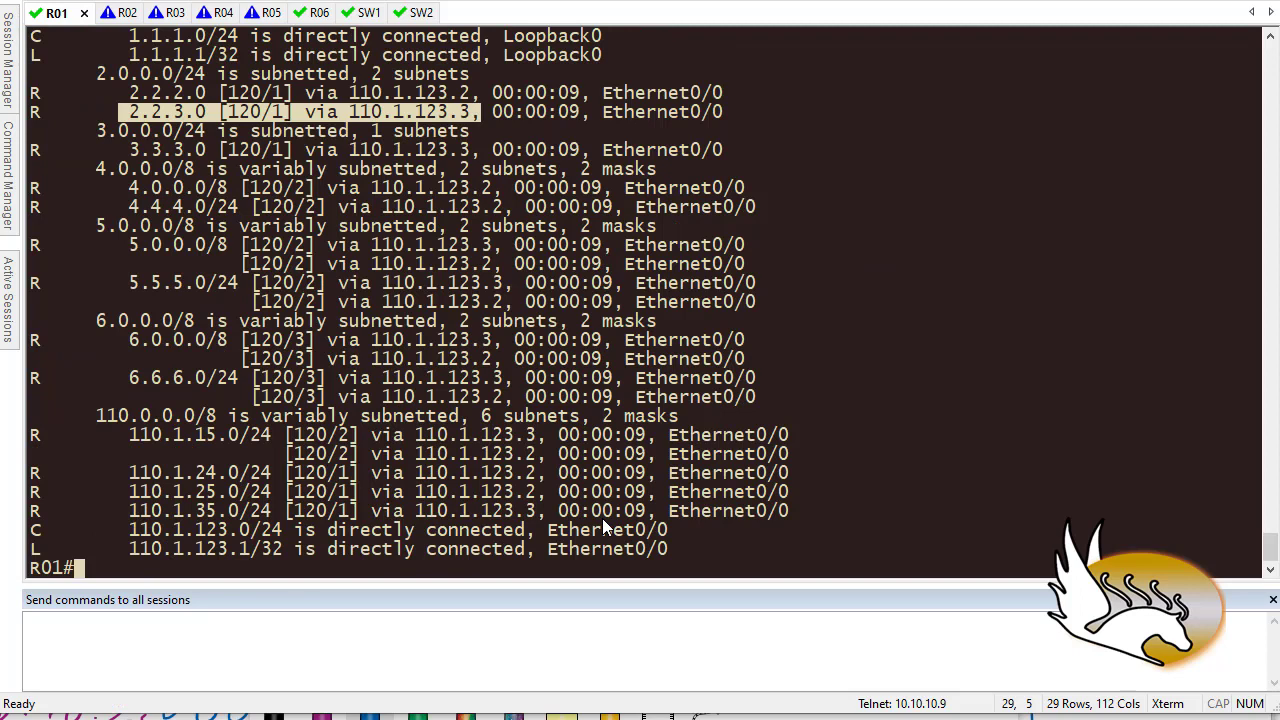
{"action": "type", "text": "ping 2.2.2.2"}
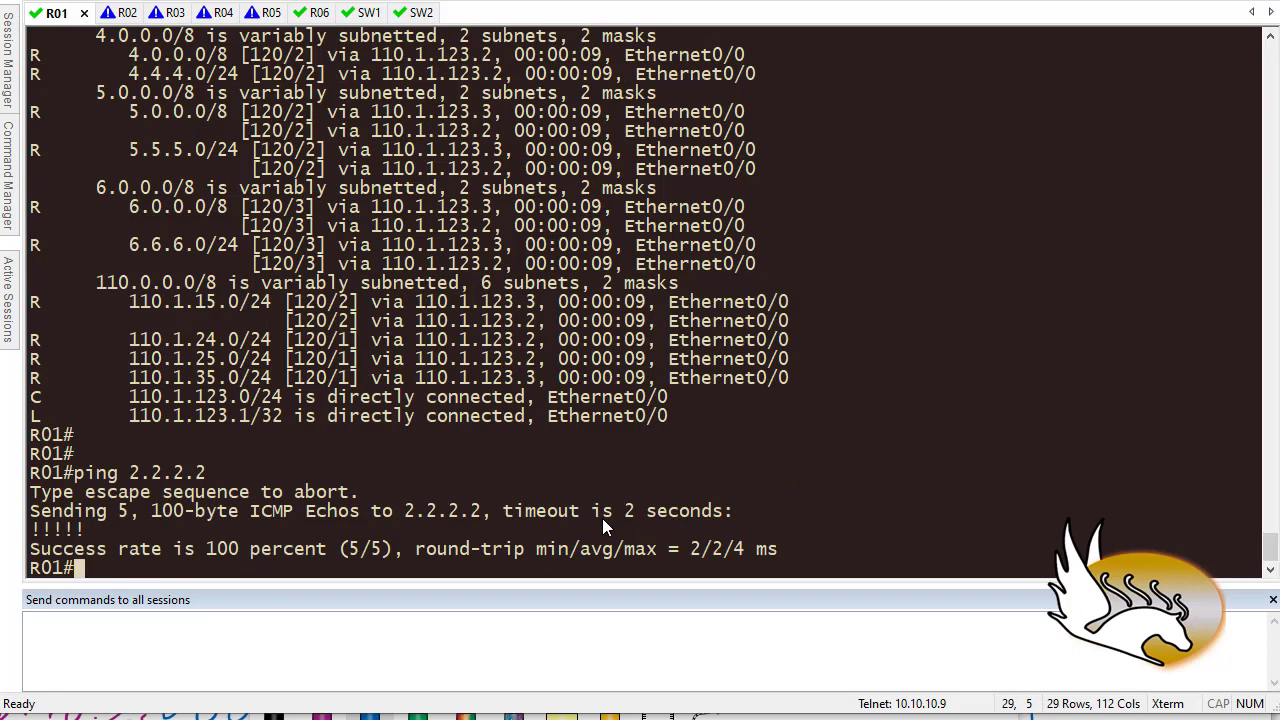
{"action": "type", "text": "ping 2"}
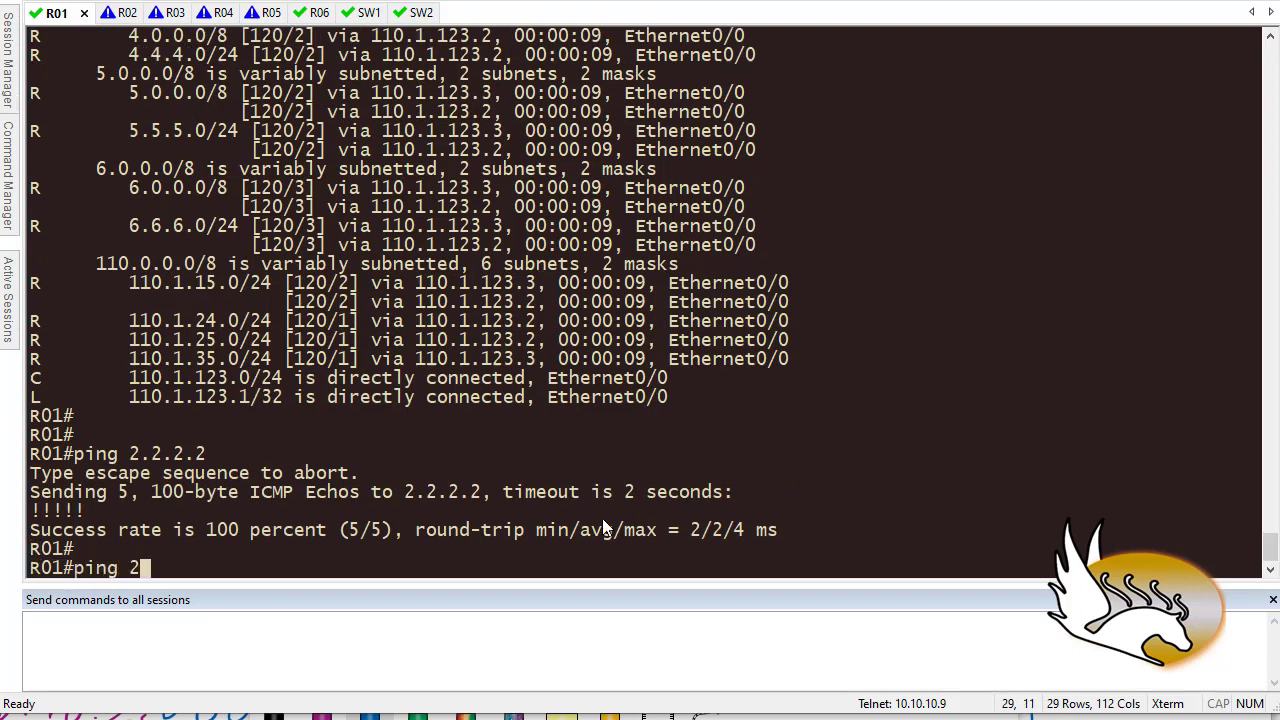